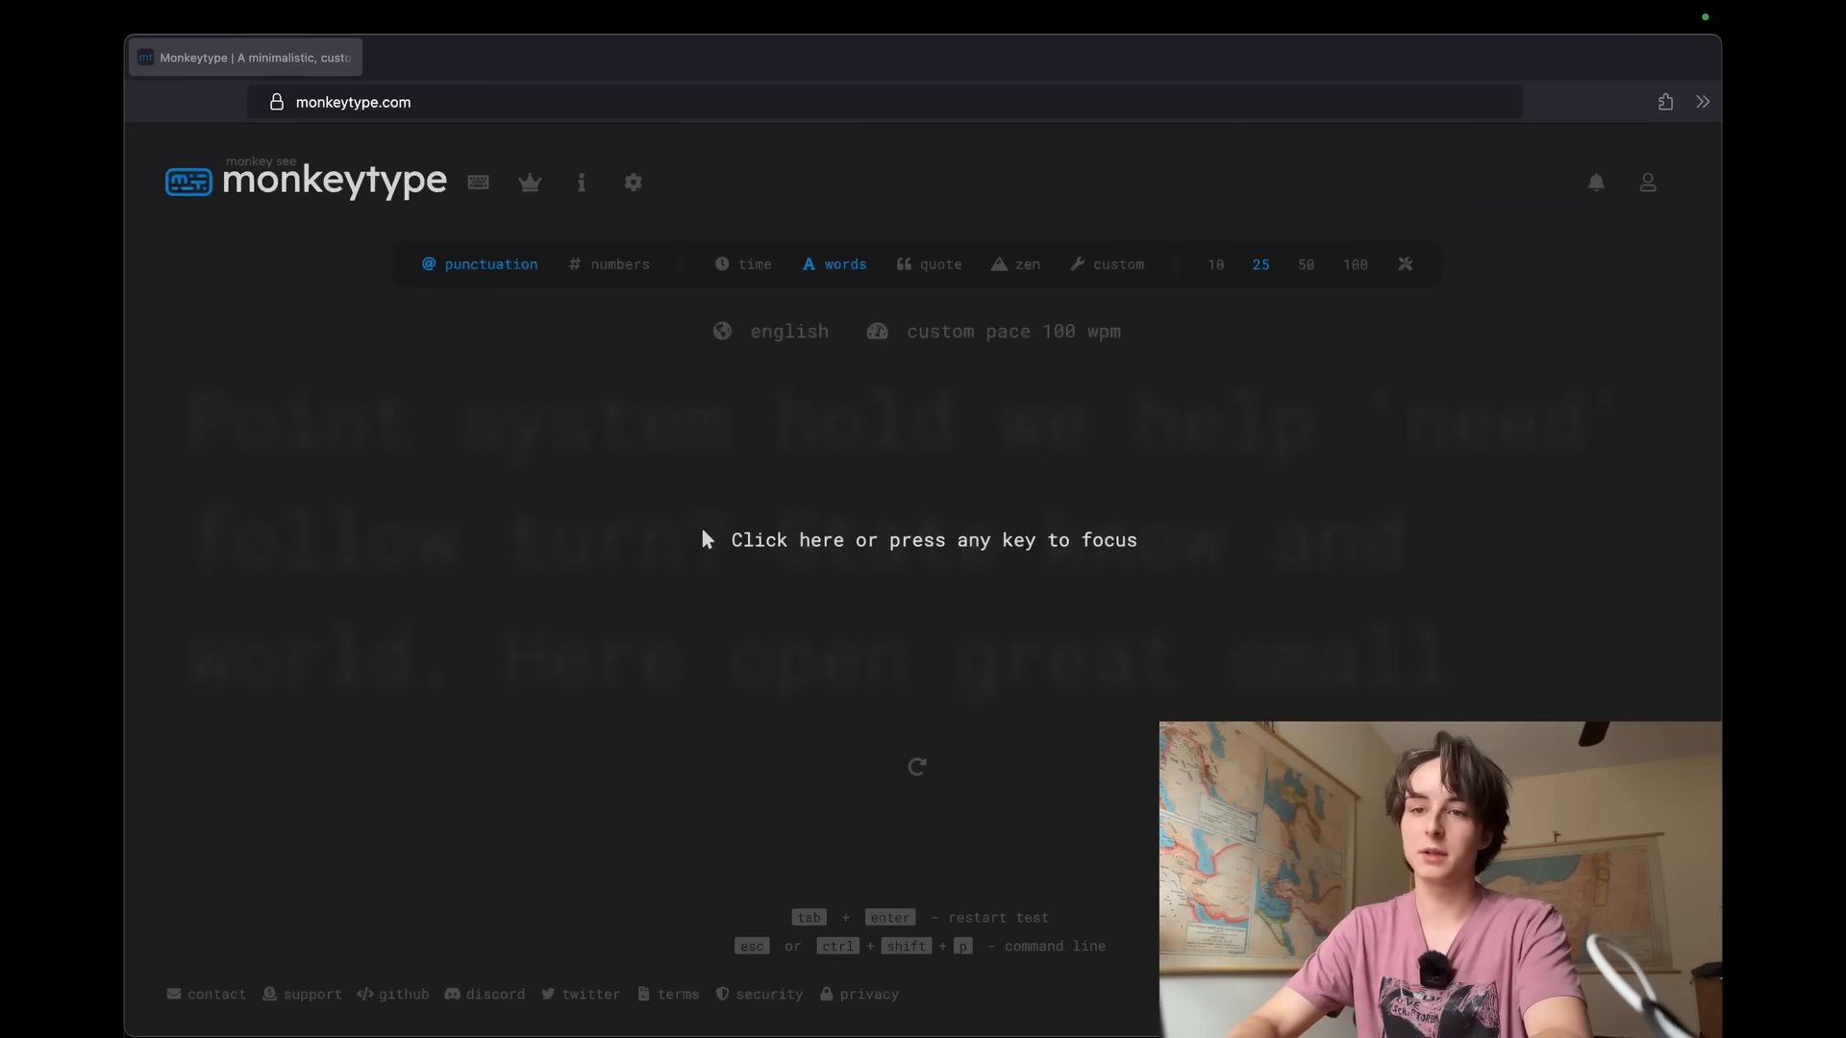
{"action": "mouse_move", "coordinate": [1619, 671]}
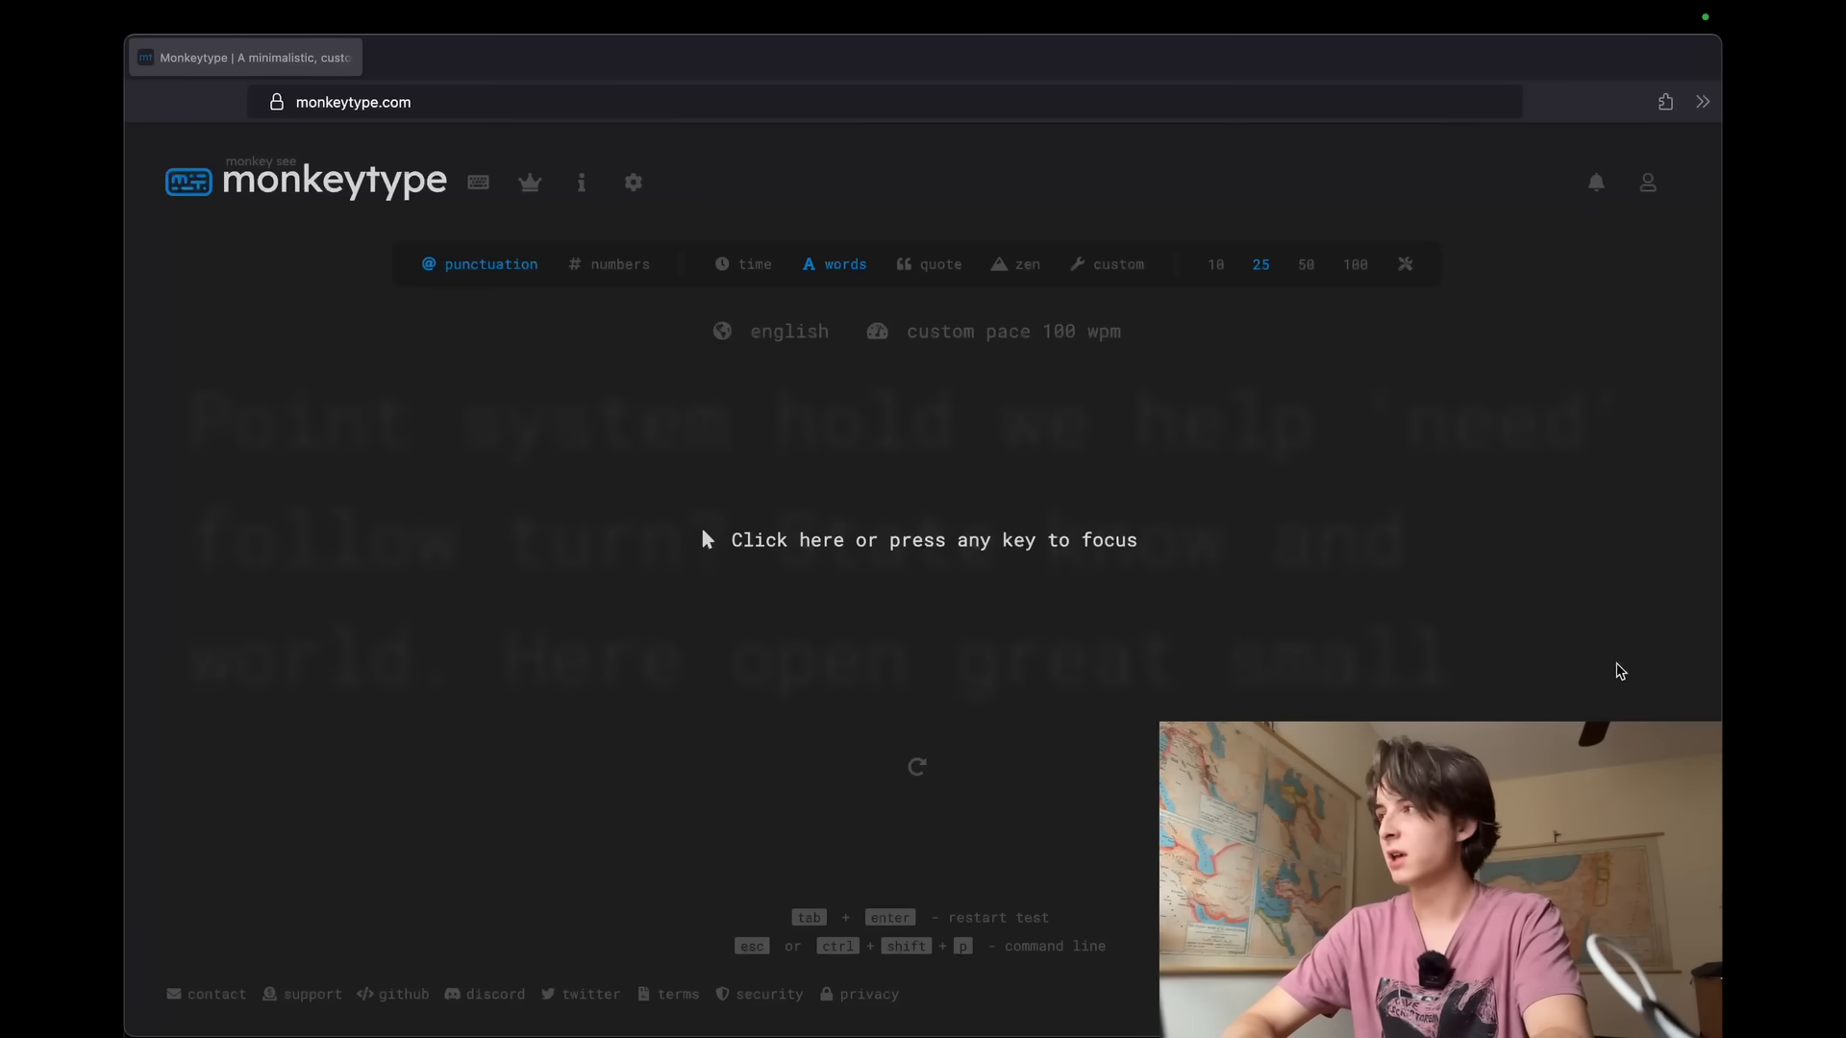
Type through 25-word punctuation tests, e.g. 'each a, get.' and 'Have the come child,'
{"action": "left_click", "coordinate": [930, 539]}
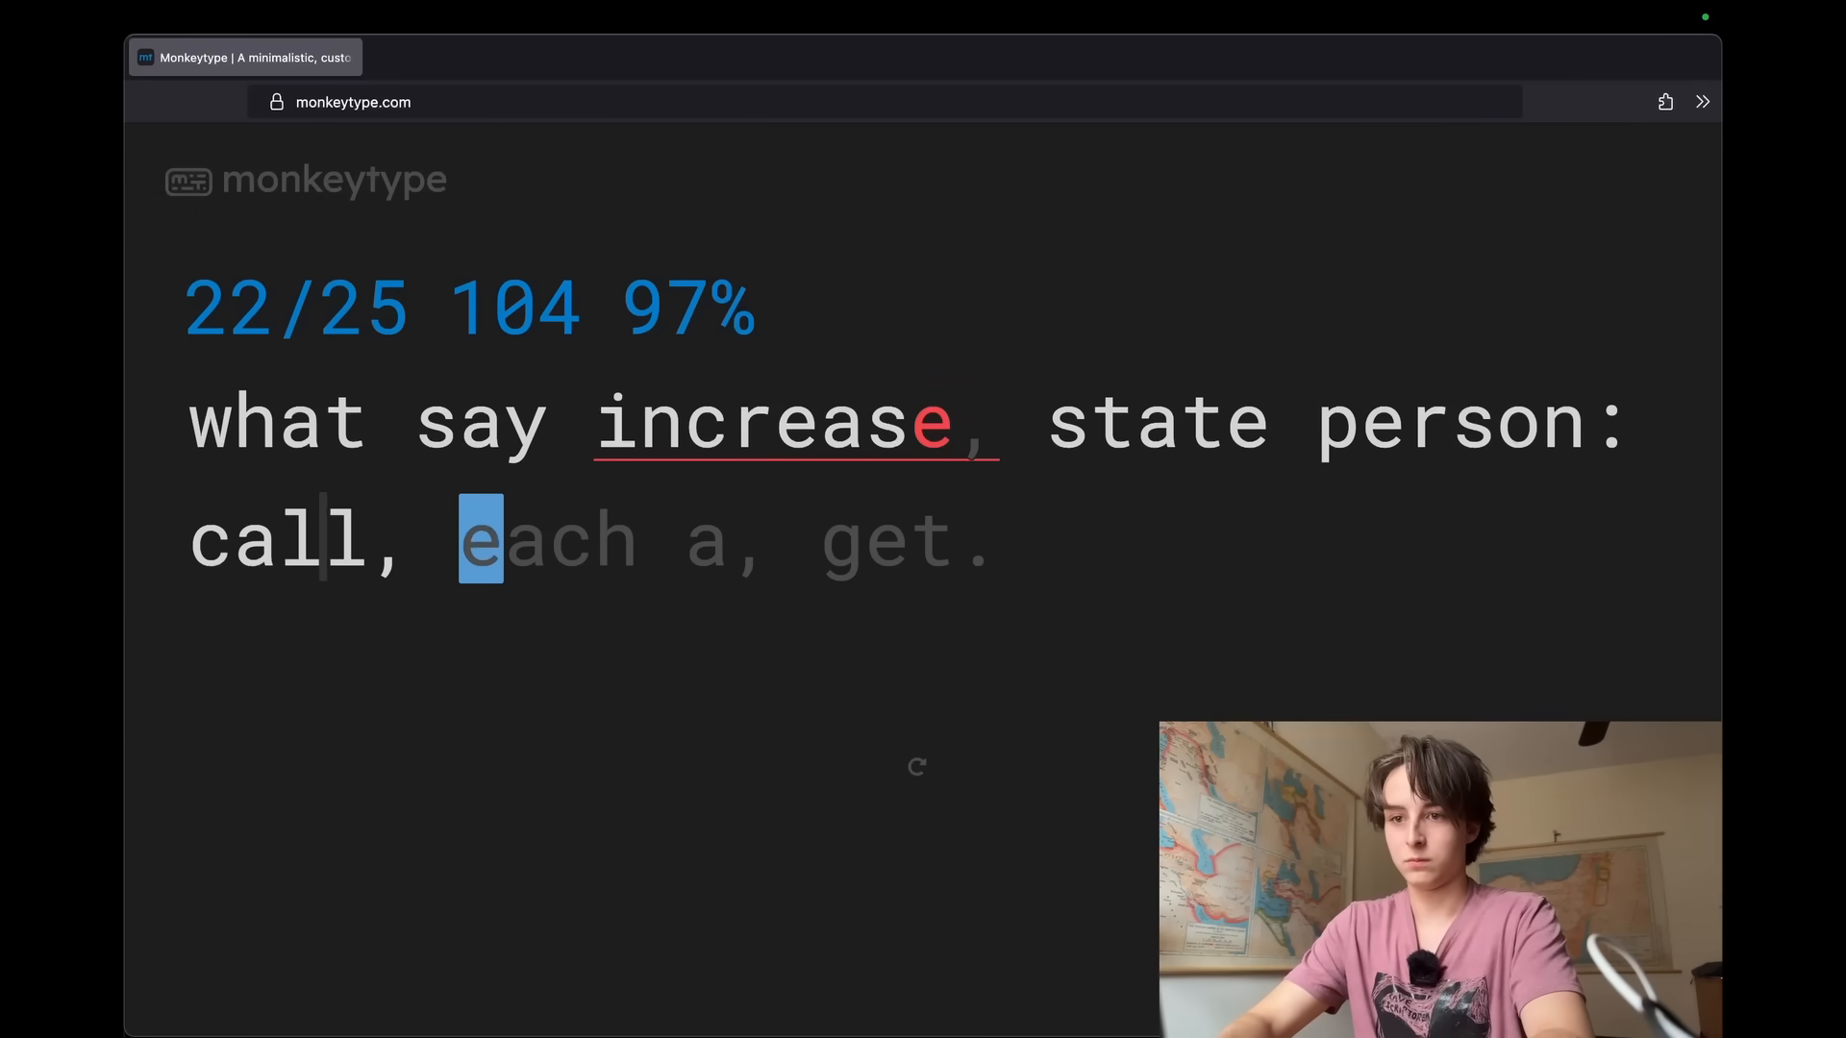
{"action": "type", "text": "each a, get."}
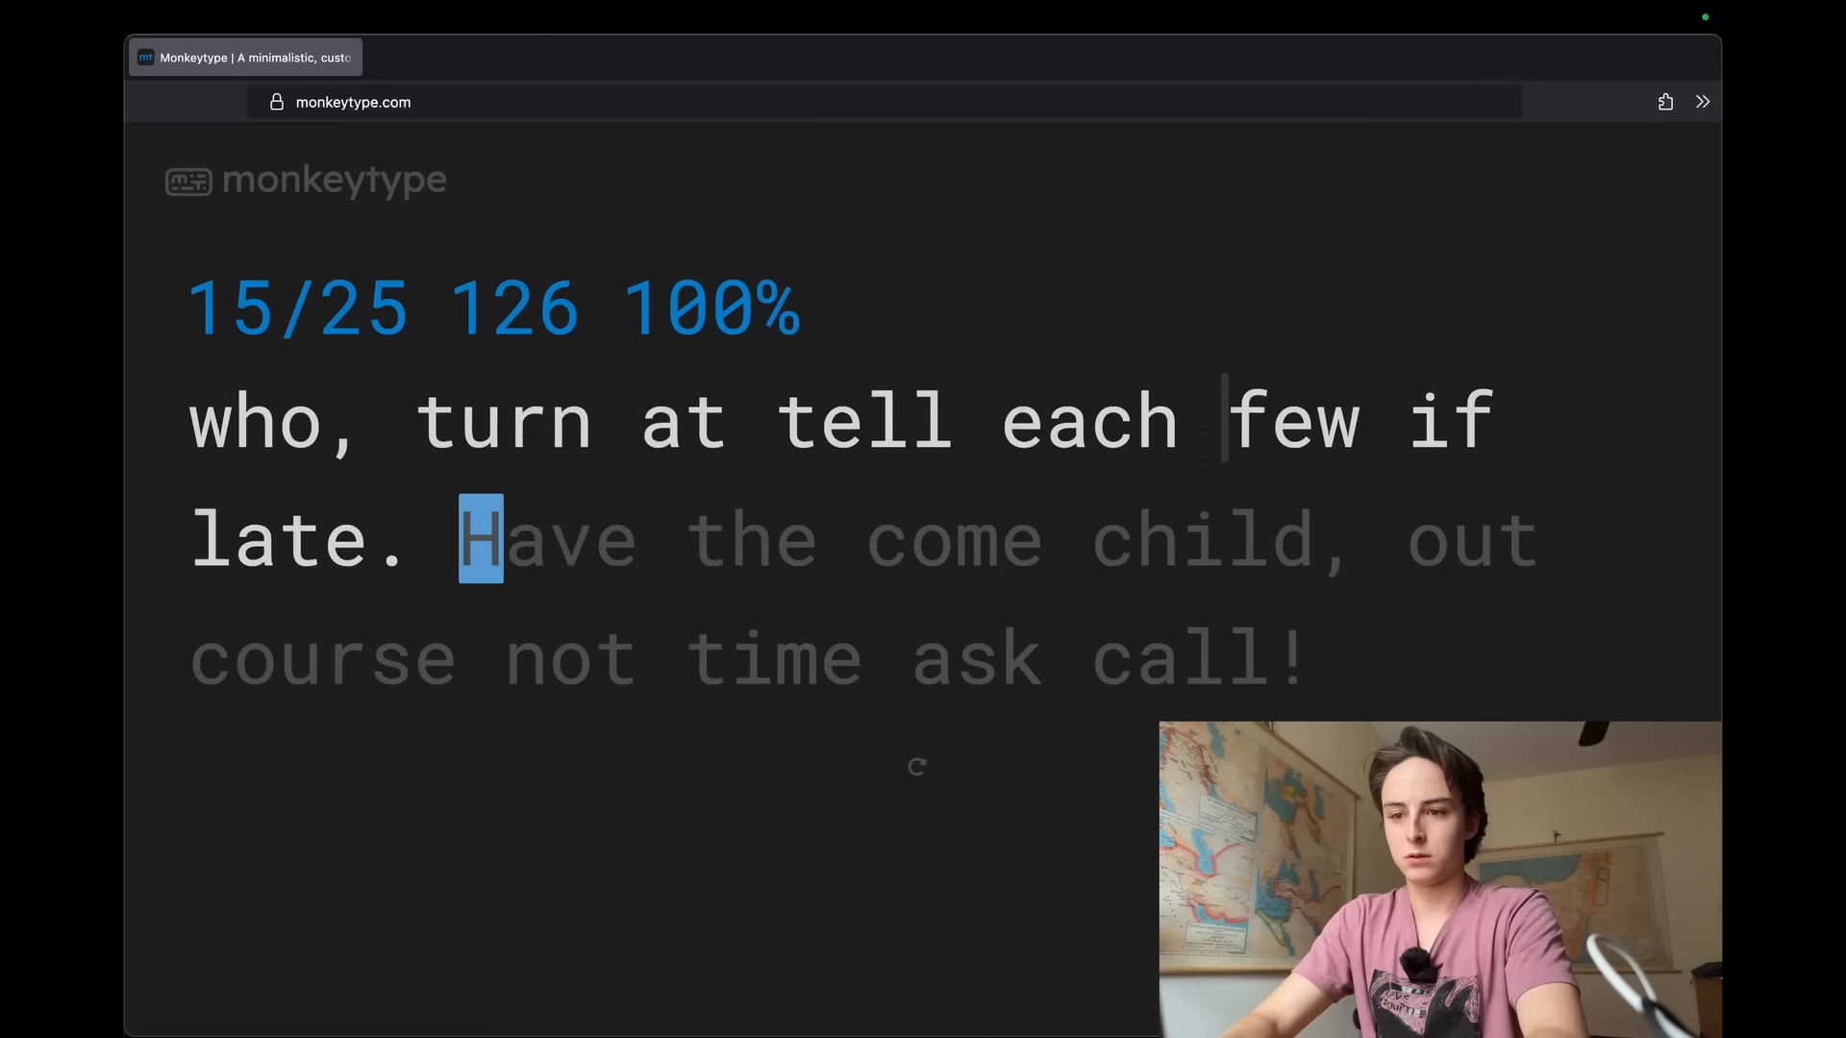
{"action": "type", "text": "Have the come child,"}
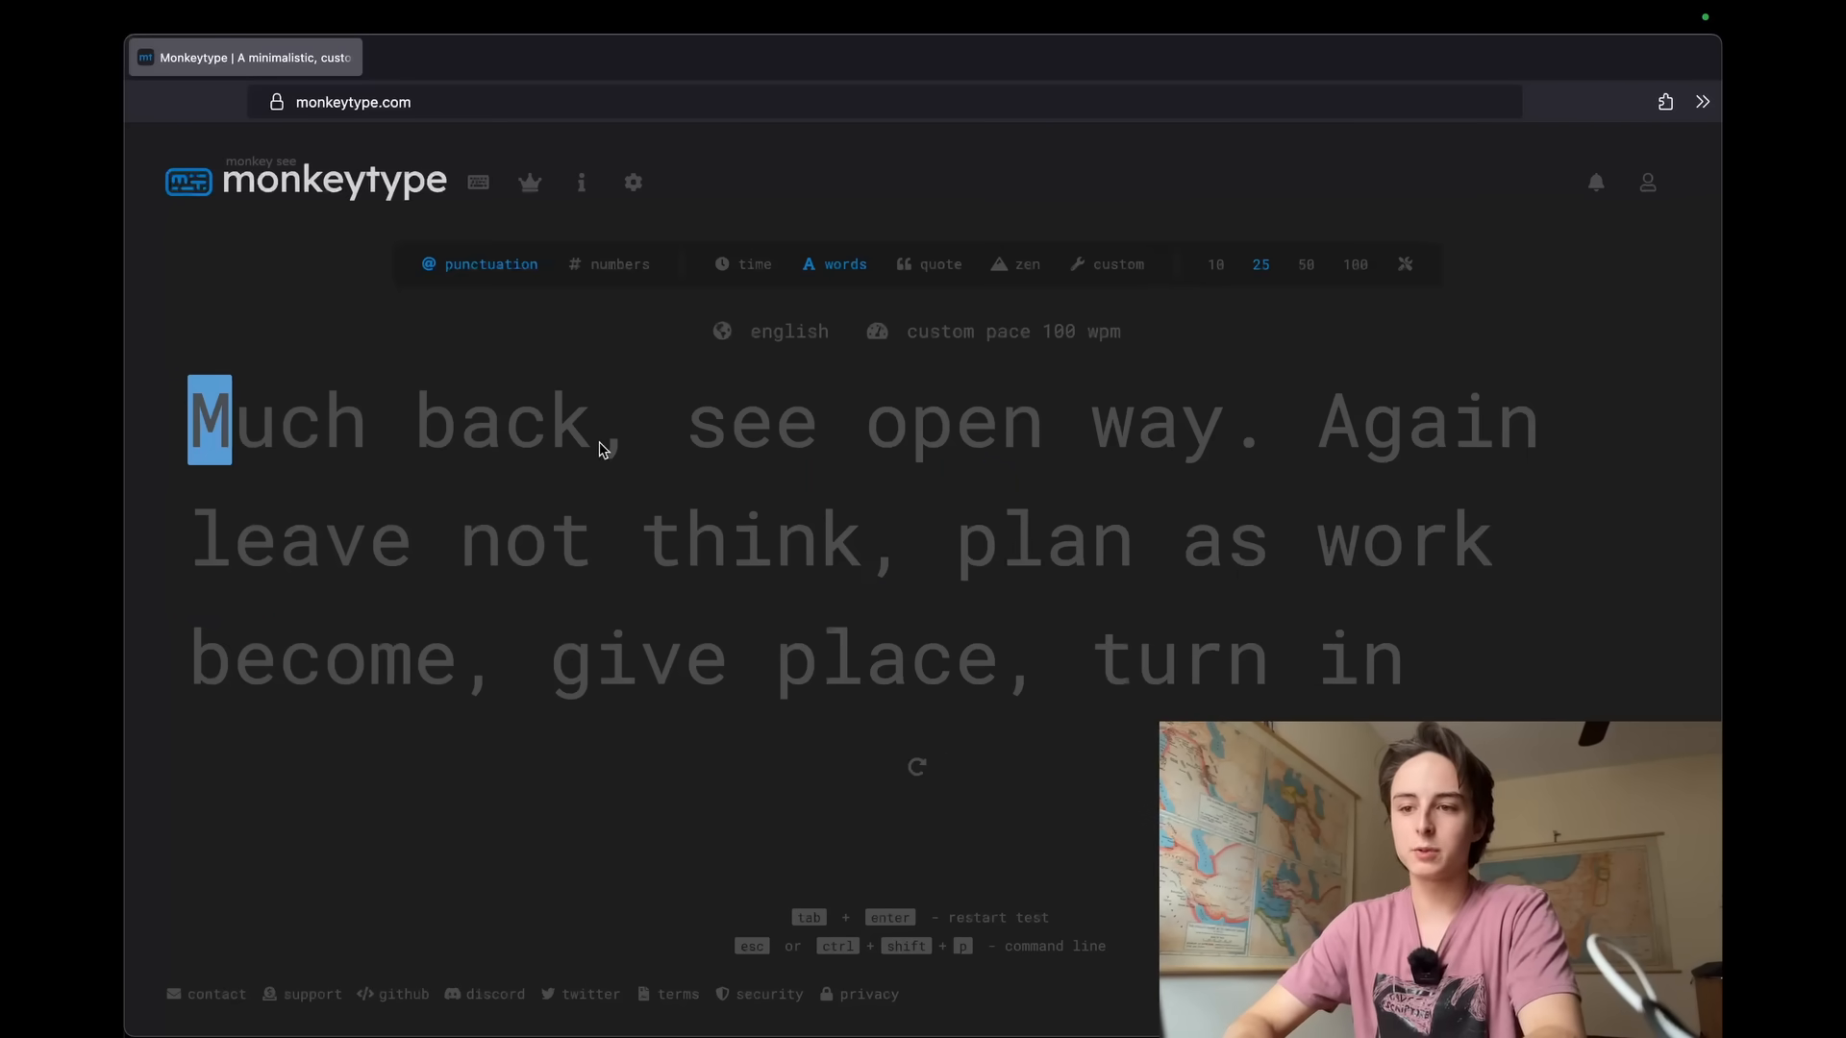
{"action": "mouse_move", "coordinate": [915, 763]}
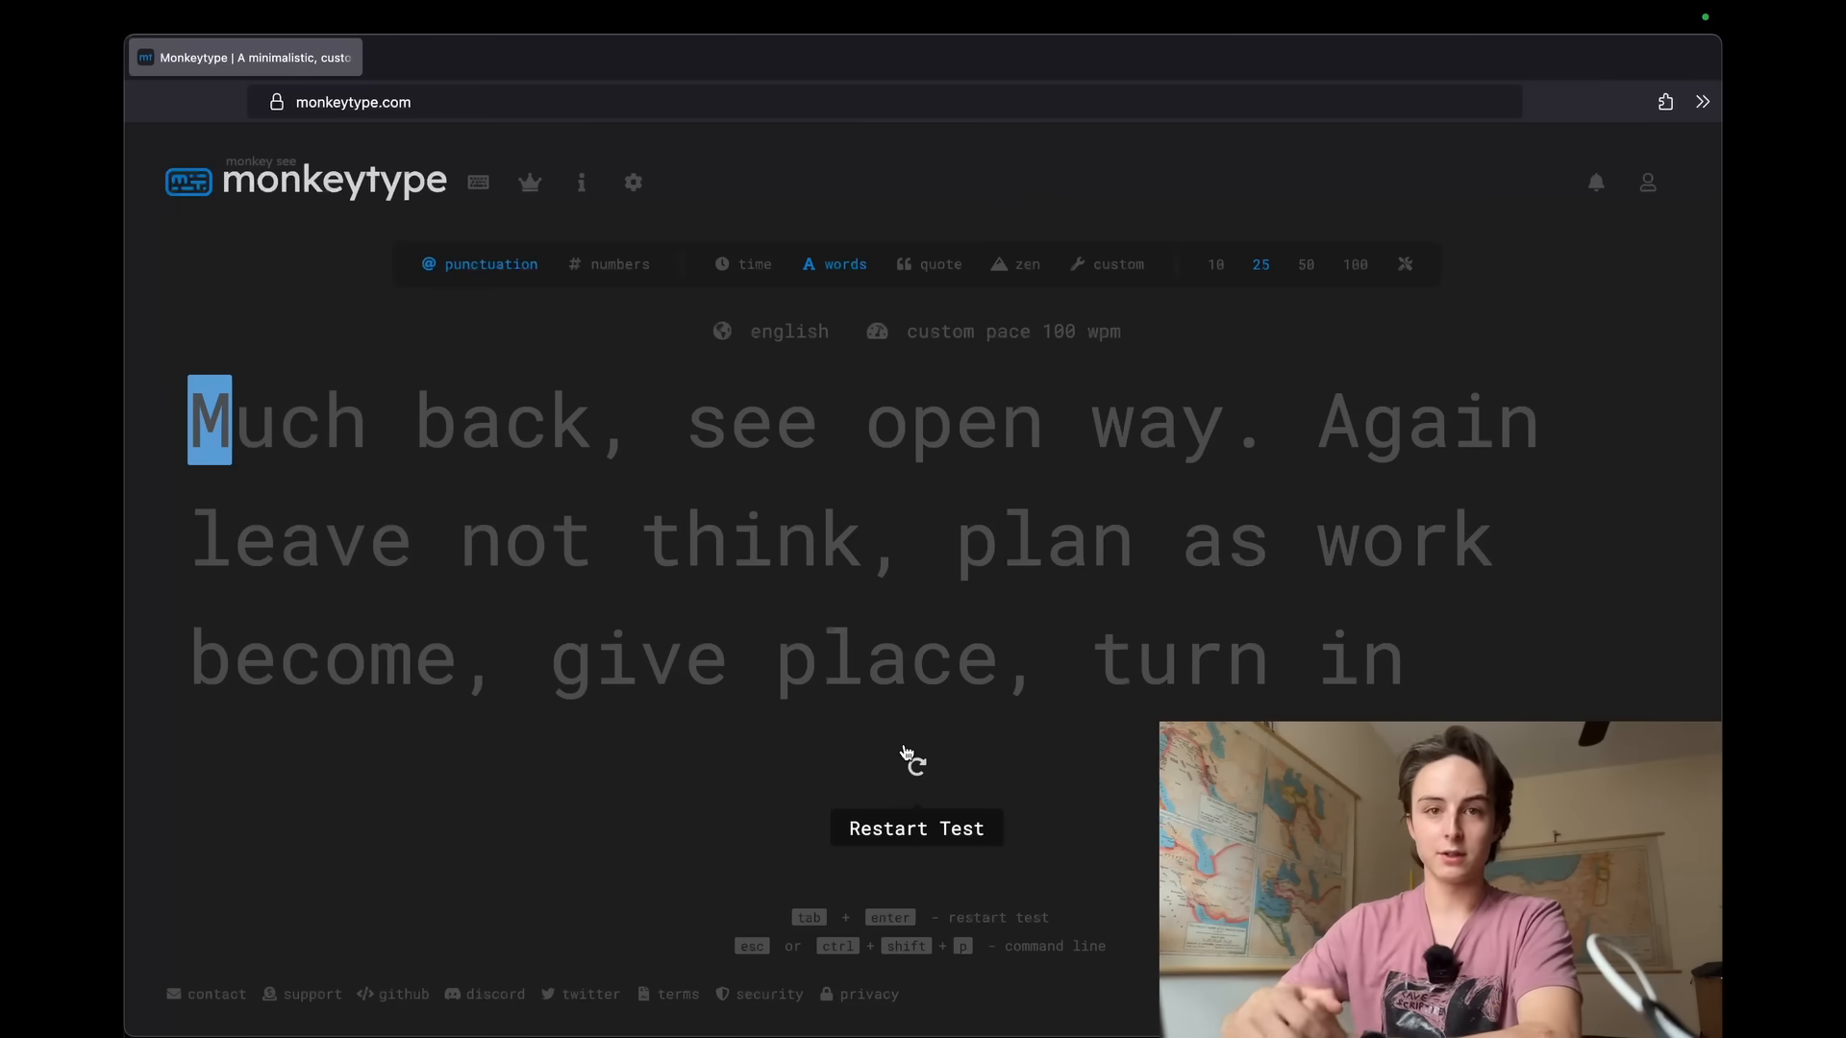
{"action": "mouse_move", "coordinate": [297, 369]}
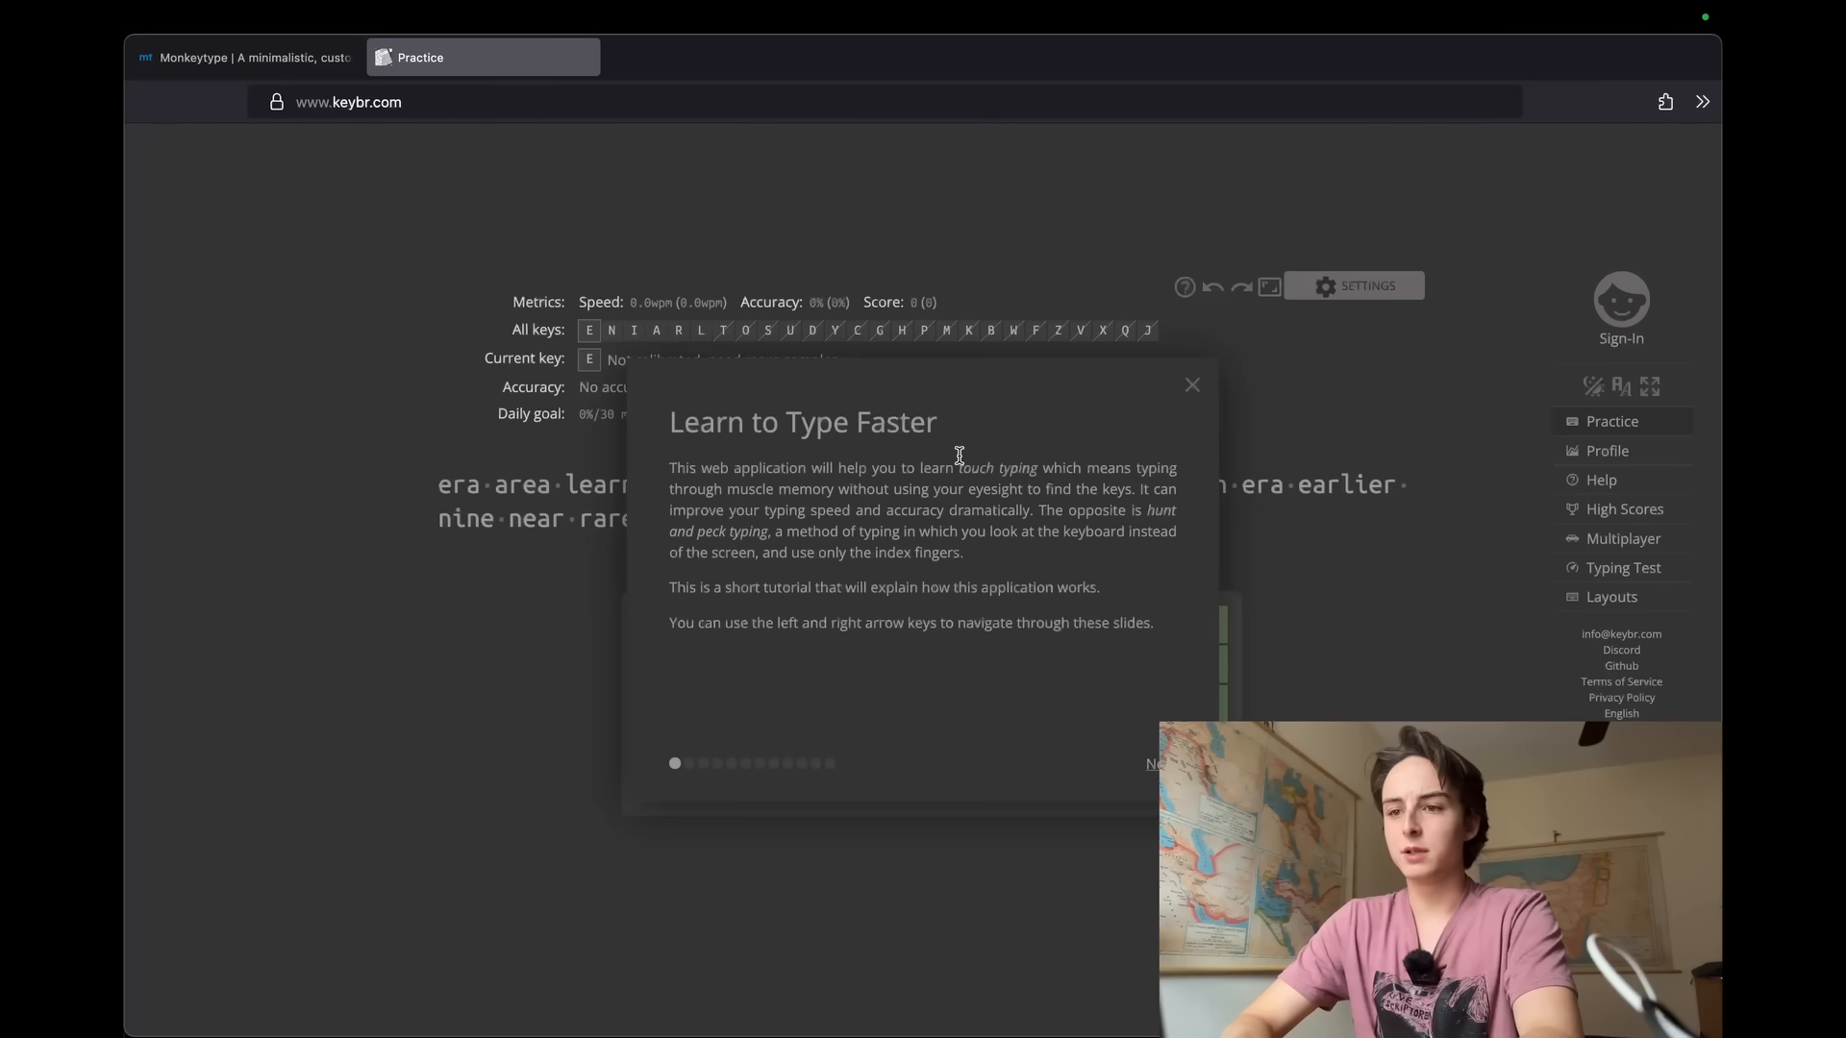
Dismiss keybr's 'Learn to Type Faster' tutorial, view the lesson, then close the keybr tab
{"action": "left_click", "coordinate": [1190, 385]}
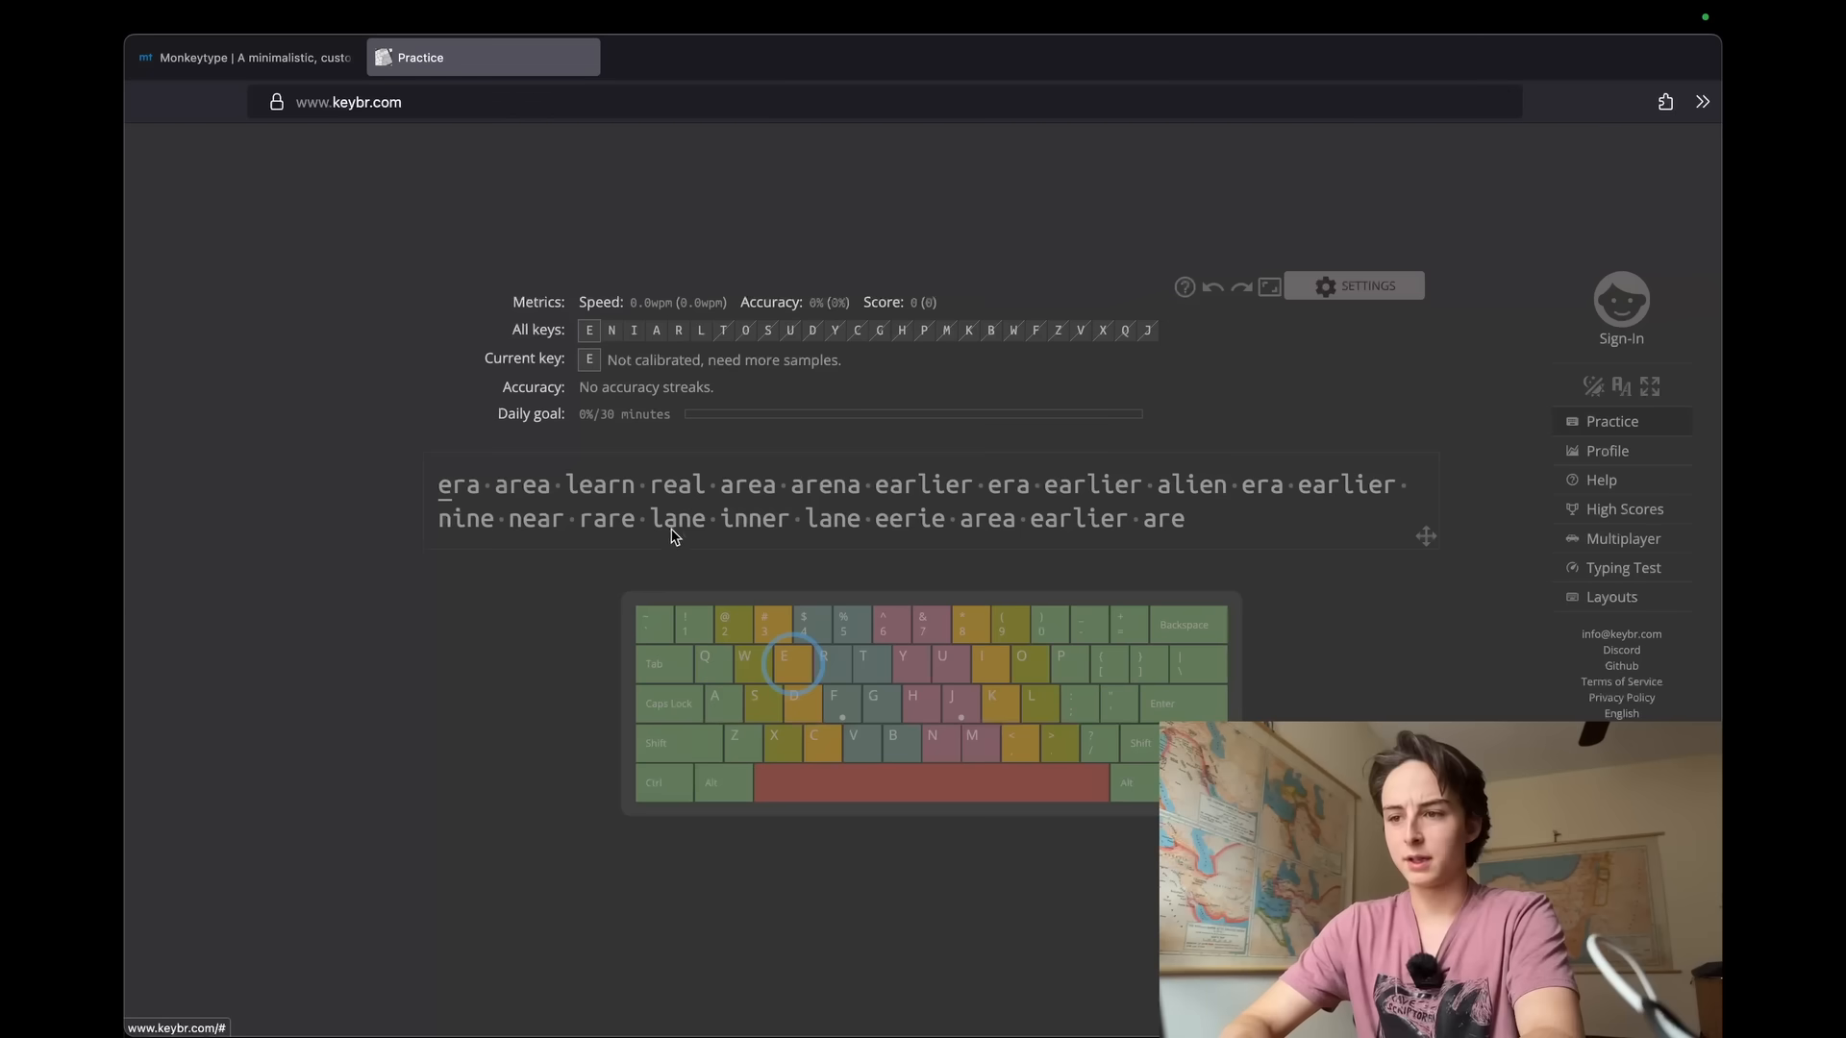
{"action": "left_click", "coordinate": [1352, 285]}
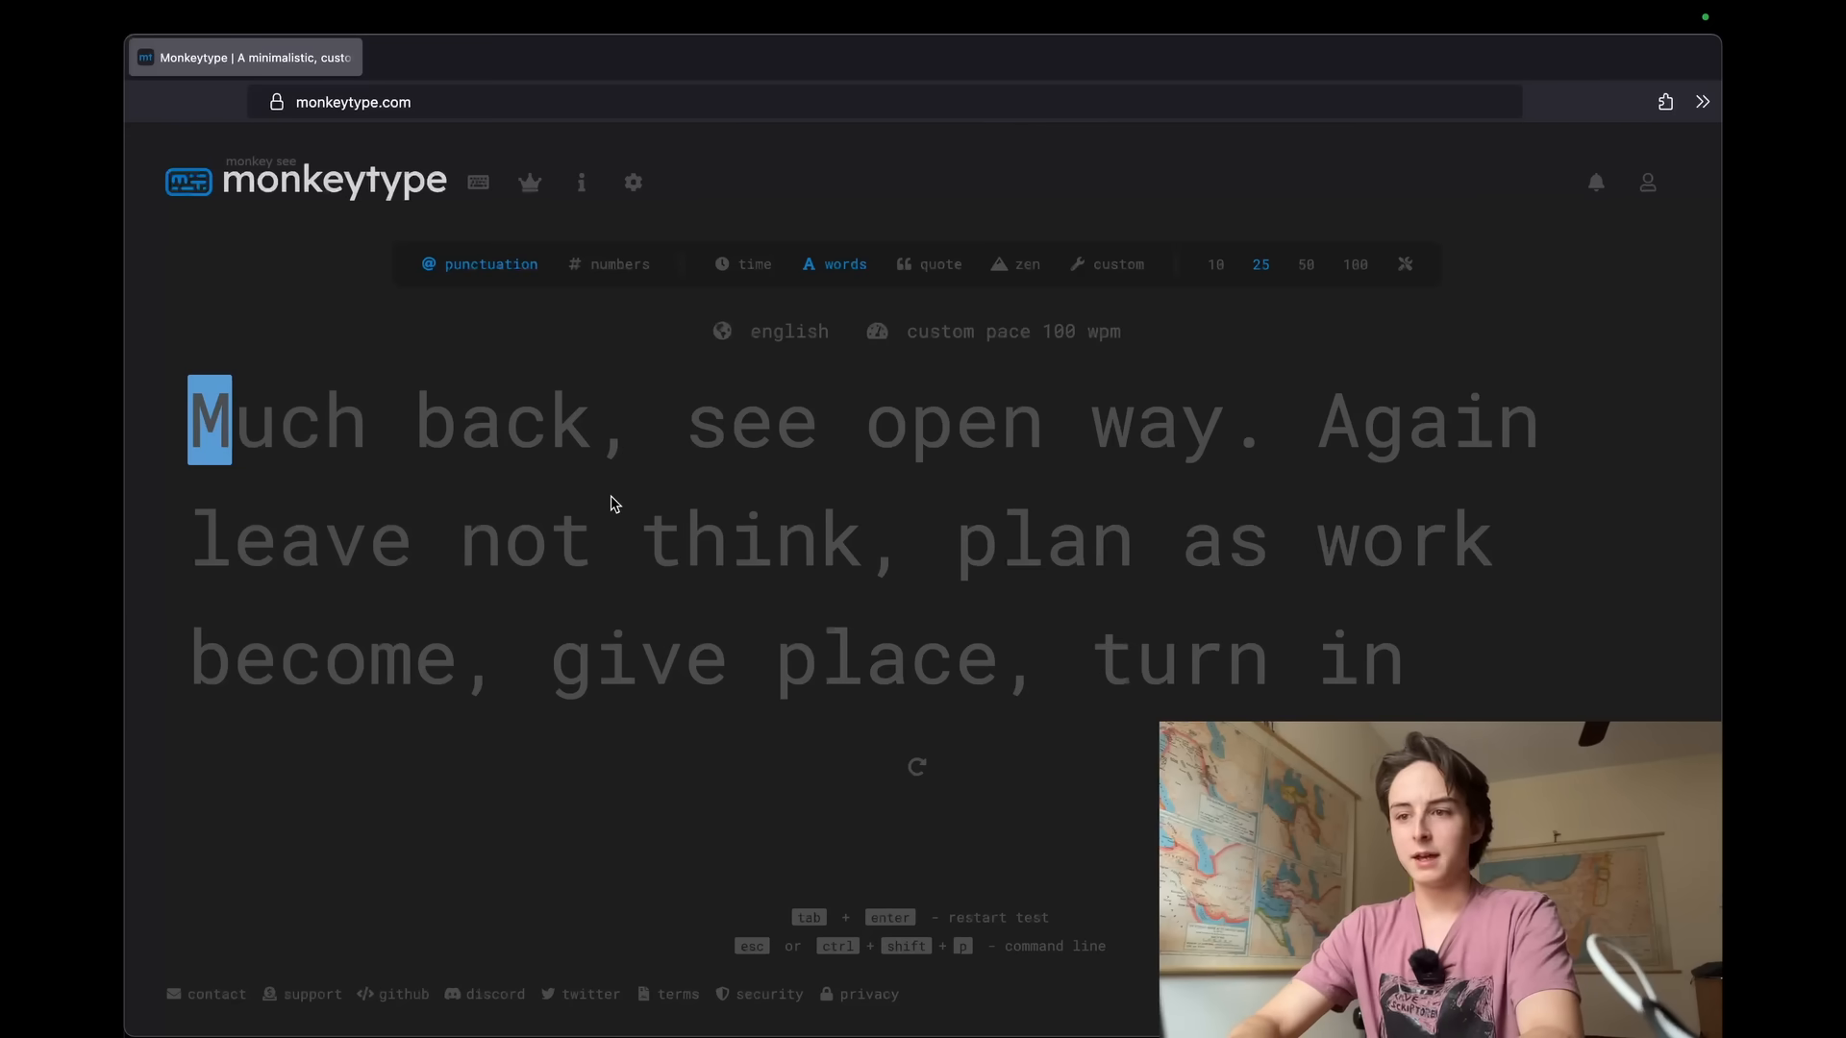
{"action": "mouse_move", "coordinate": [214, 436]}
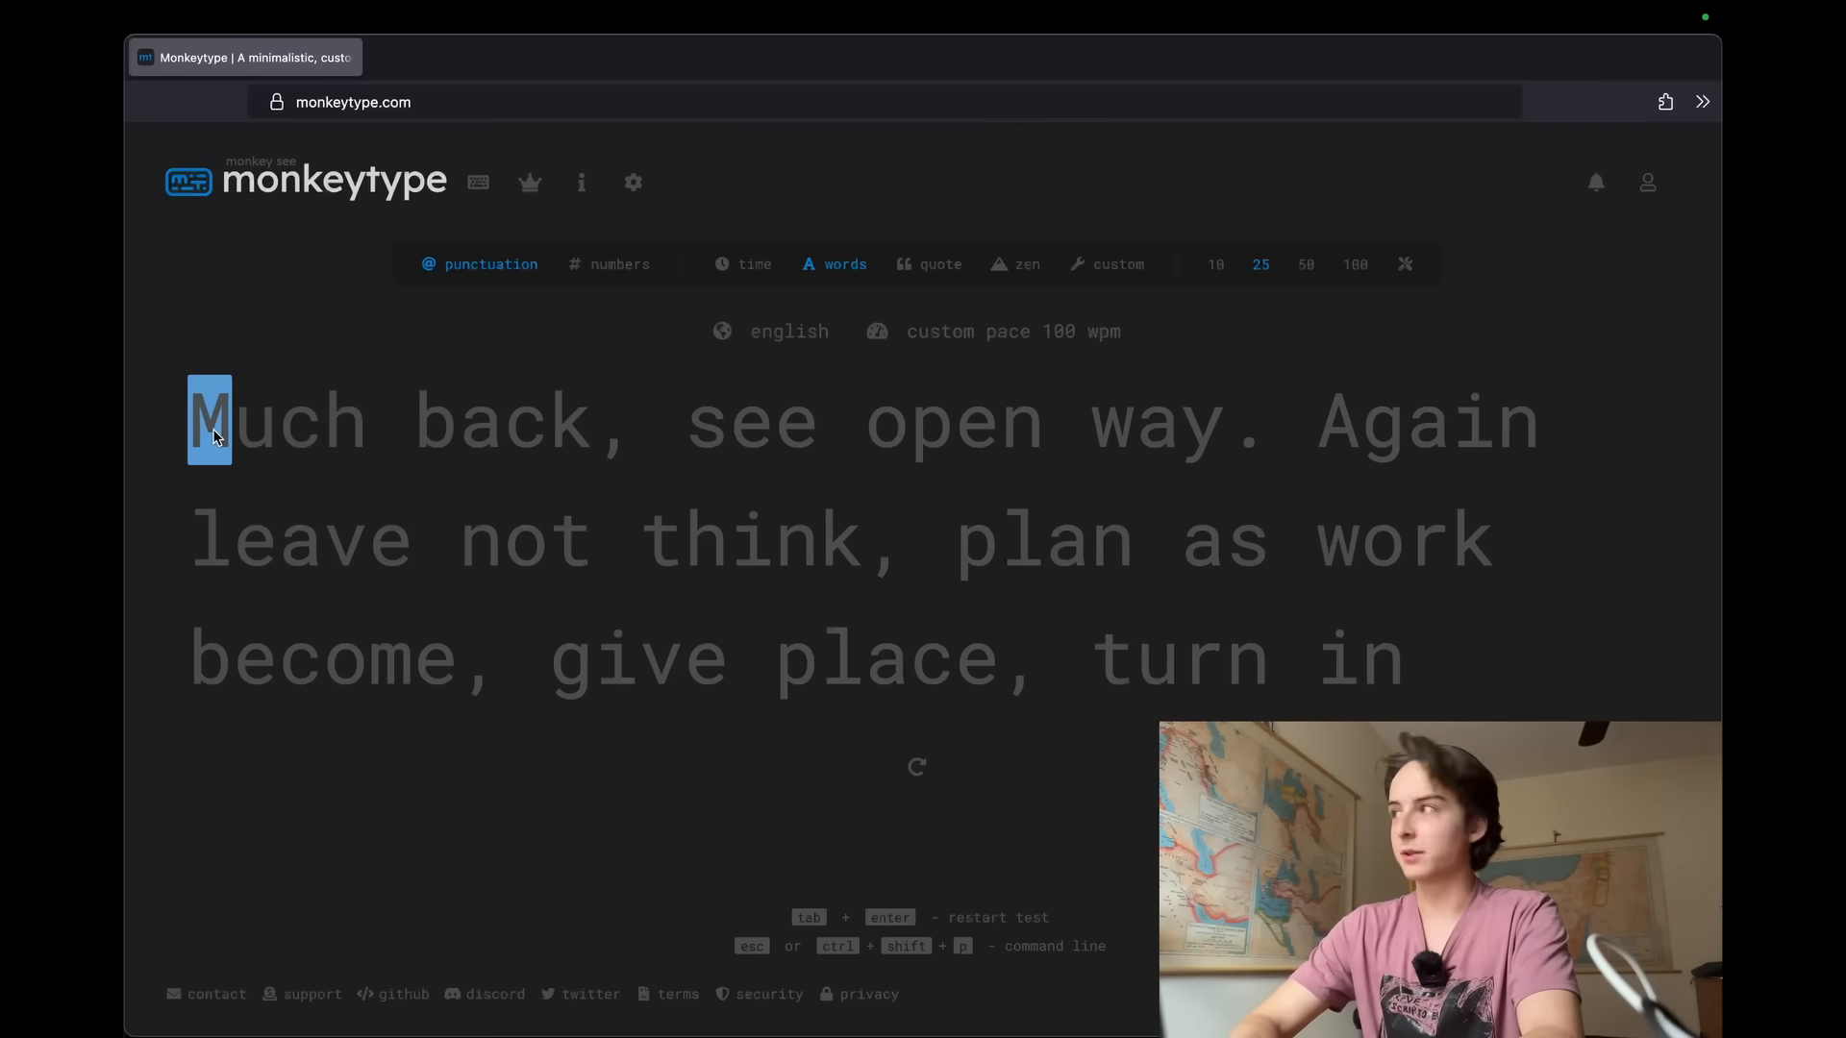
{"action": "mouse_move", "coordinate": [456, 560]}
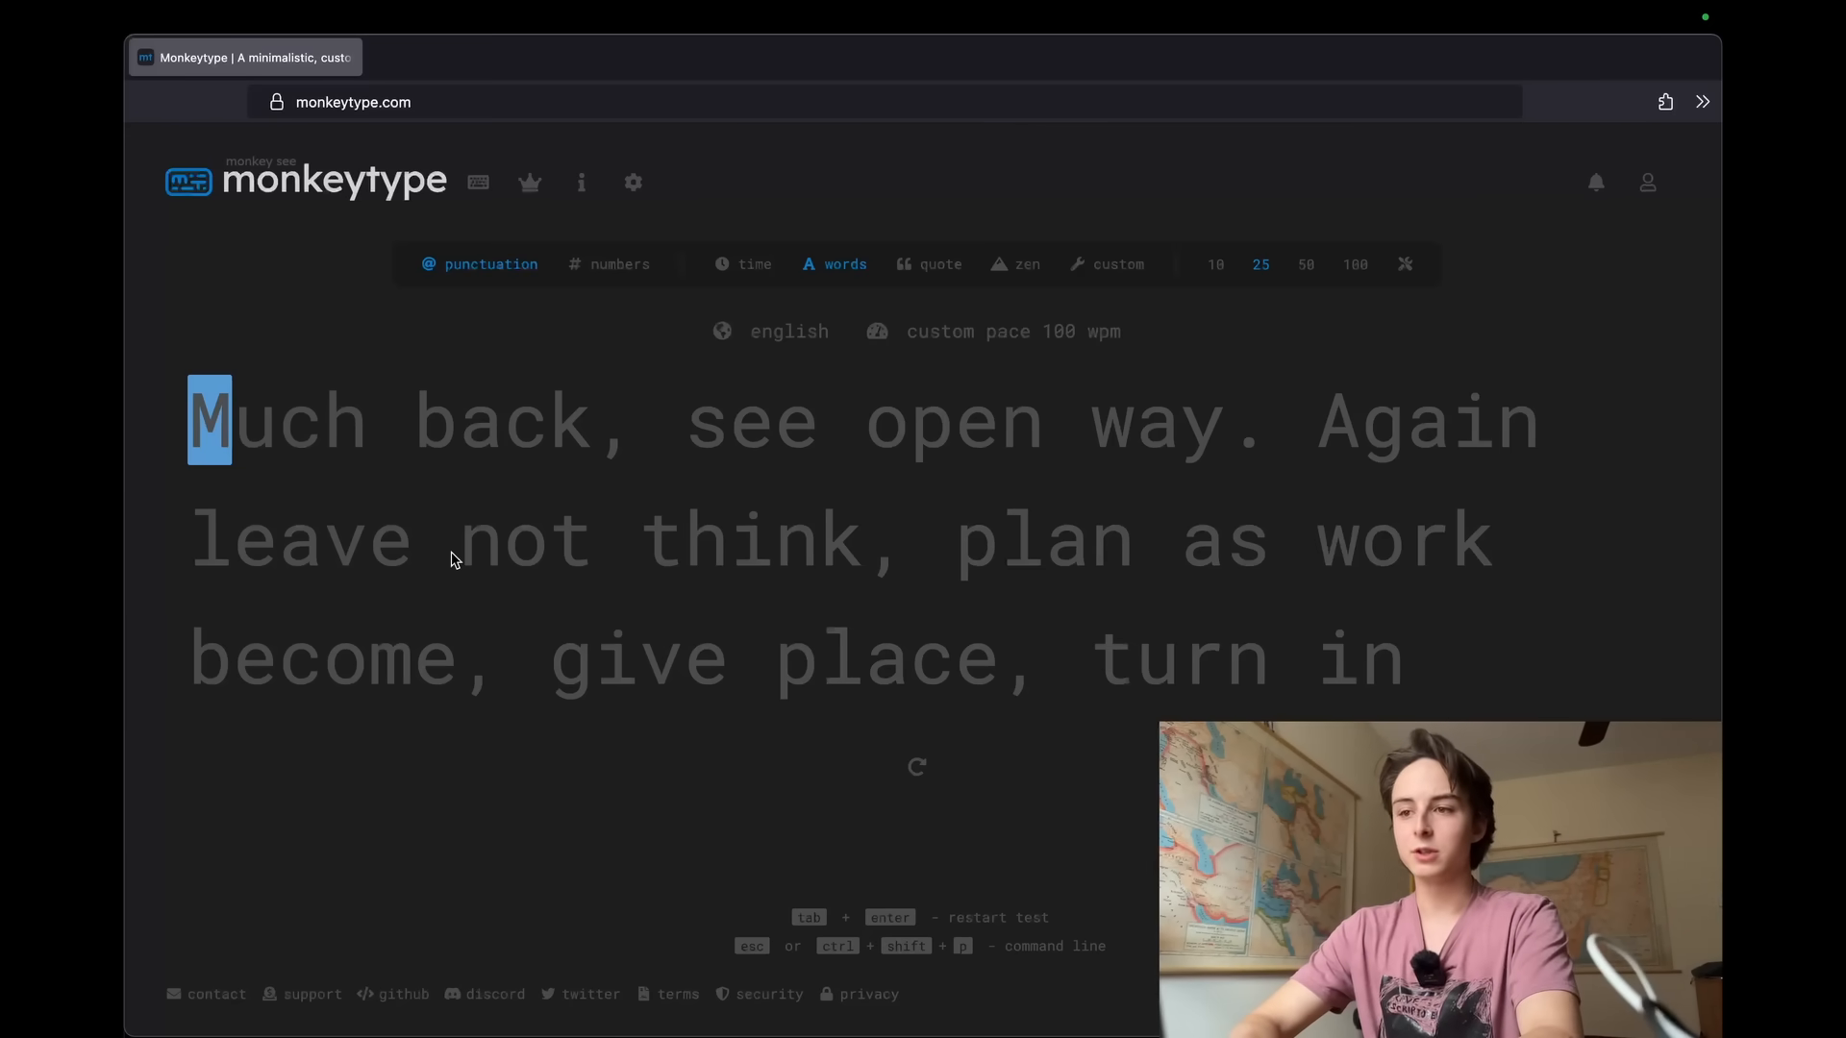
Search the command line for 'text' and 'font' to set the font size to 4×
{"action": "left_click", "coordinate": [482, 56]}
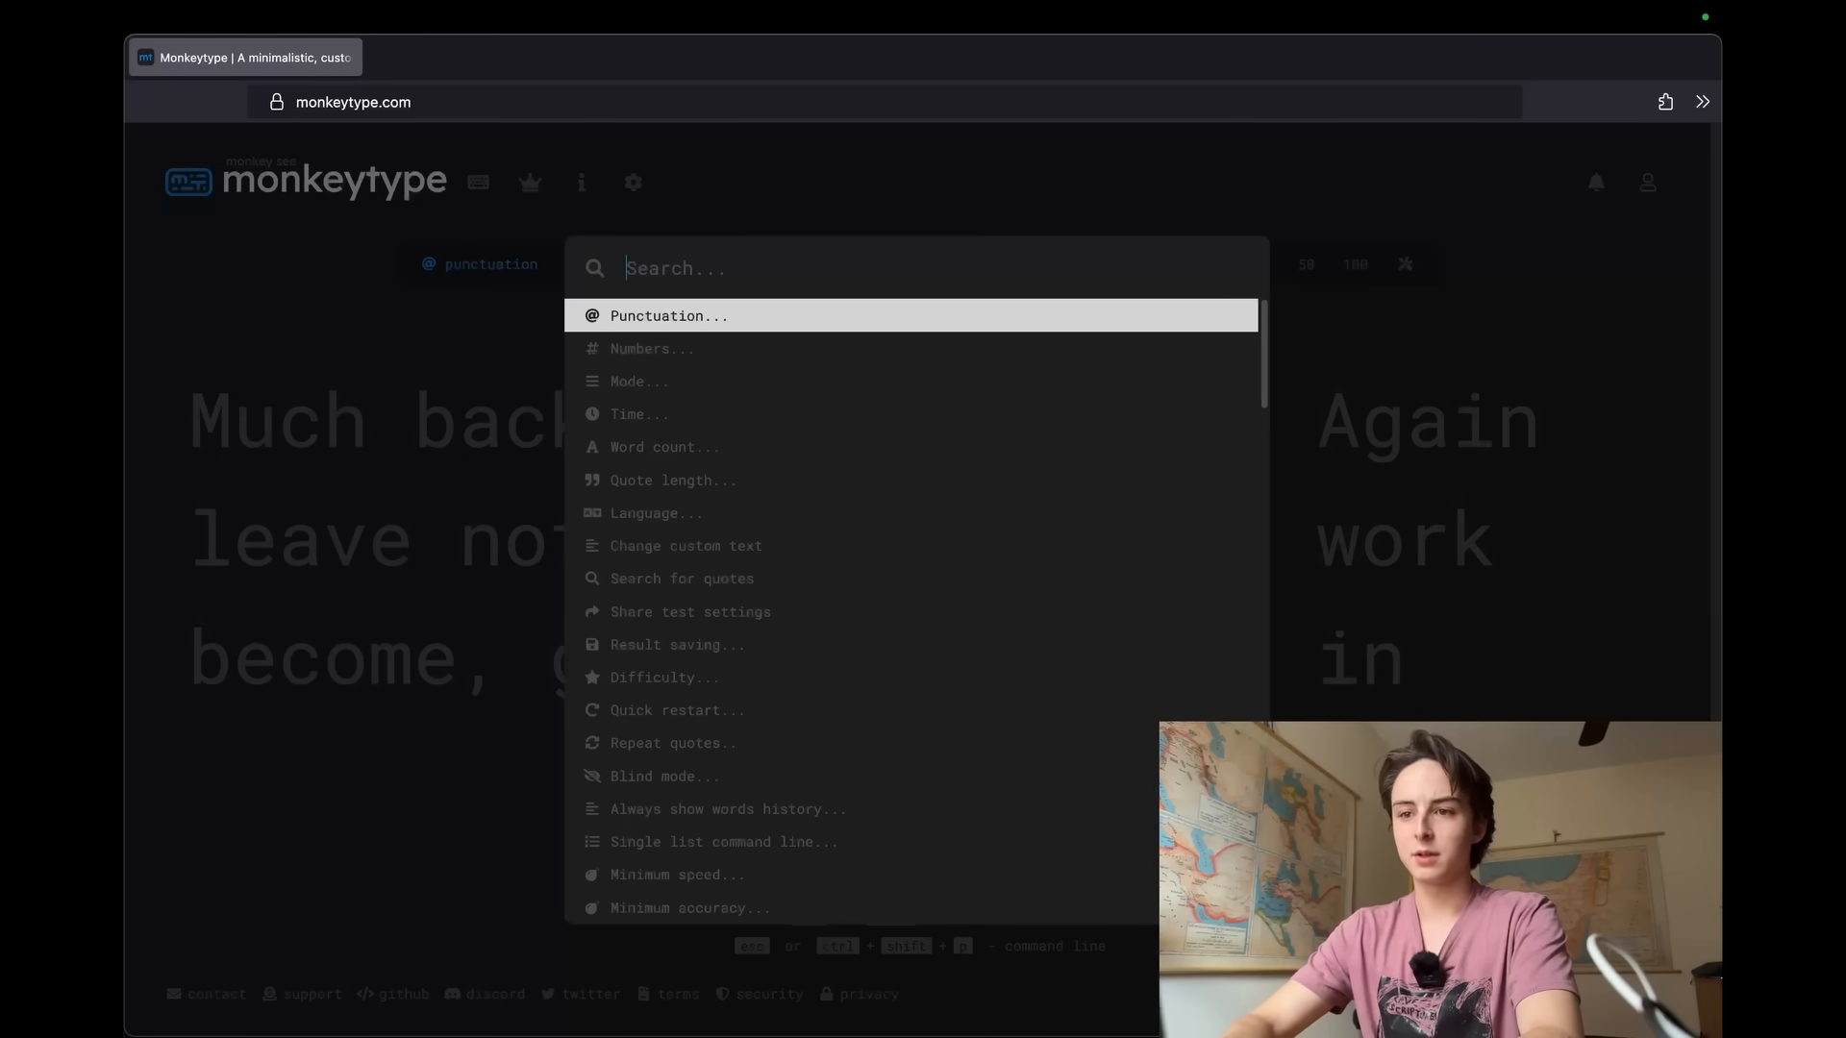
{"action": "type", "text": "text"}
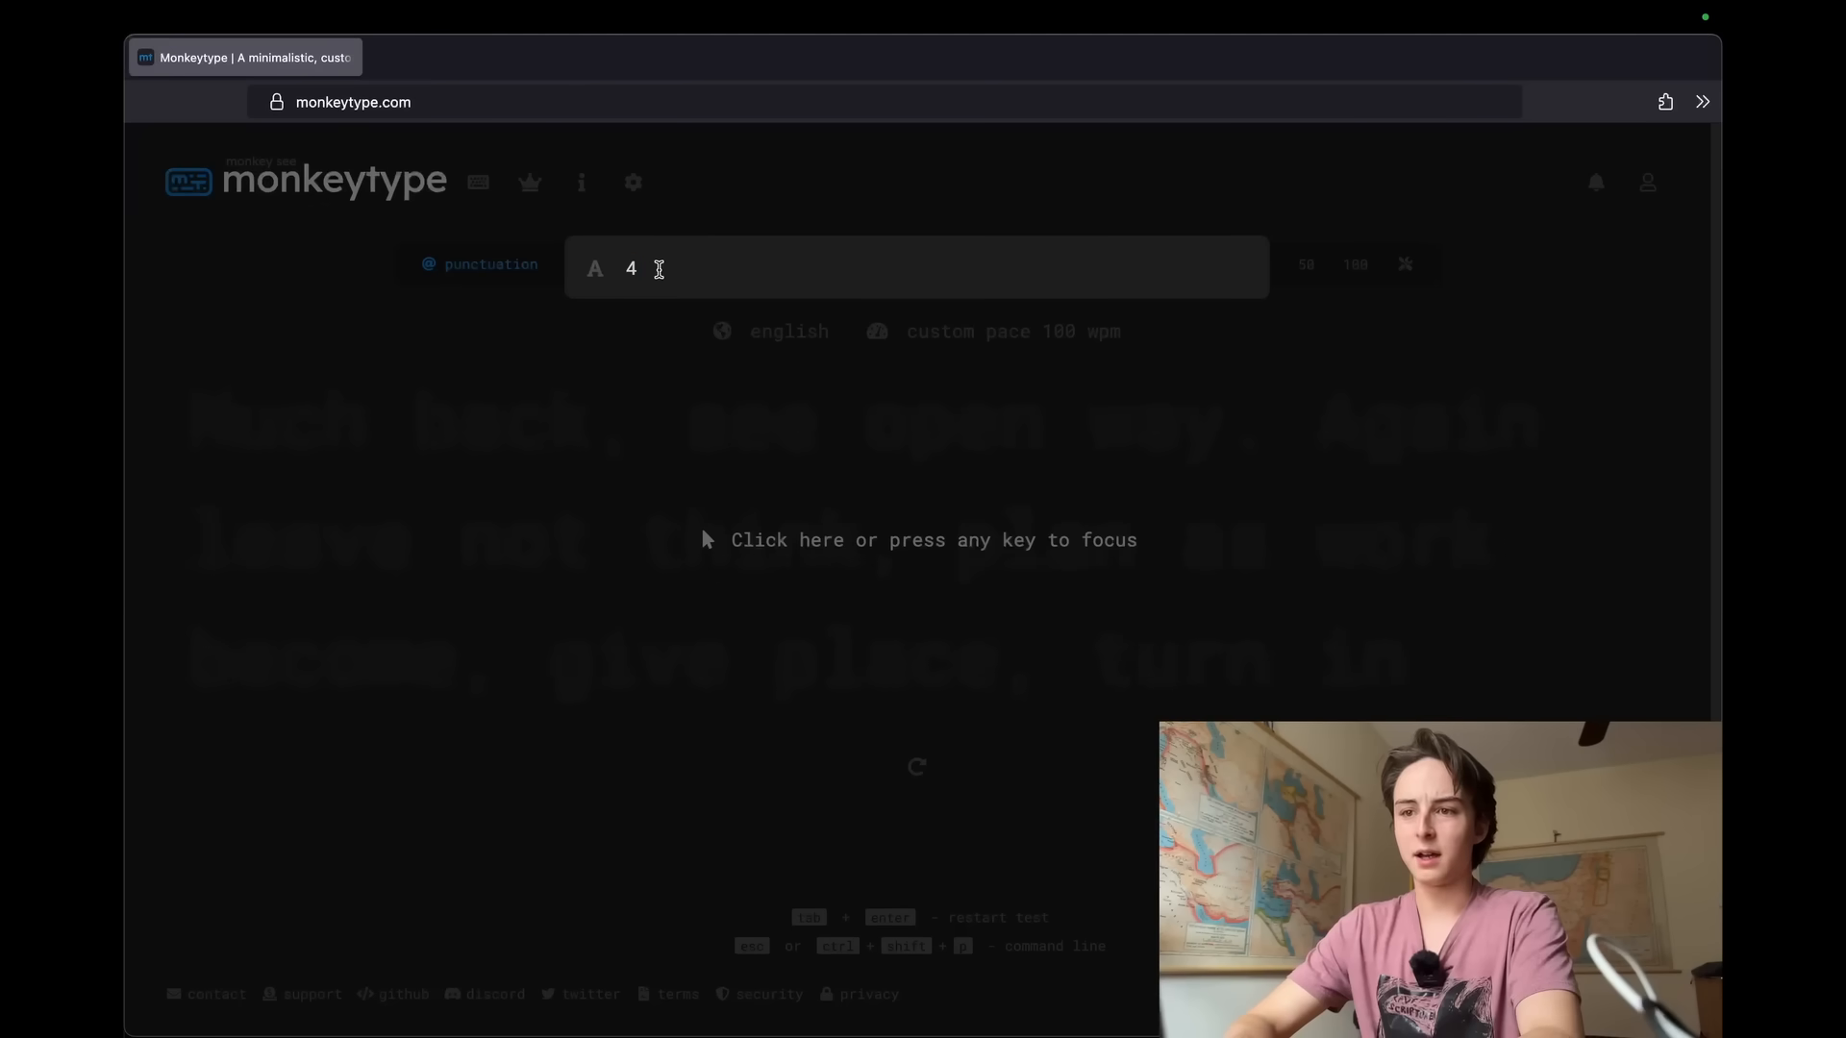
{"action": "type", "text": "12"}
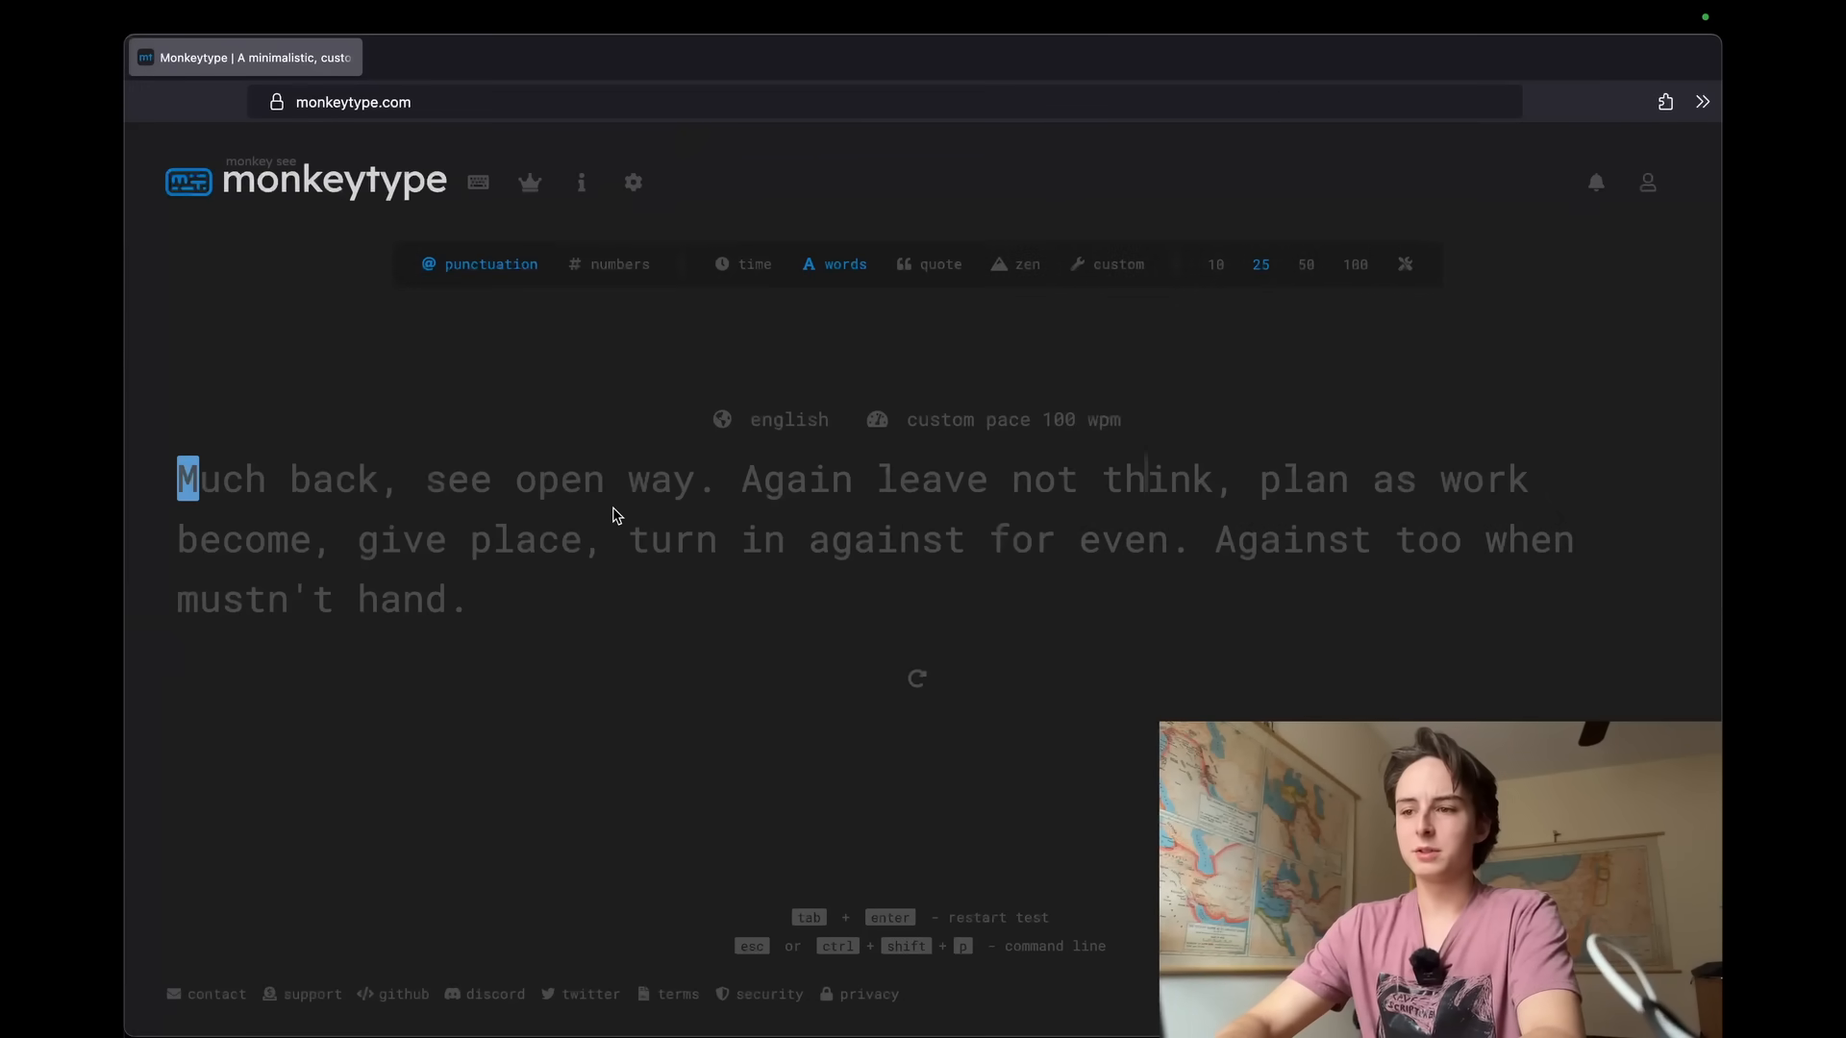
{"action": "key", "text": "ctrl+shift+p"}
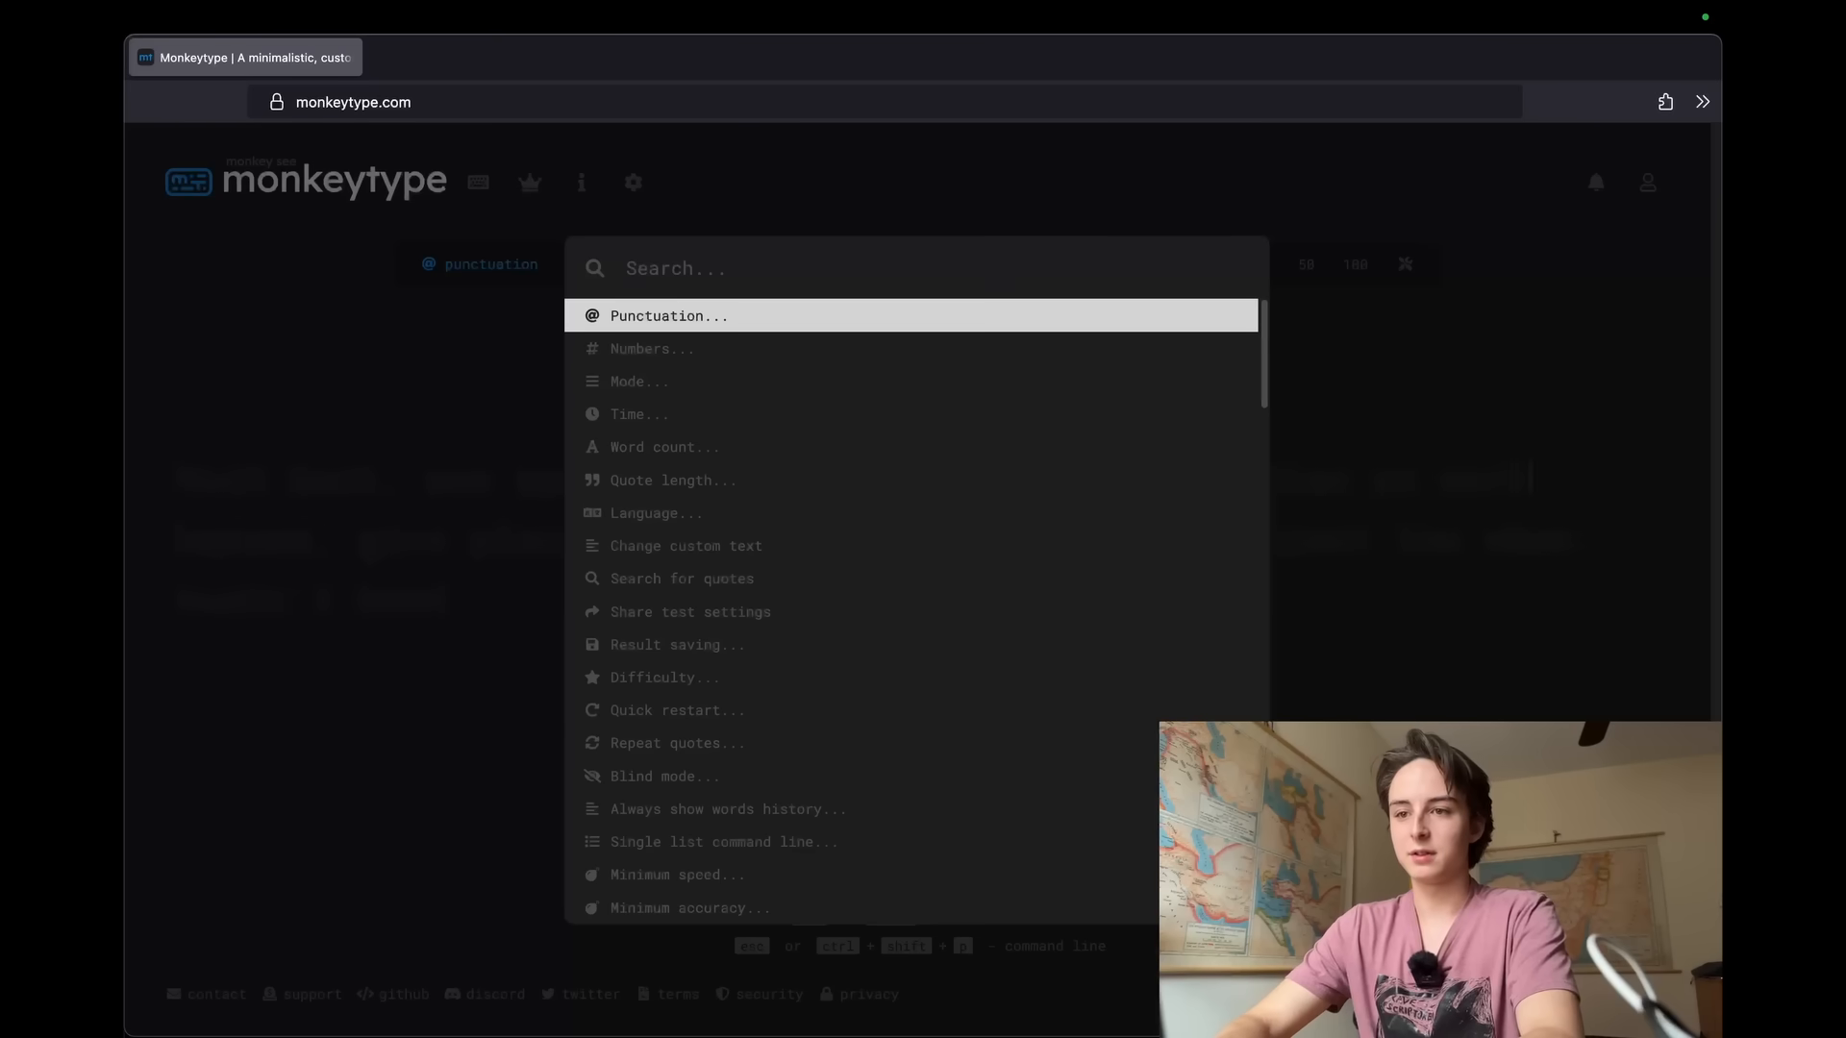
{"action": "type", "text": "font"}
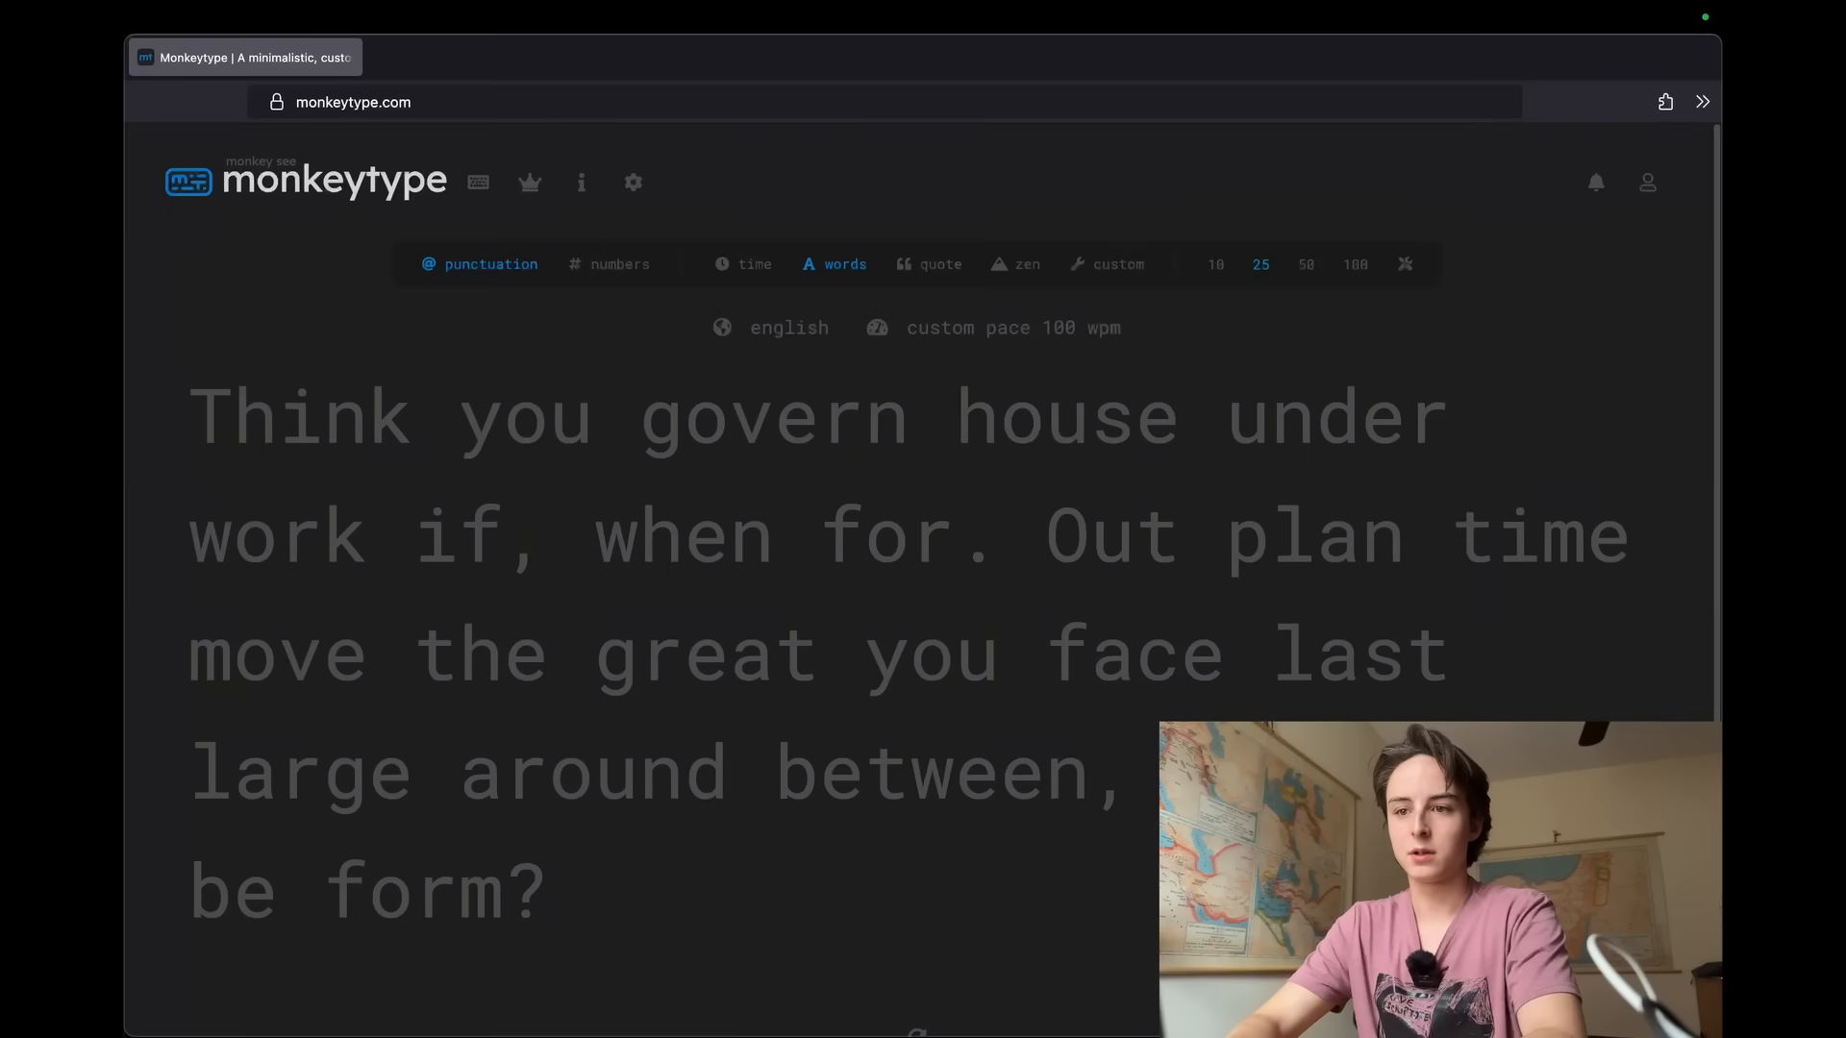
Type 'Think you govern house under' in large text, then load monkeytype.com in a new tab
{"action": "scroll", "scroll_direction": "down", "scroll_amount": 3}
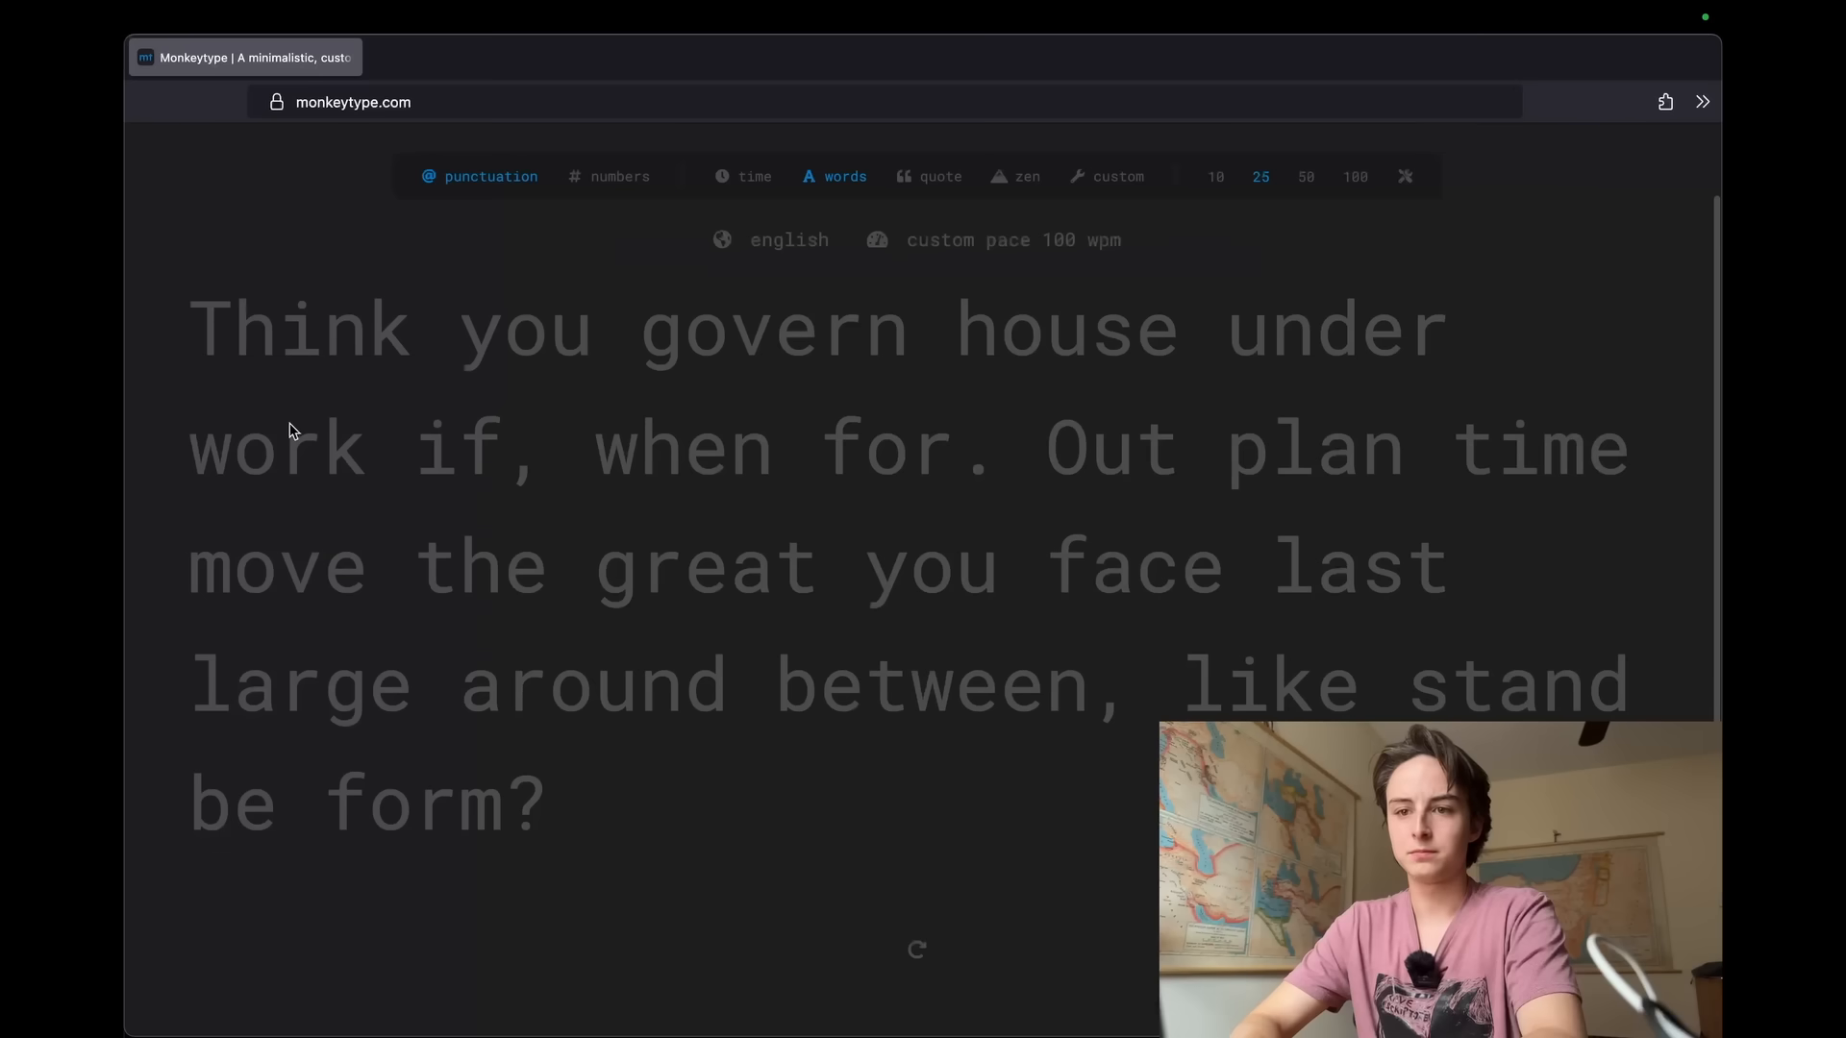
{"action": "type", "text": "Think you"}
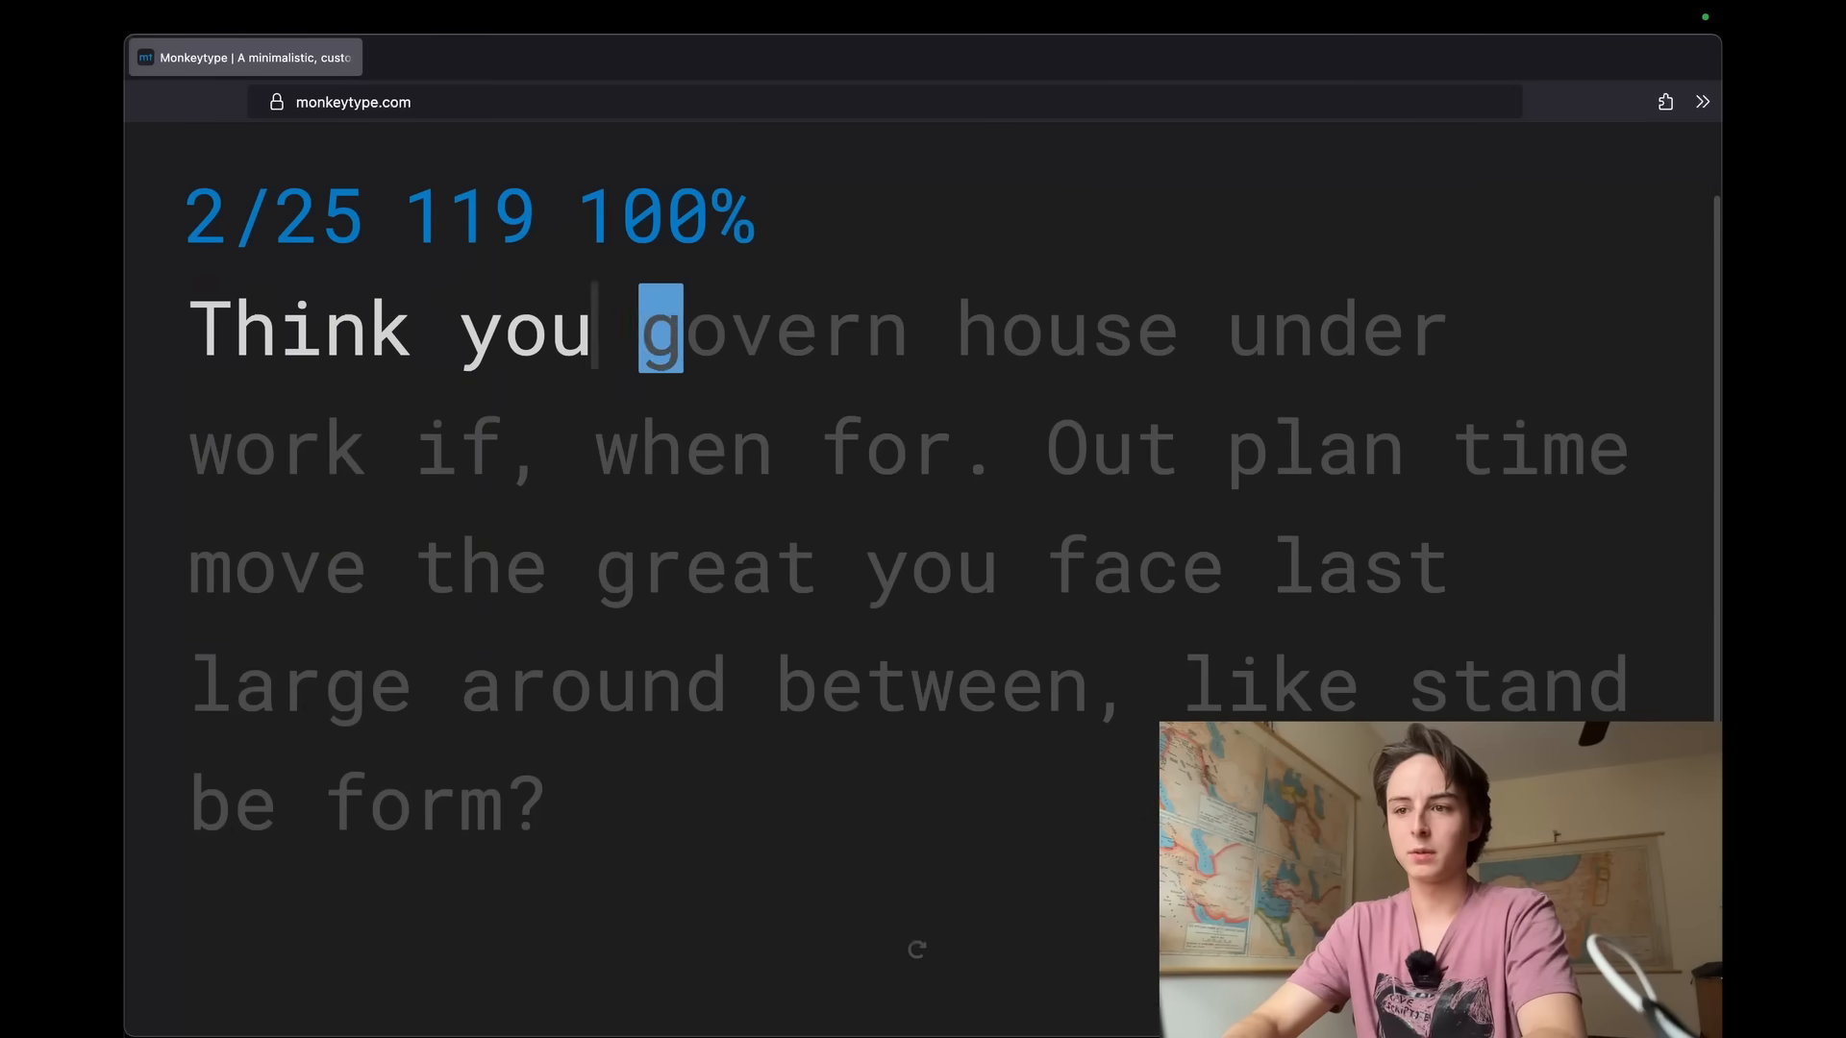
{"action": "type", "text": "govern house under"}
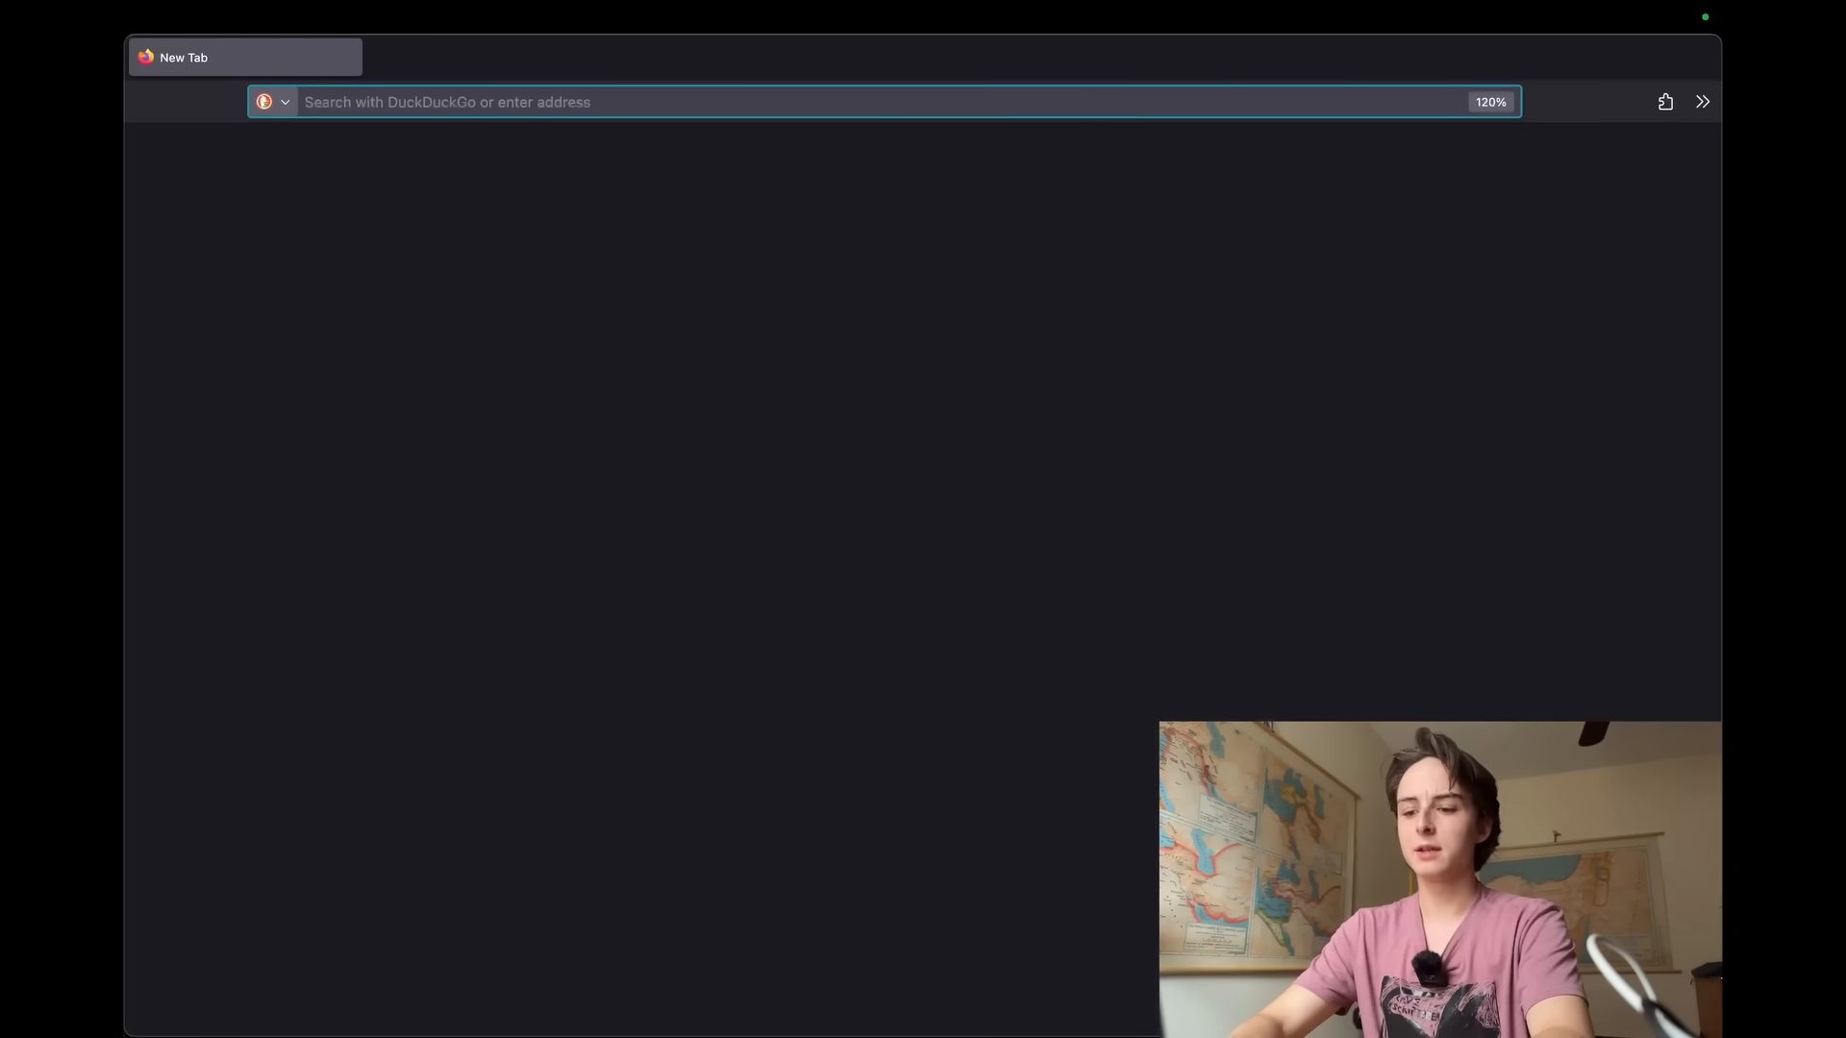
{"action": "type", "text": "monkeytype.com"}
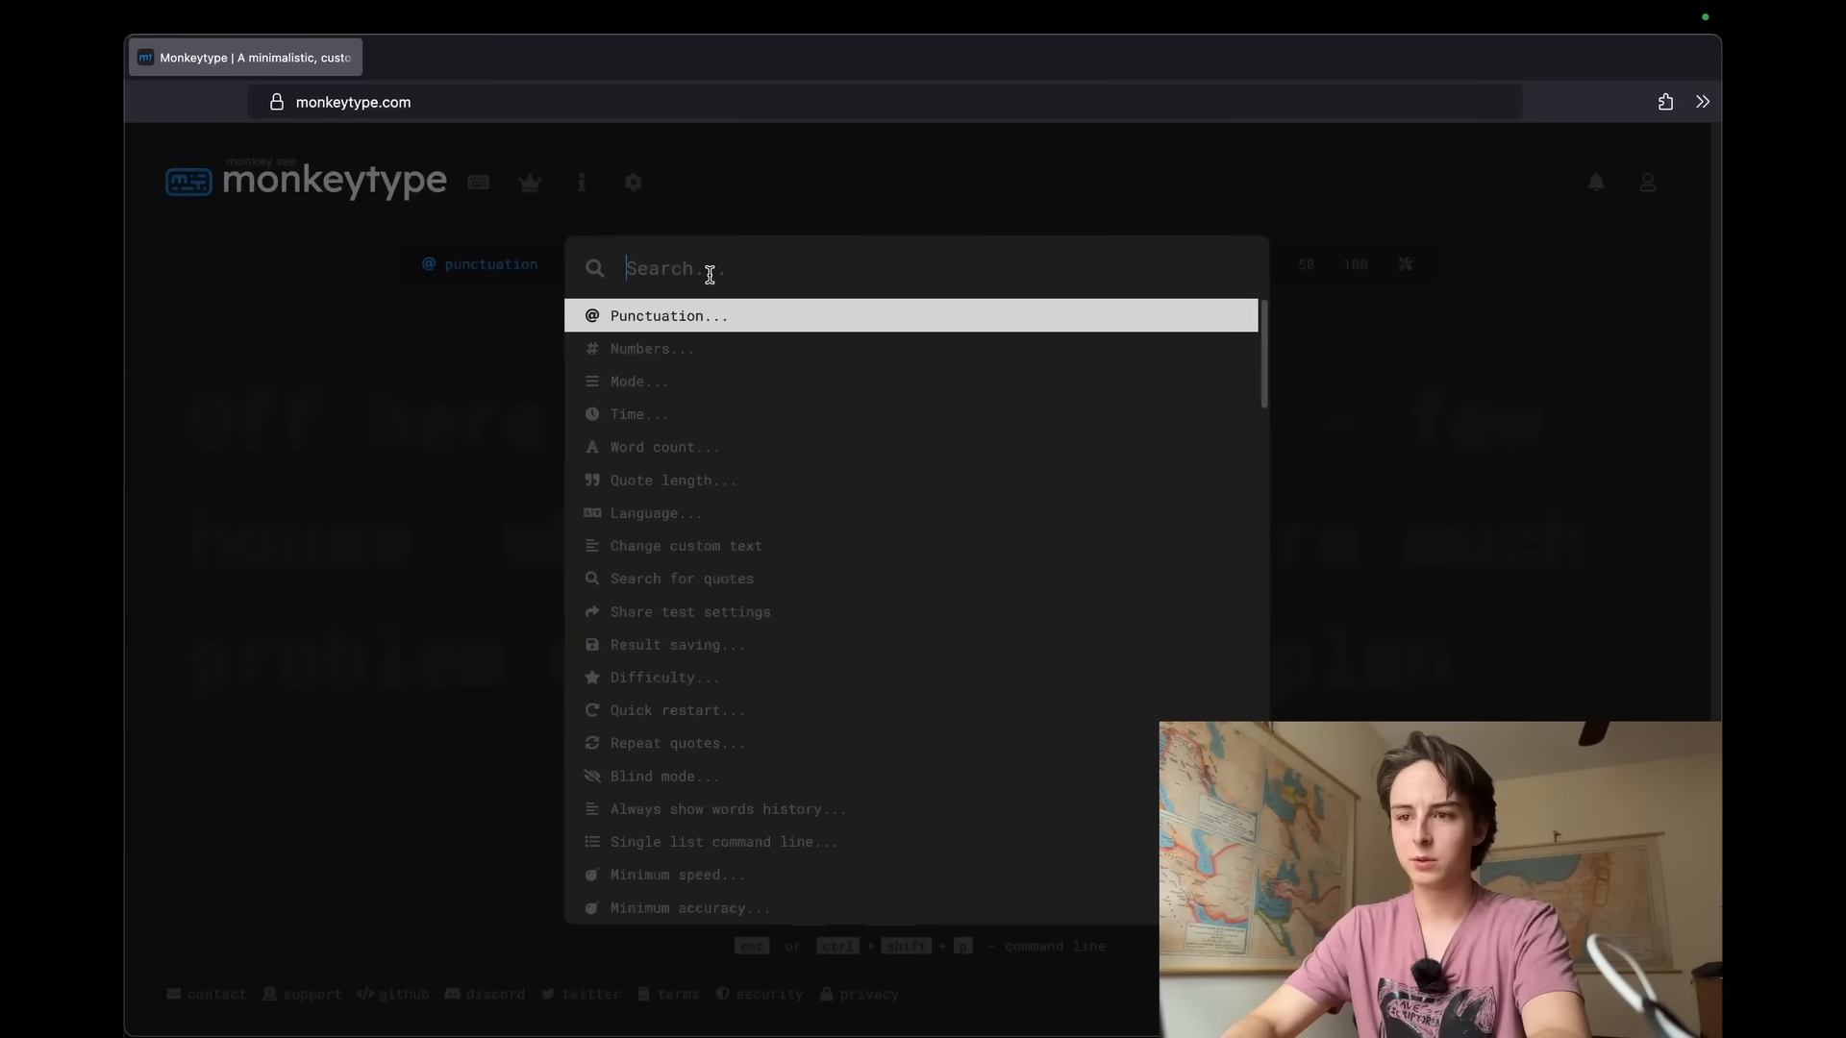
Switch the word list to english 5k, then 450k, then search 'engl' for English 1k
{"action": "left_click", "coordinate": [656, 513]}
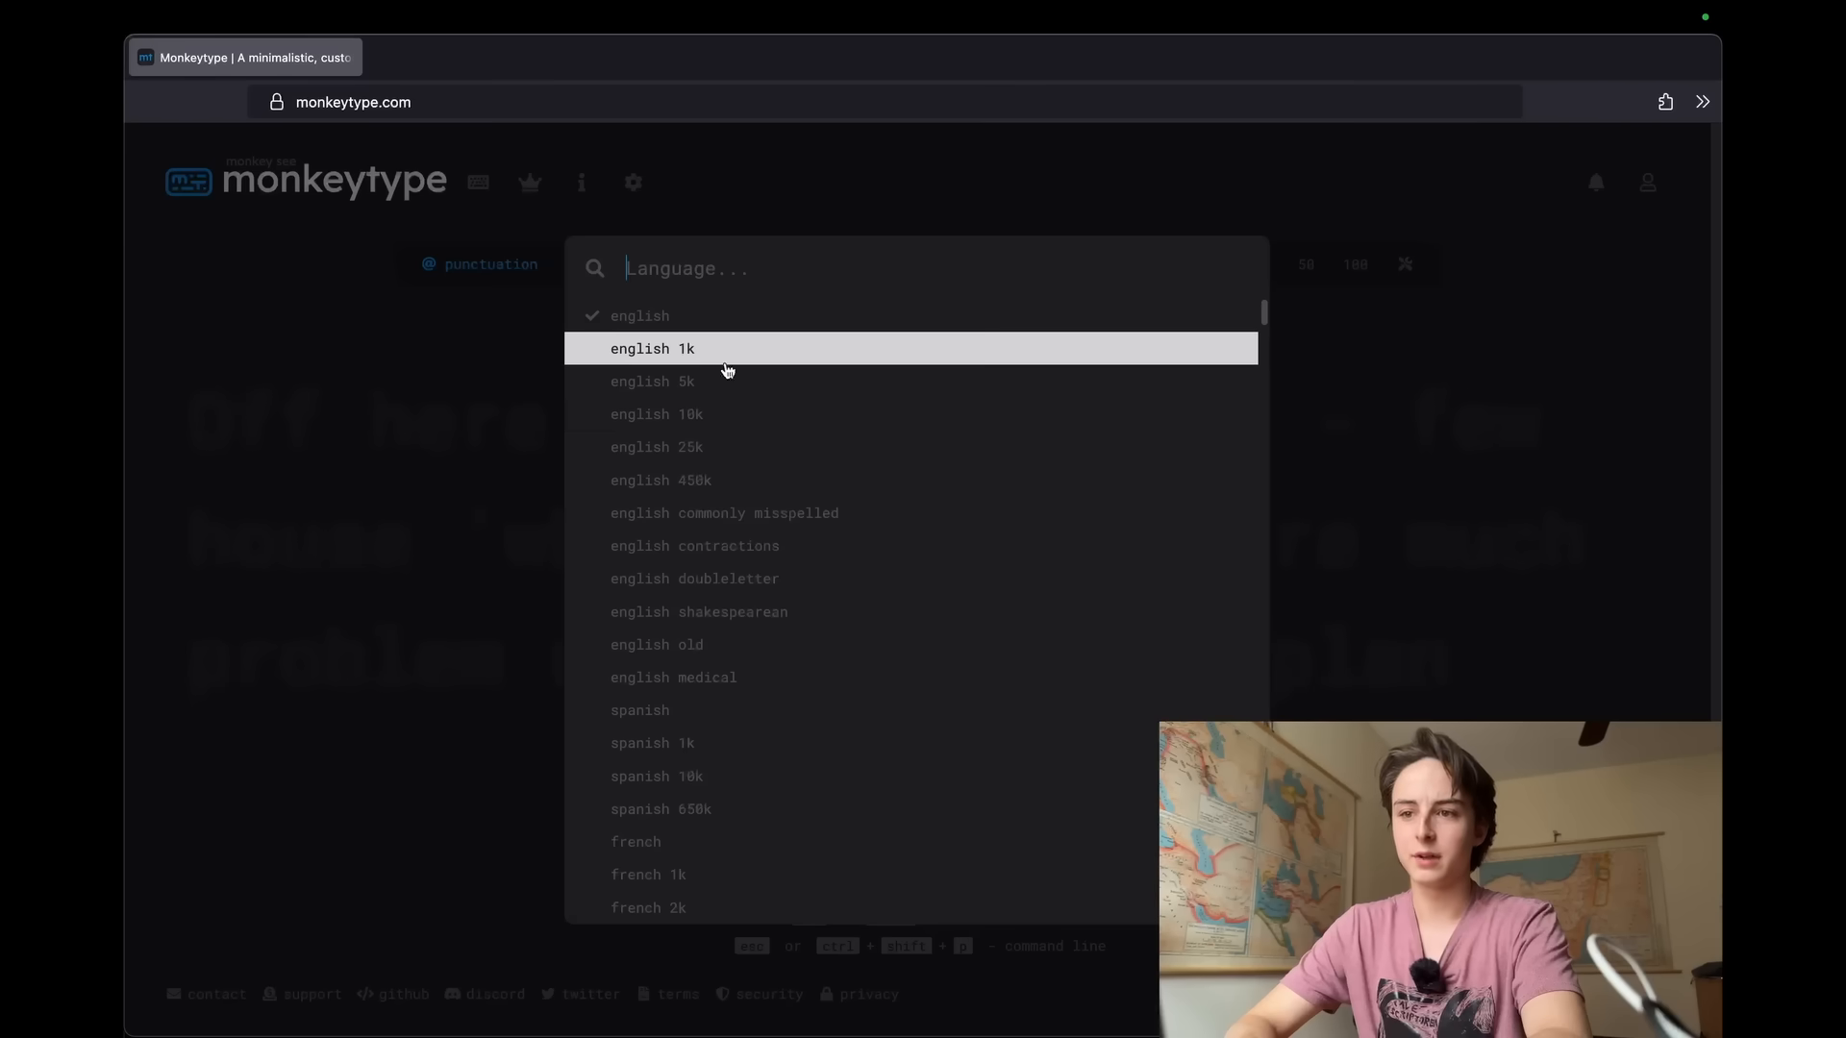
{"action": "left_click", "coordinate": [652, 381]}
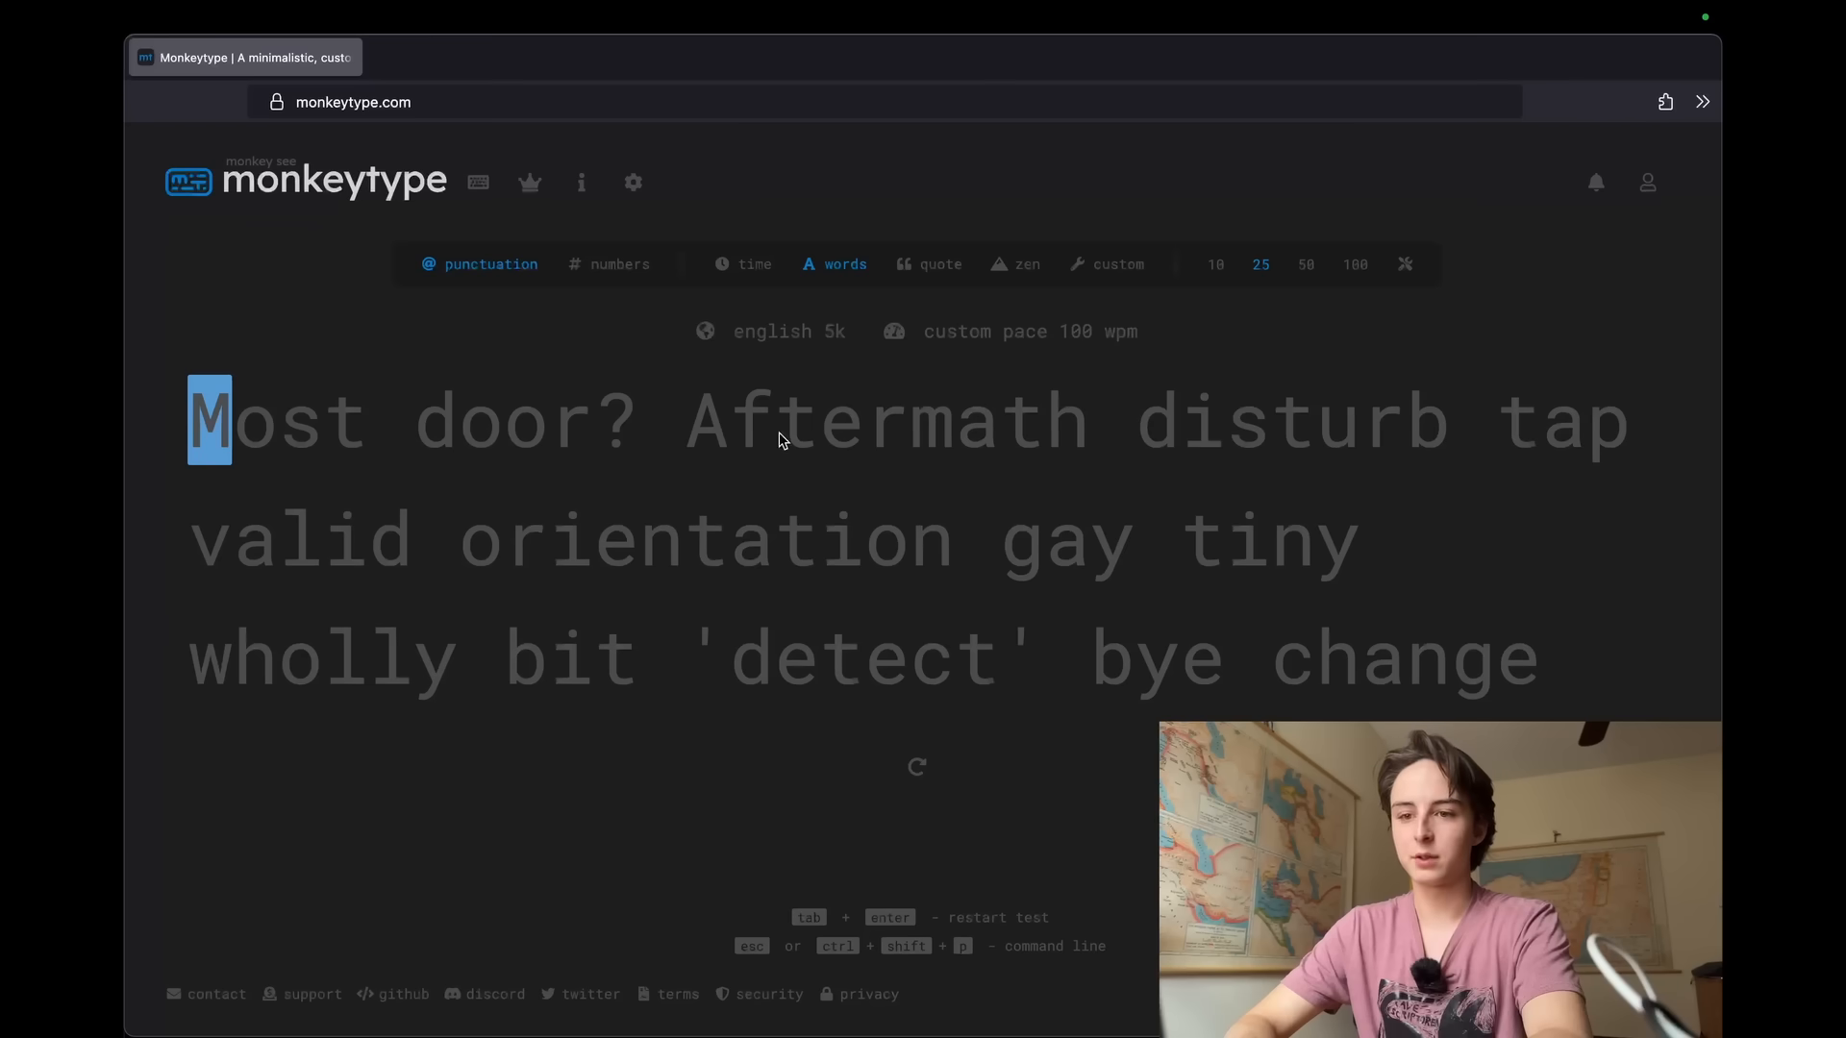
{"action": "mouse_move", "coordinate": [1008, 477]}
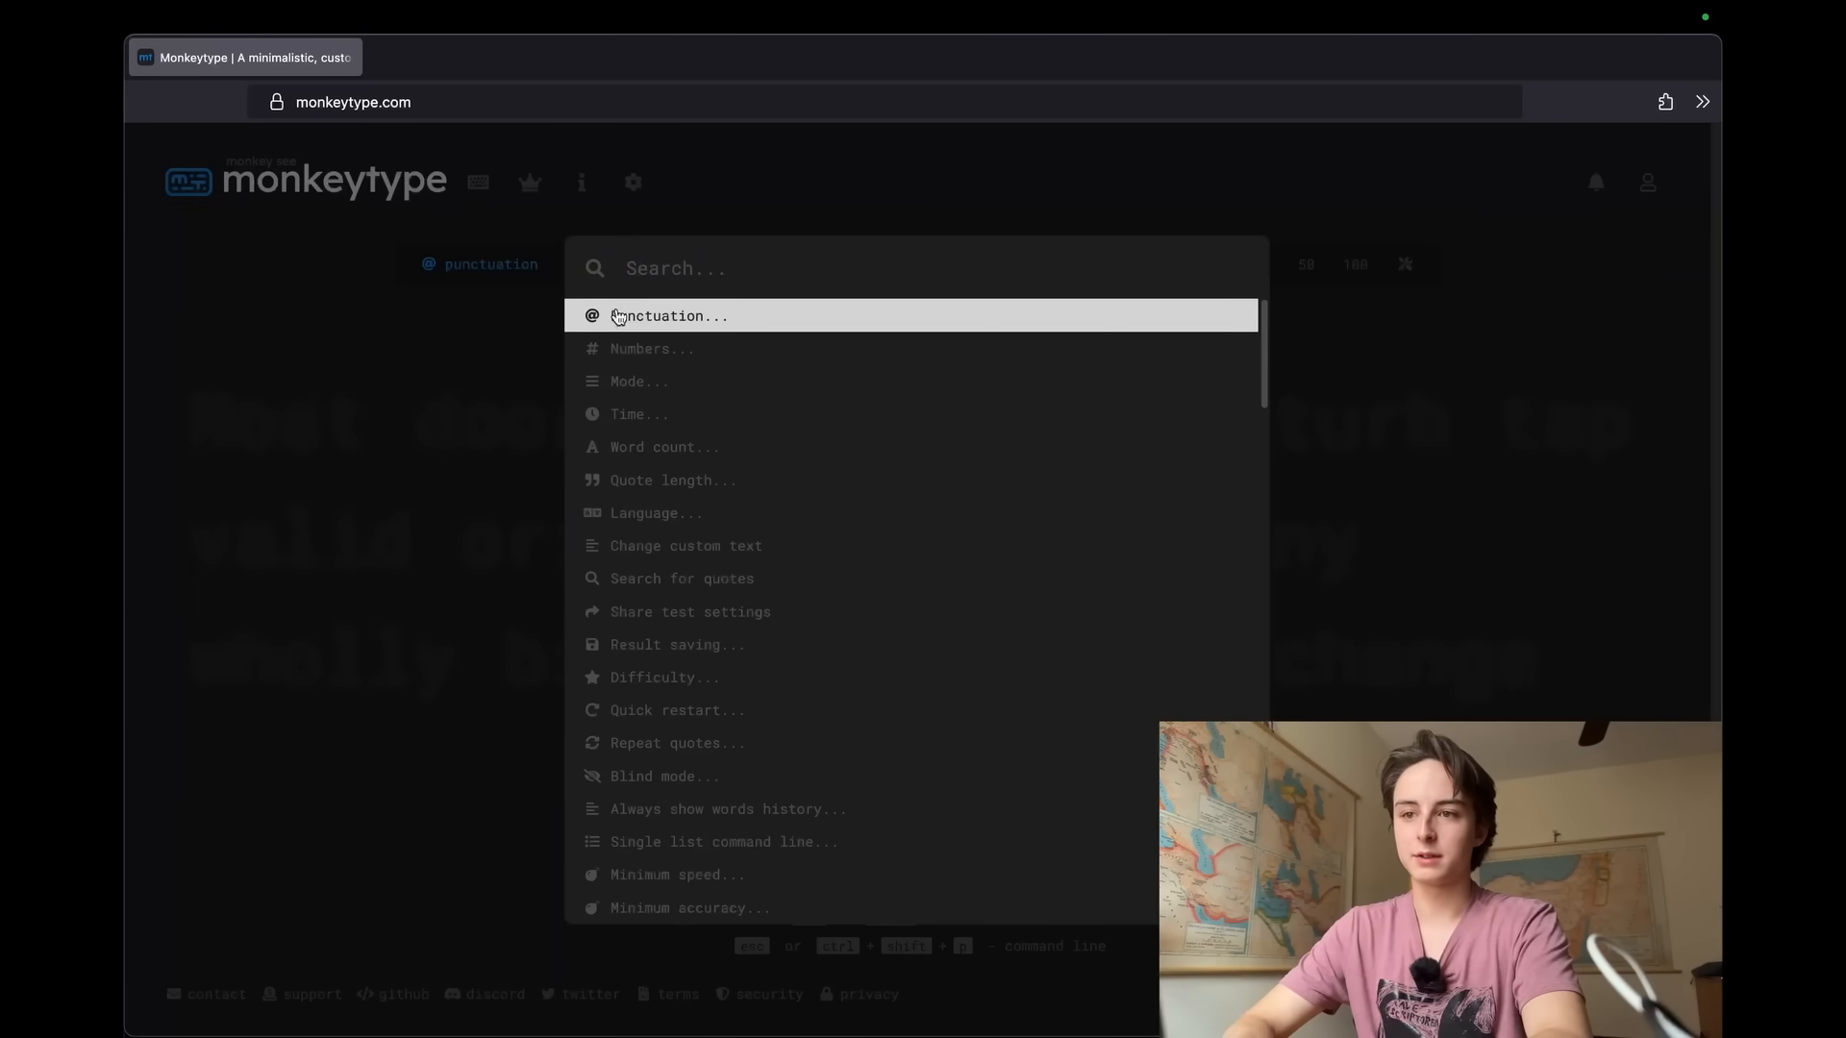
{"action": "type", "text": "g"}
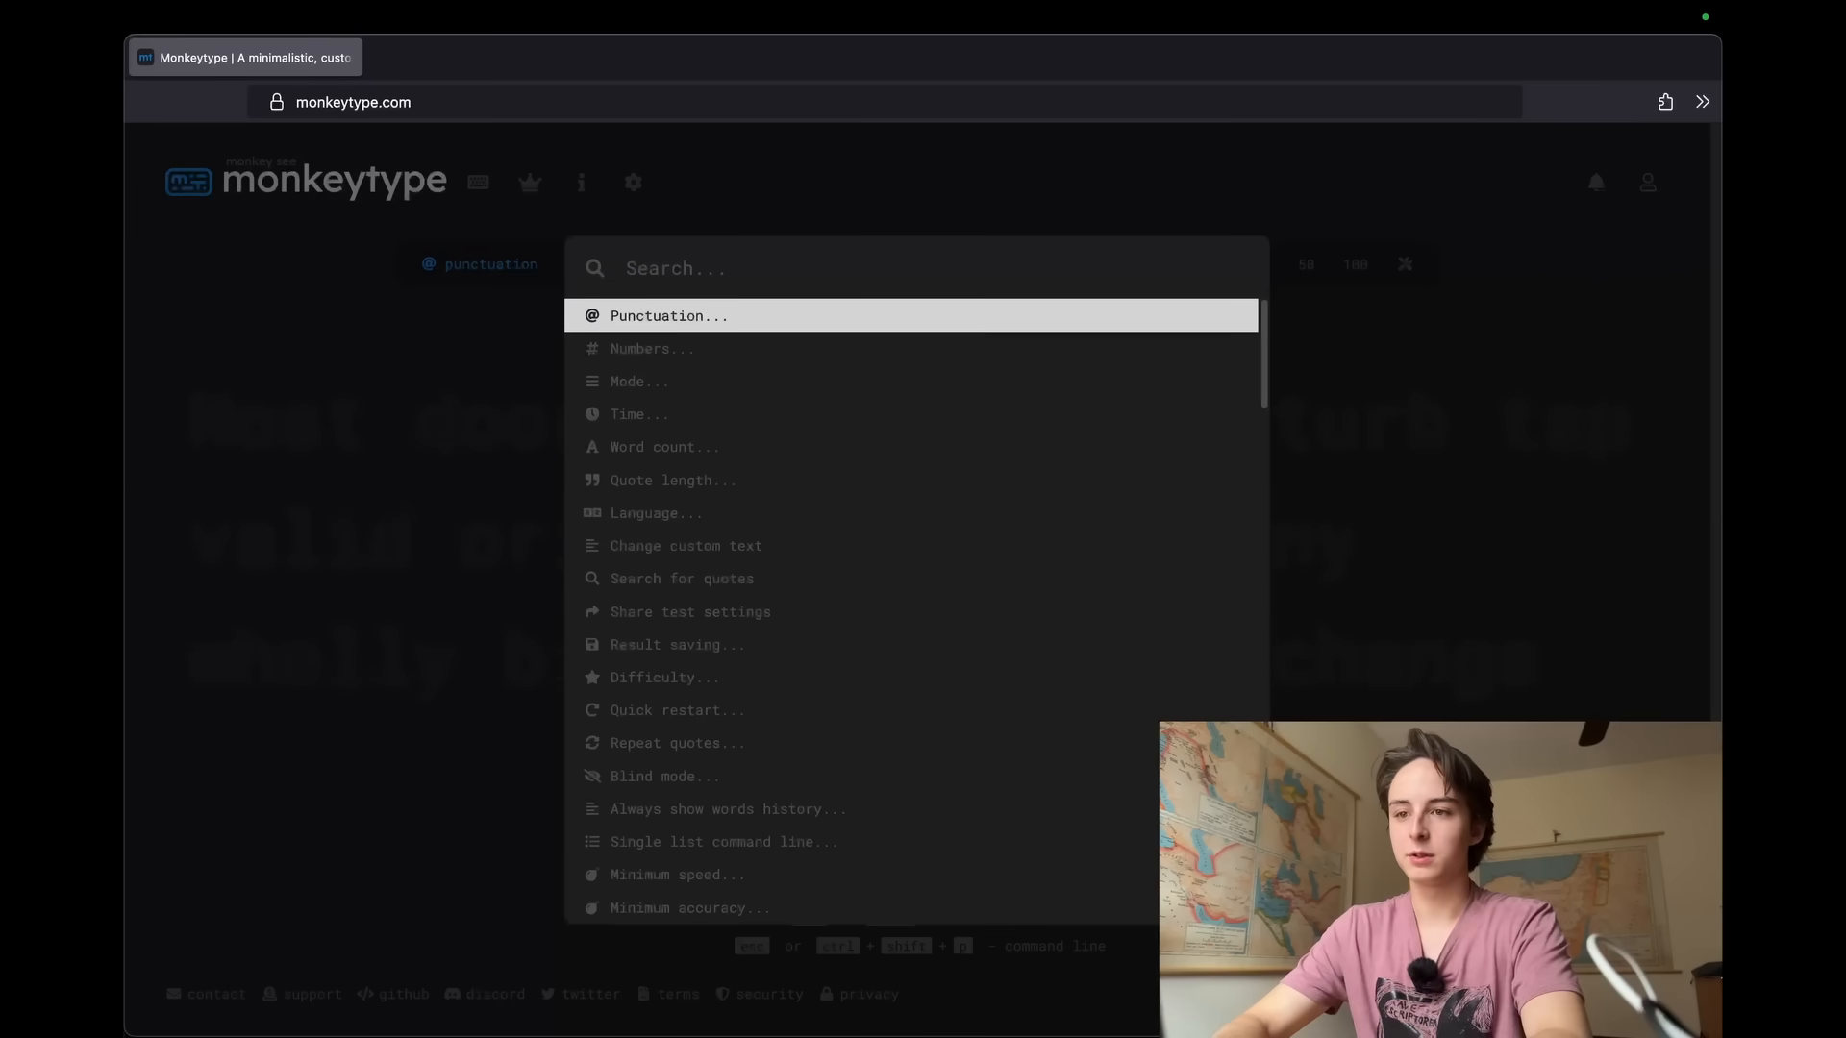
{"action": "type", "text": "langu"}
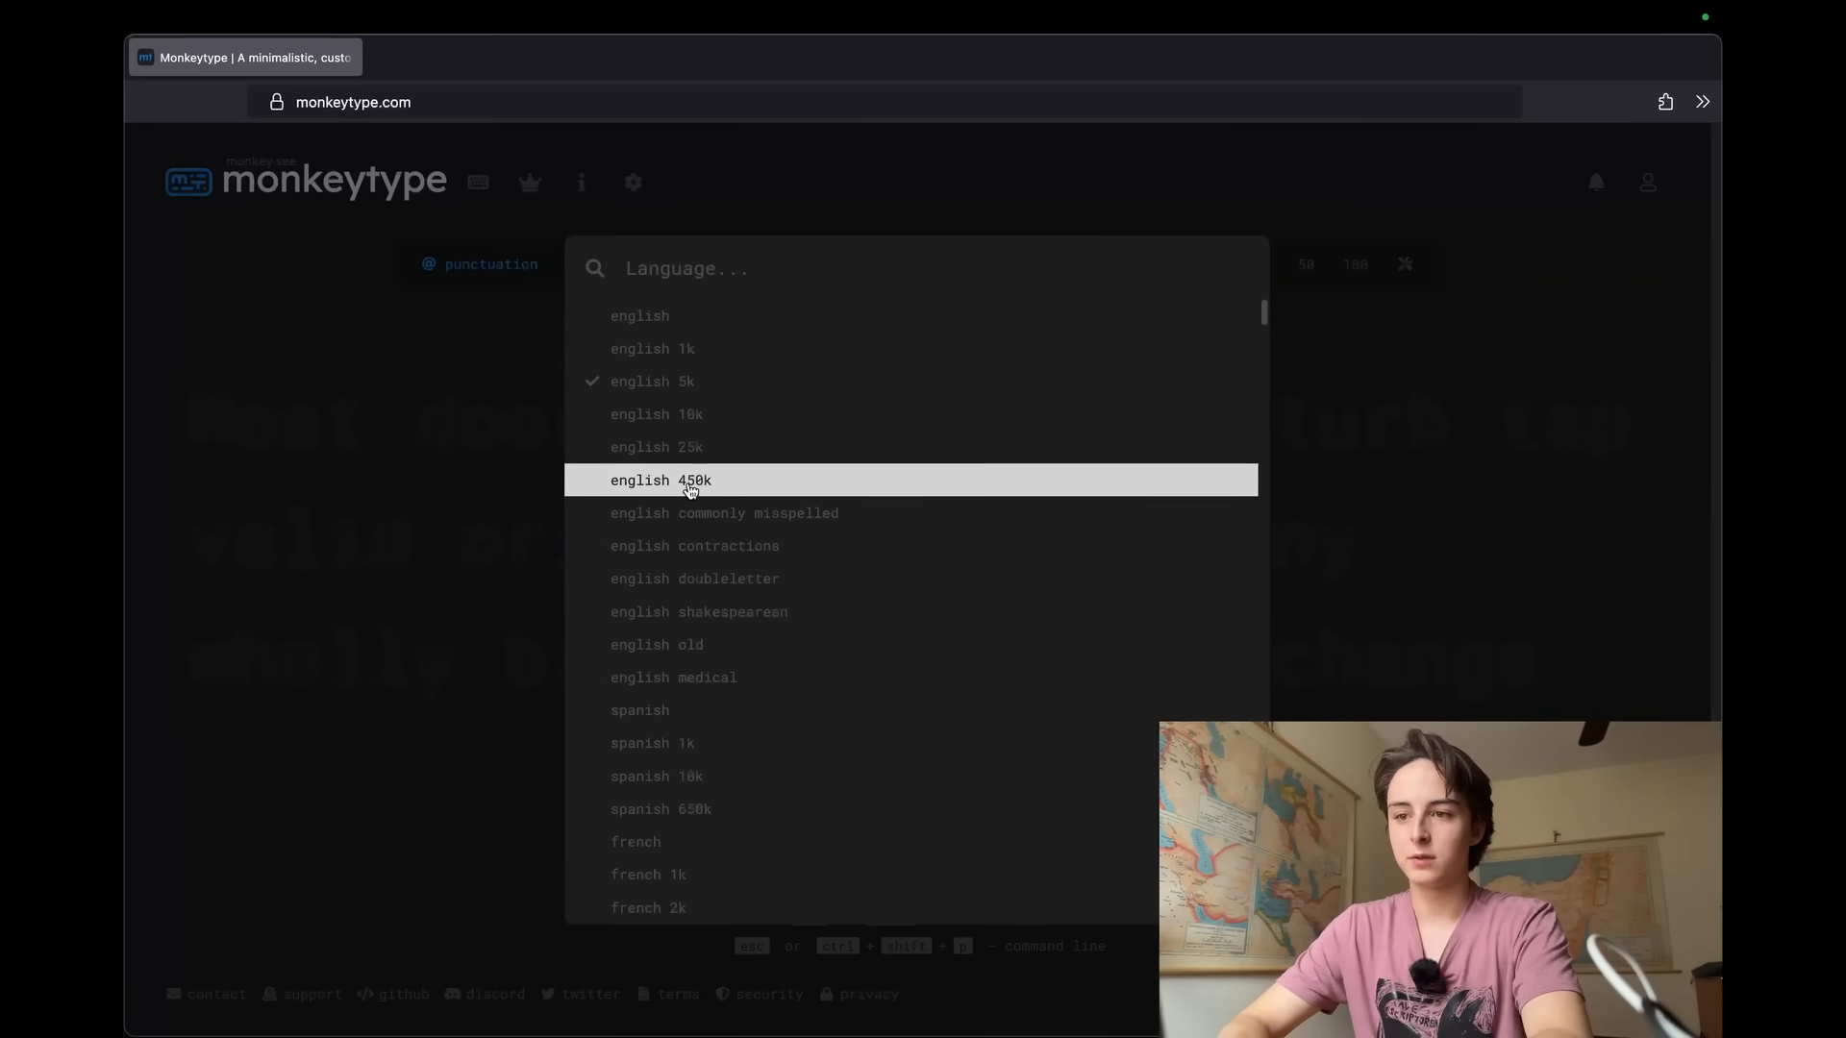
{"action": "left_click", "coordinate": [660, 478]}
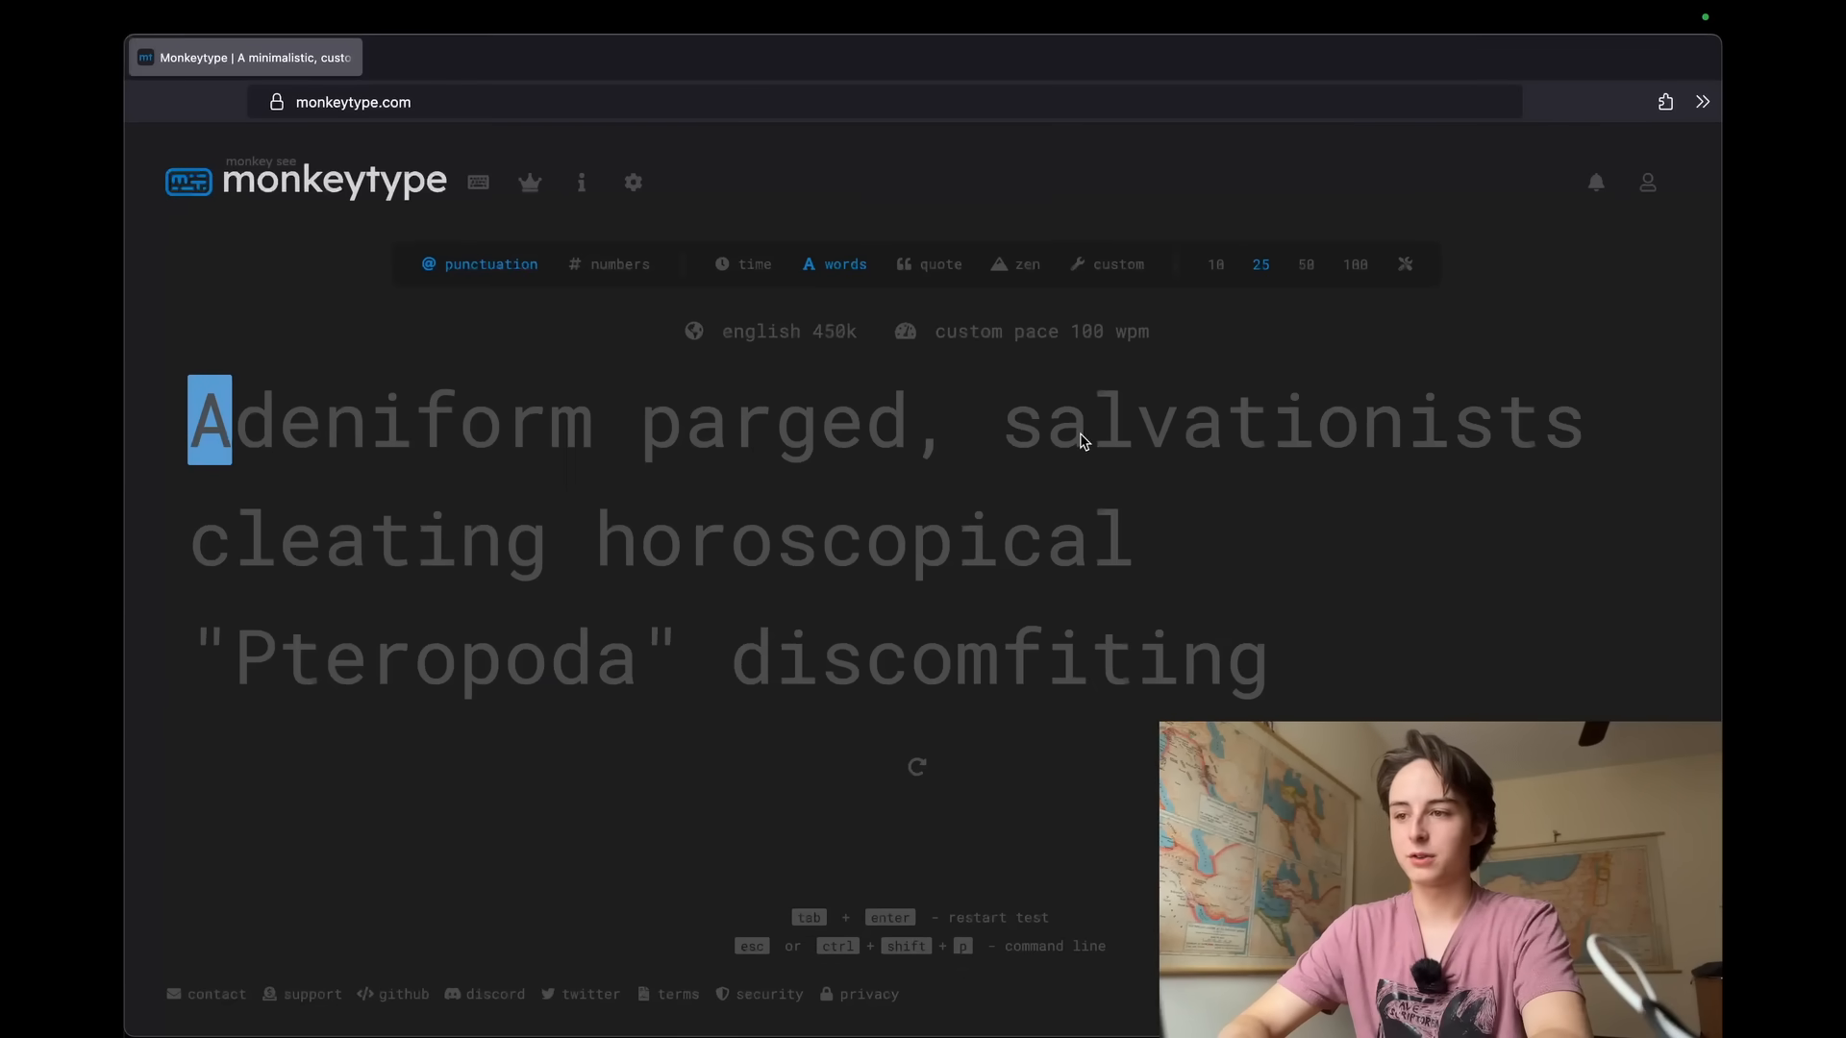
{"action": "mouse_move", "coordinate": [834, 510]}
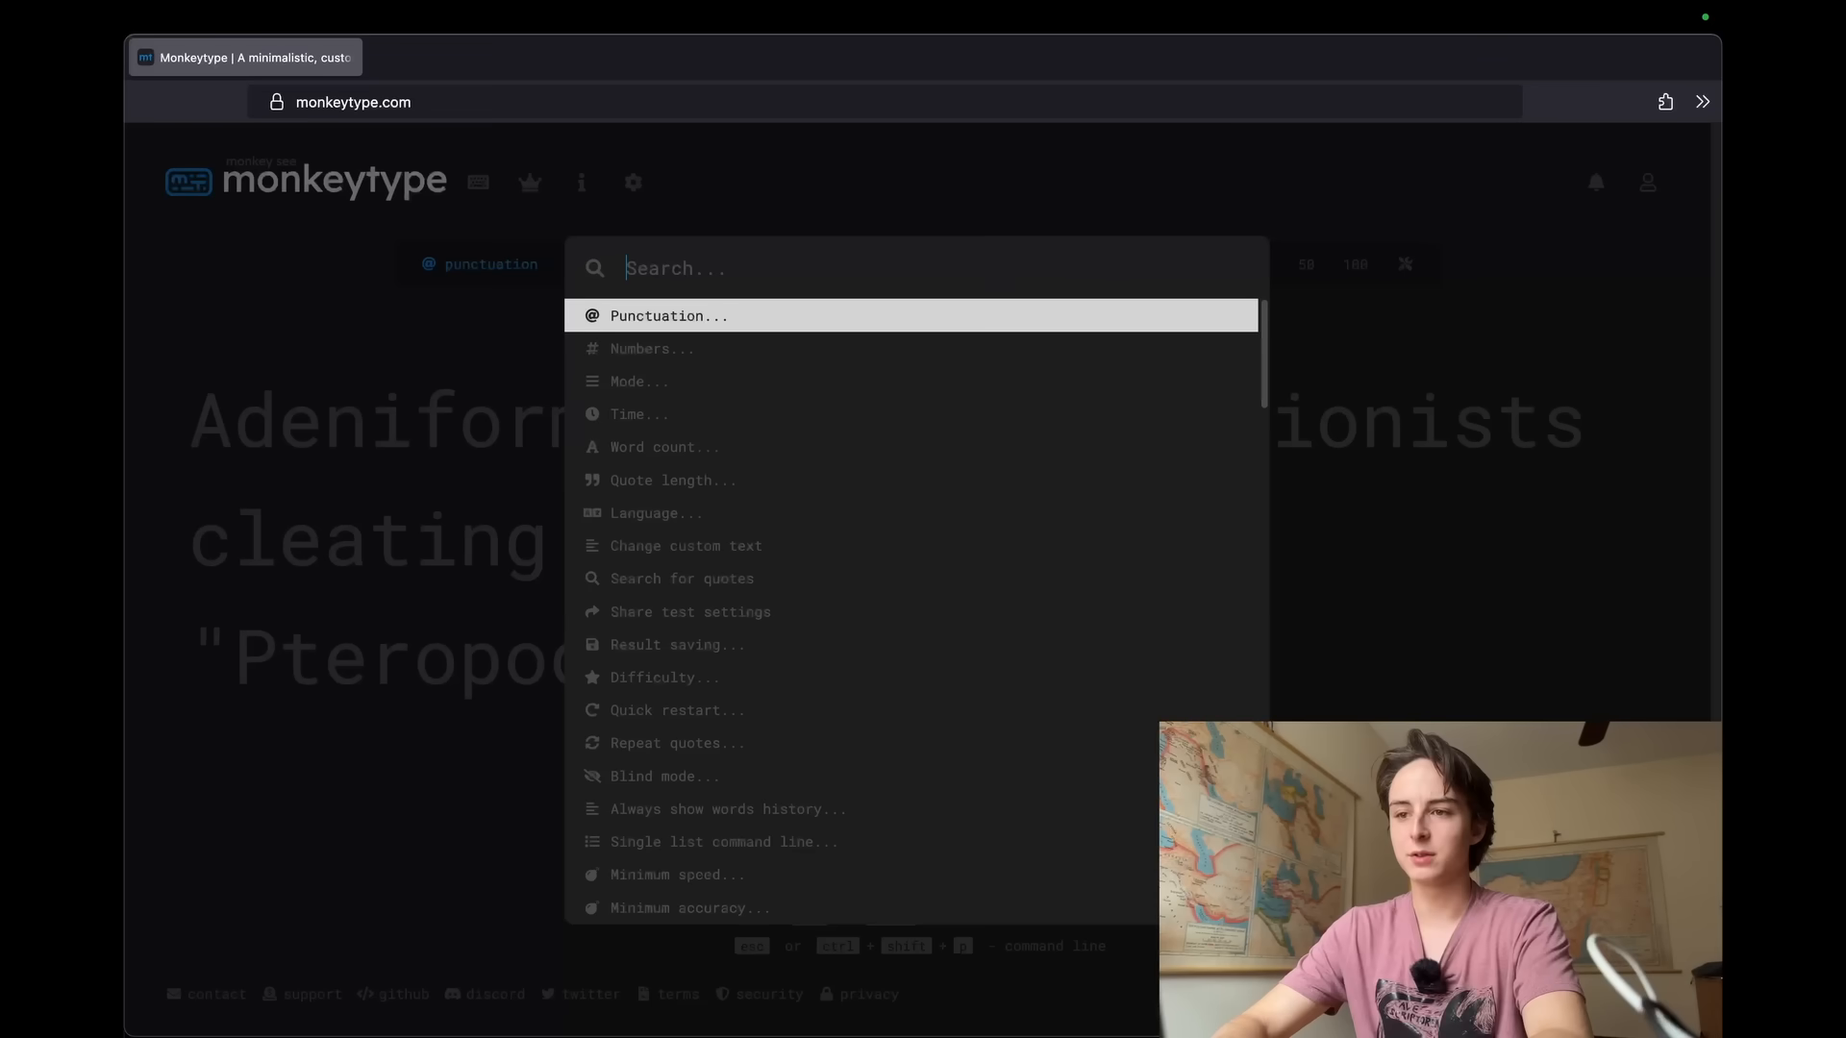
{"action": "type", "text": "engl"}
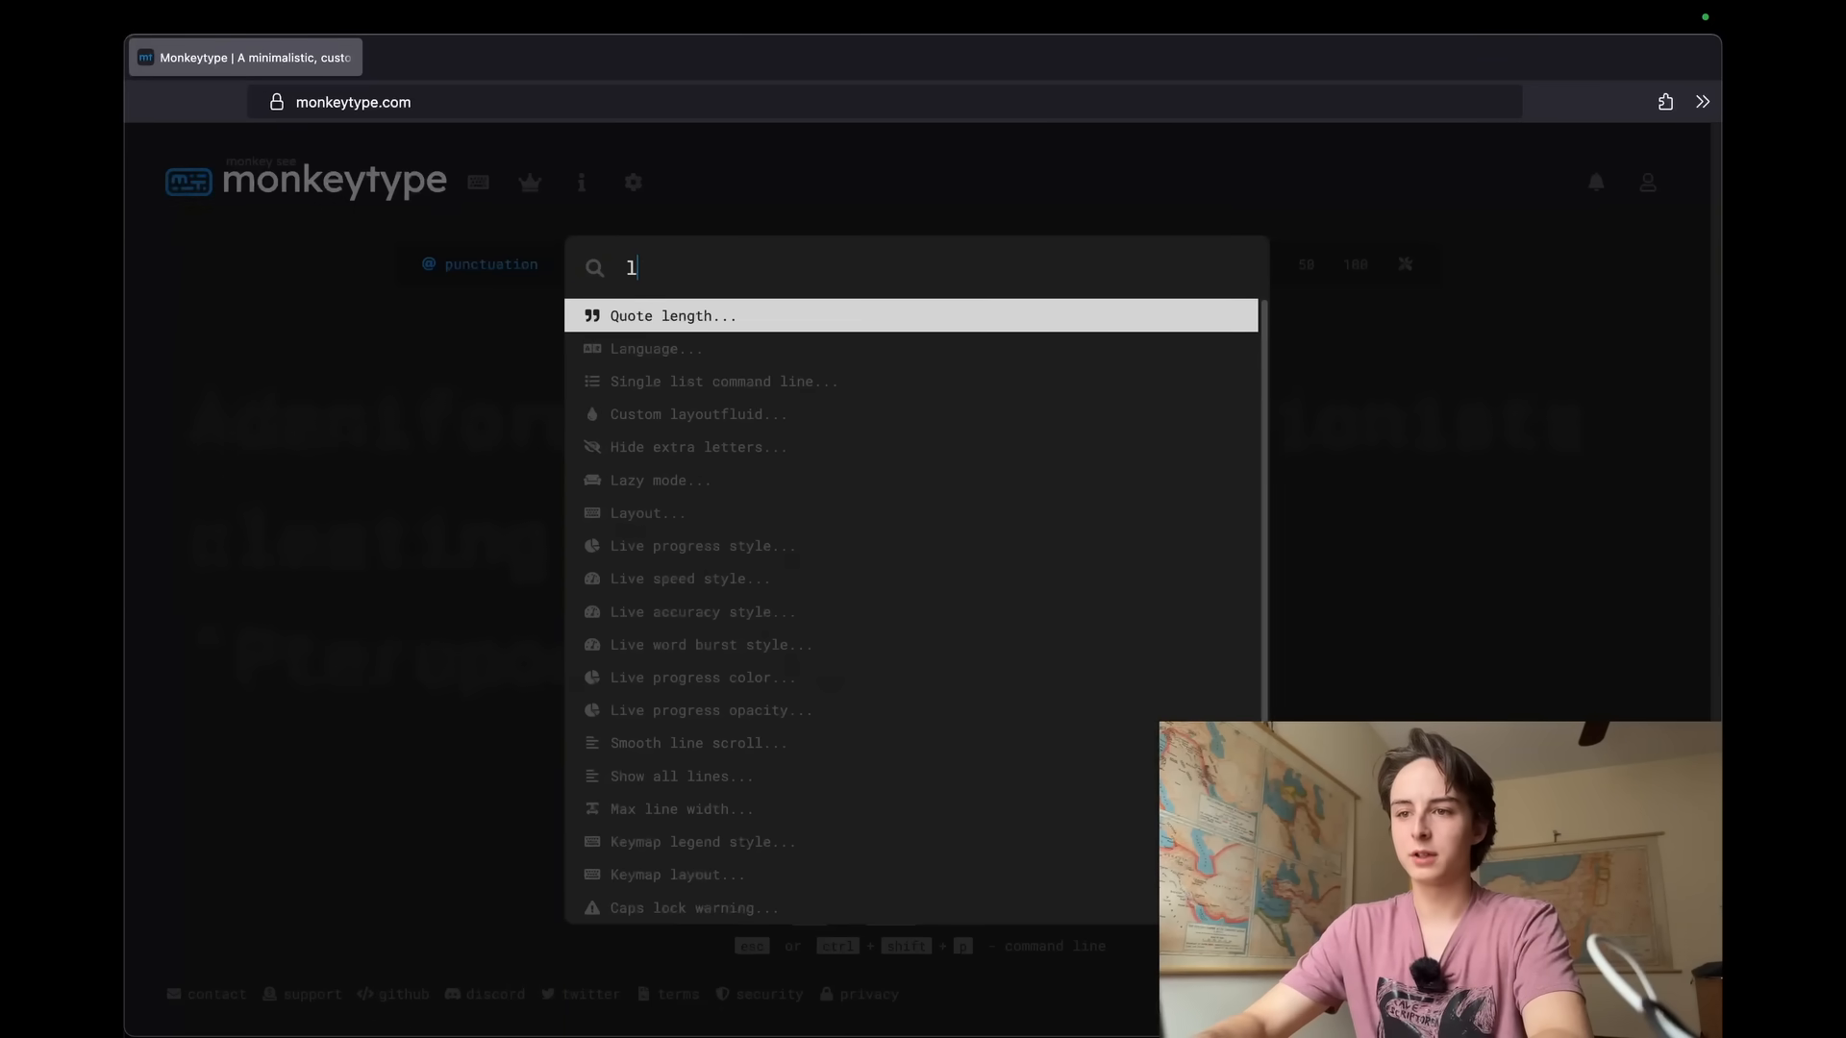
{"action": "key", "text": "Escape"}
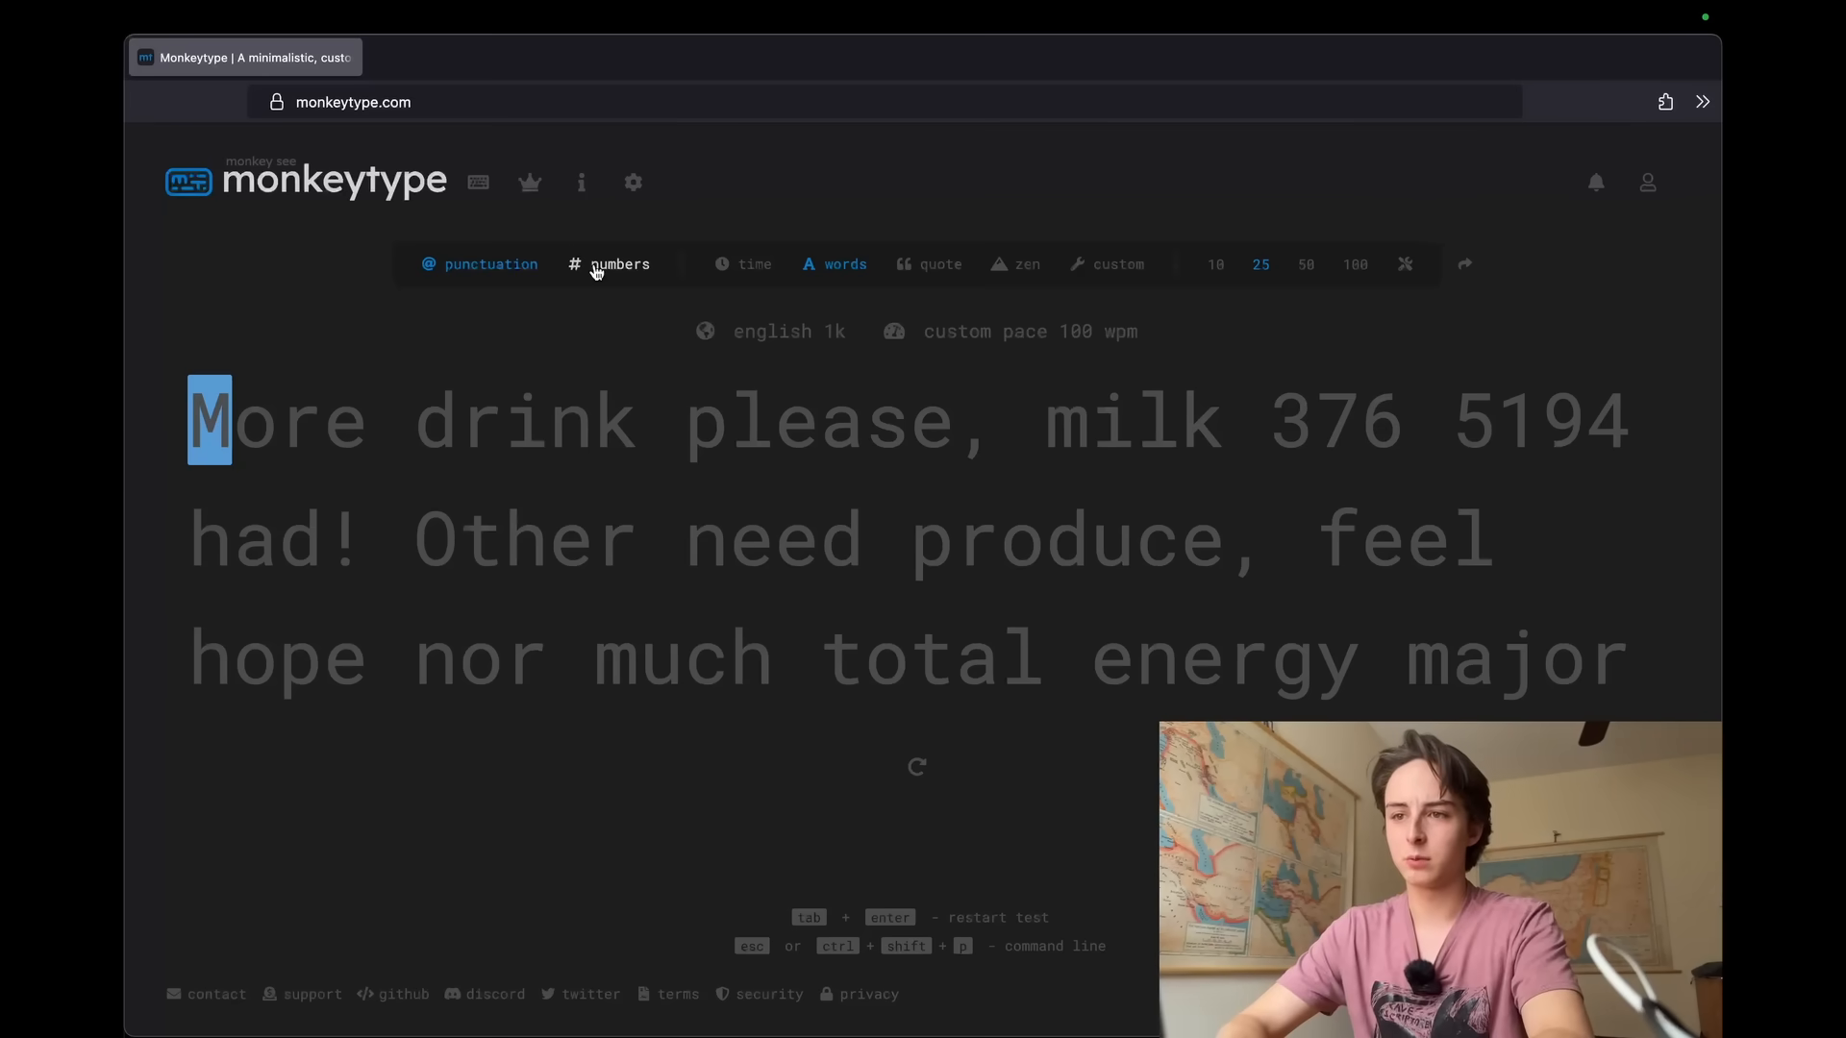
Toggle numbers on then off, and turn punctuation on then off
{"action": "left_click", "coordinate": [489, 264]}
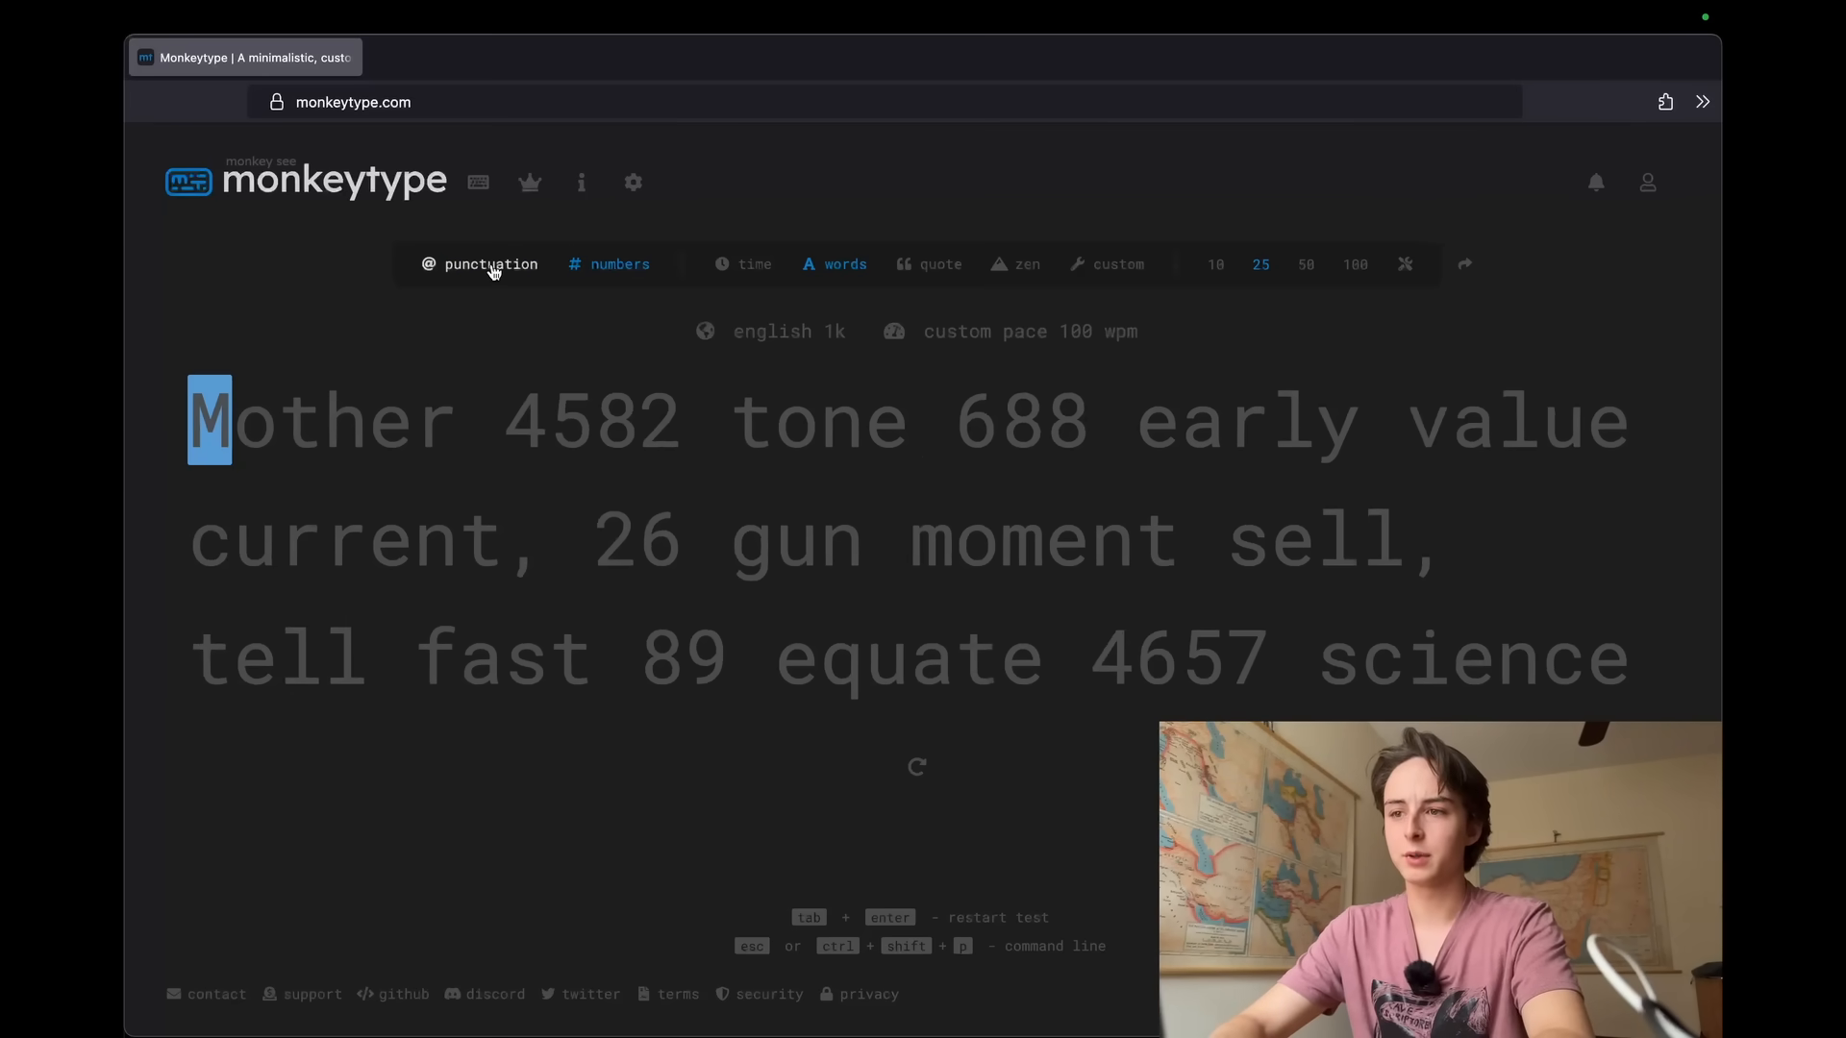
{"action": "left_click", "coordinate": [490, 263]}
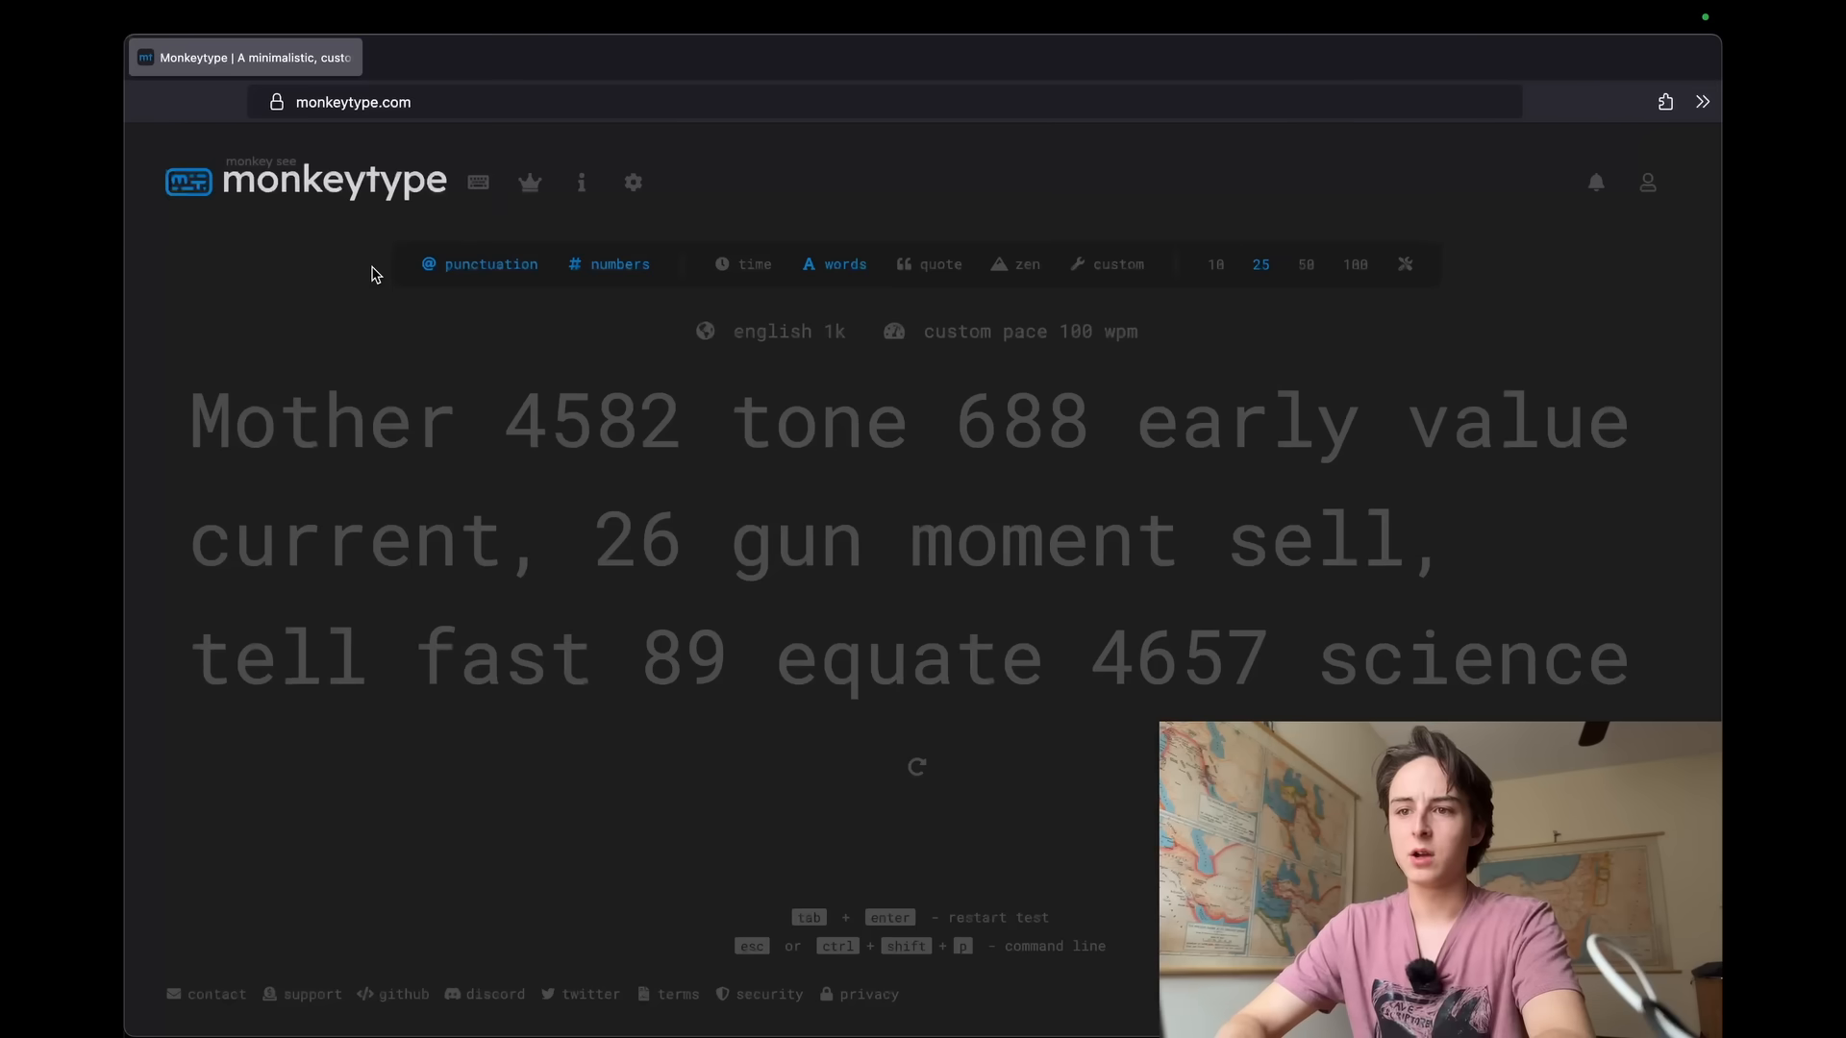
{"action": "left_click", "coordinate": [787, 330]}
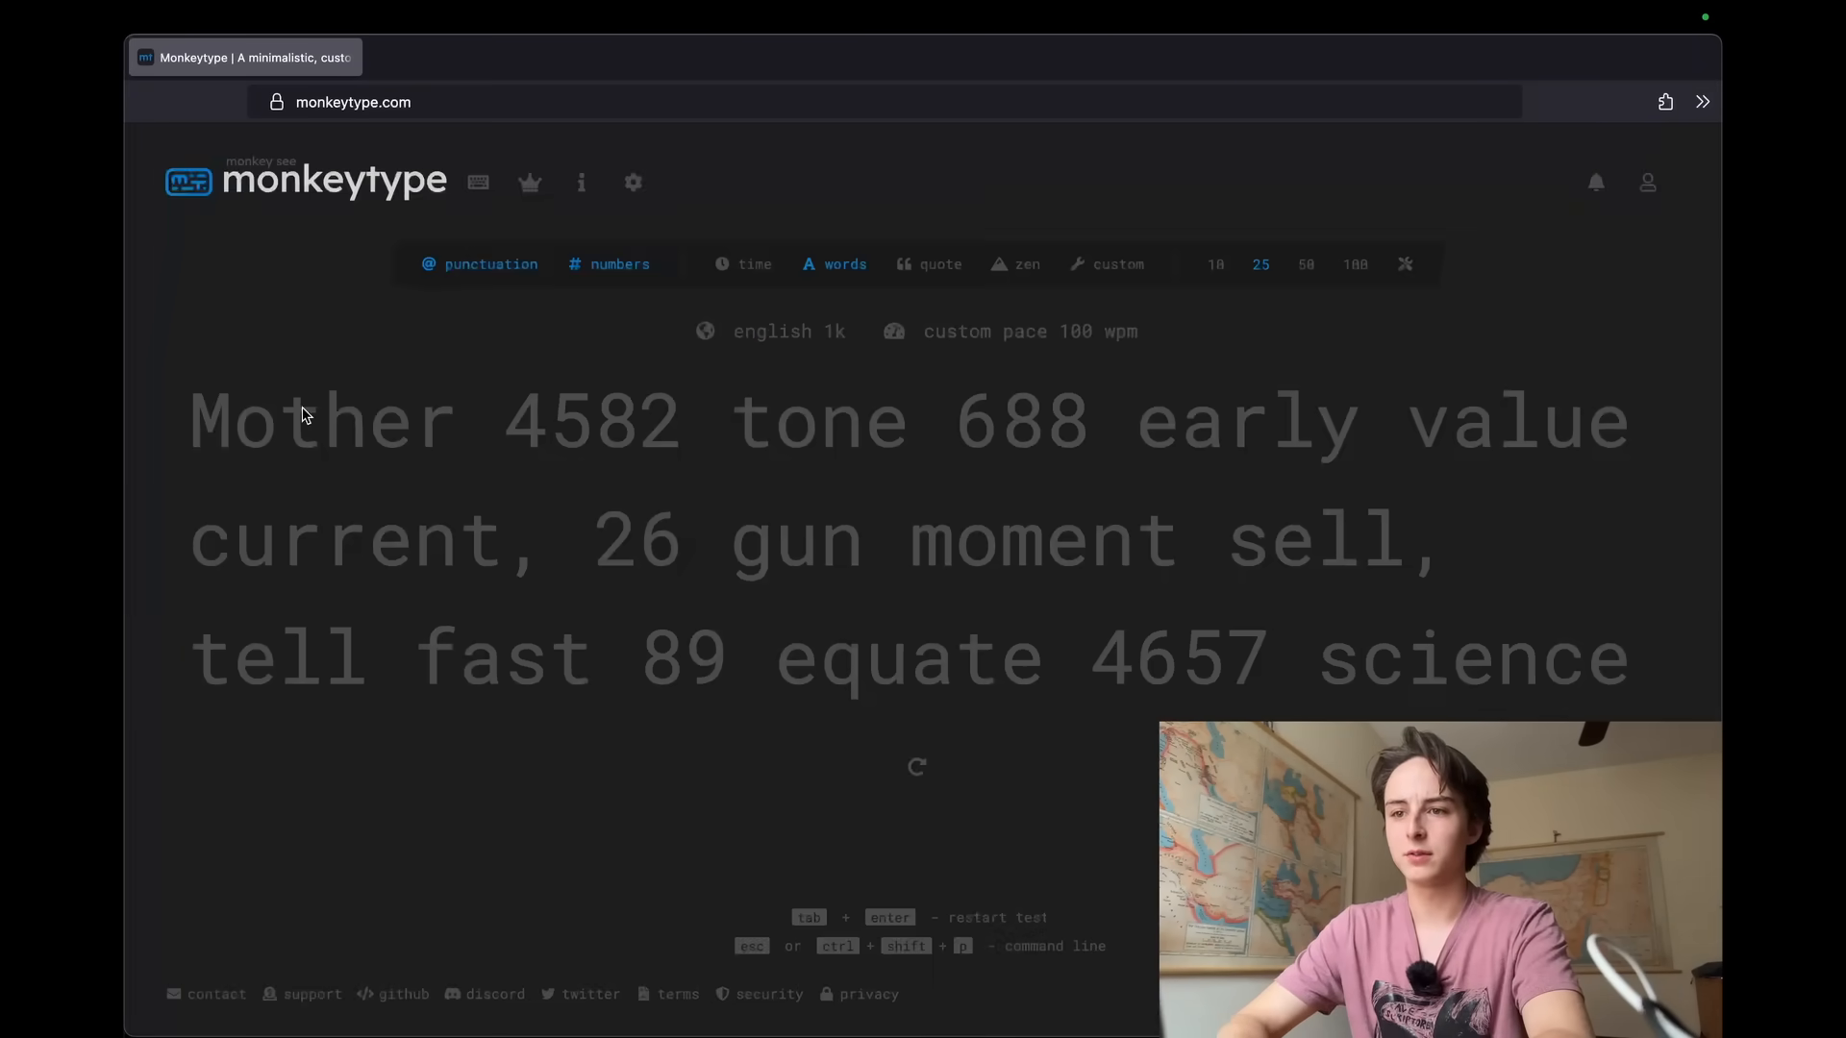
{"action": "type", "text": "p"}
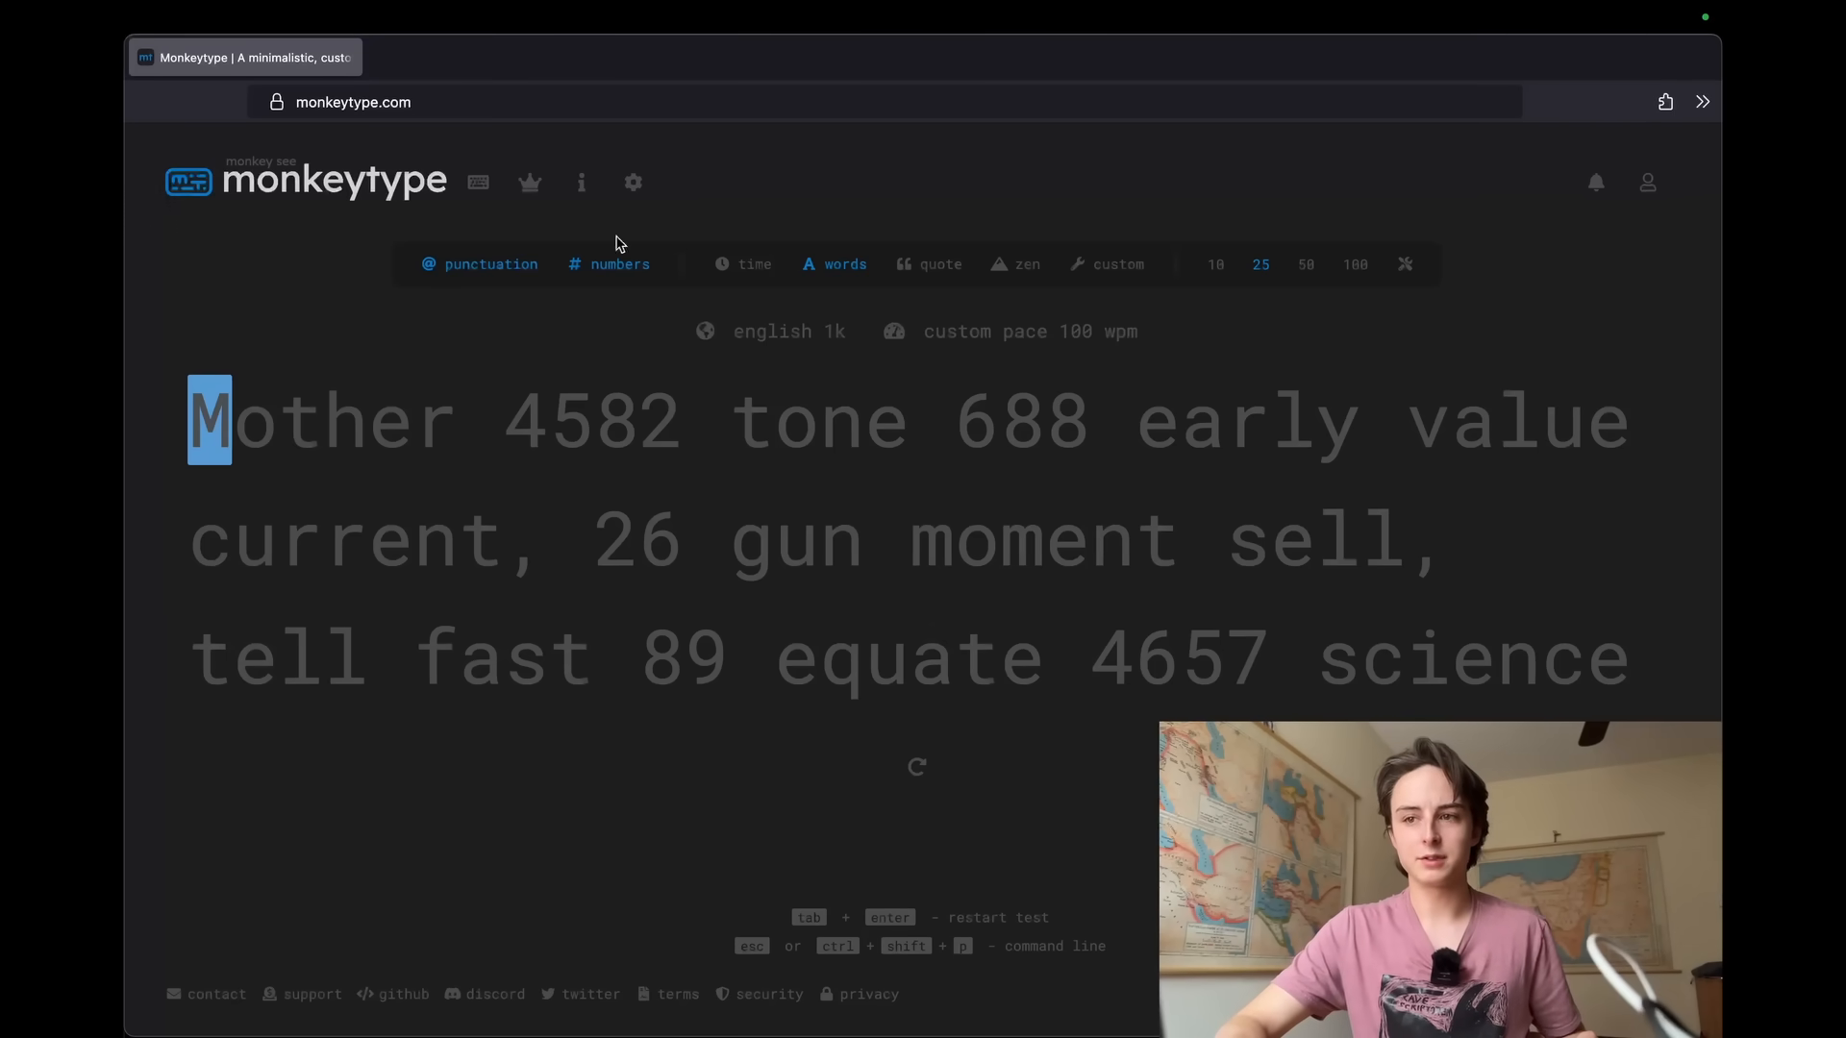
{"action": "mouse_move", "coordinate": [625, 321]}
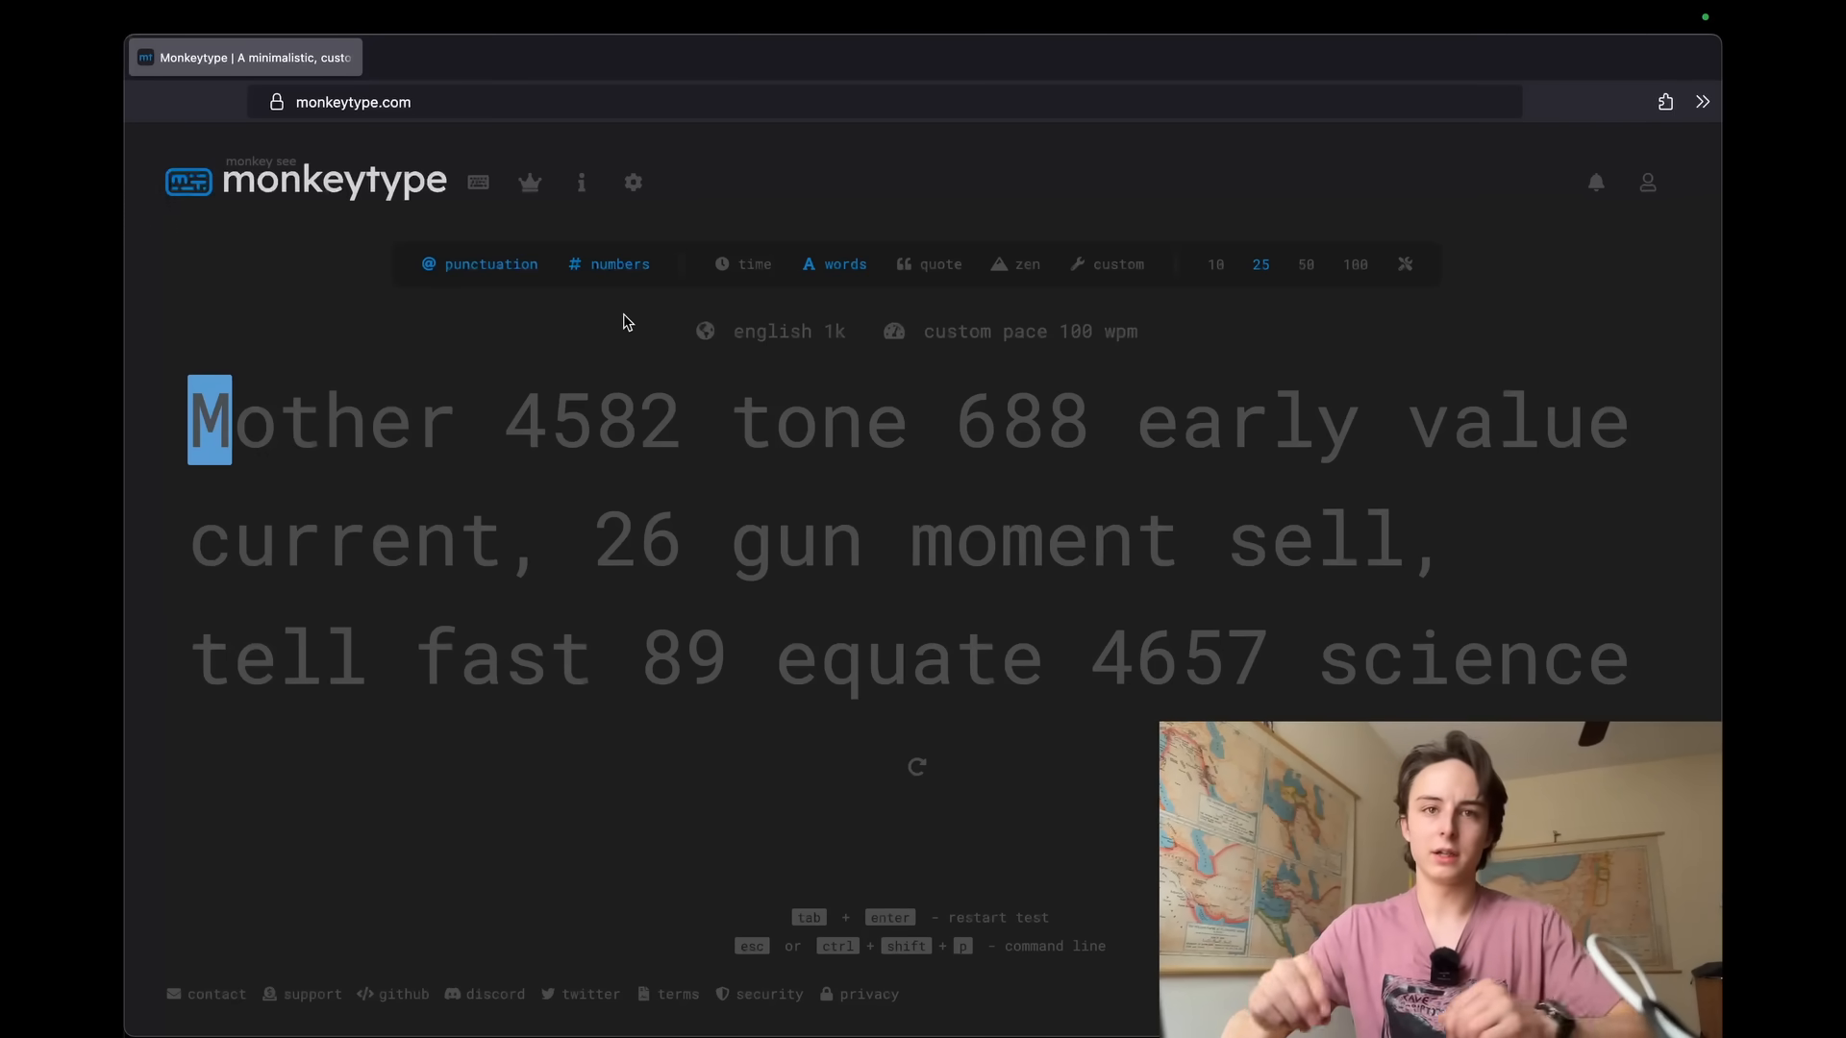
{"action": "left_click", "coordinate": [1017, 263]}
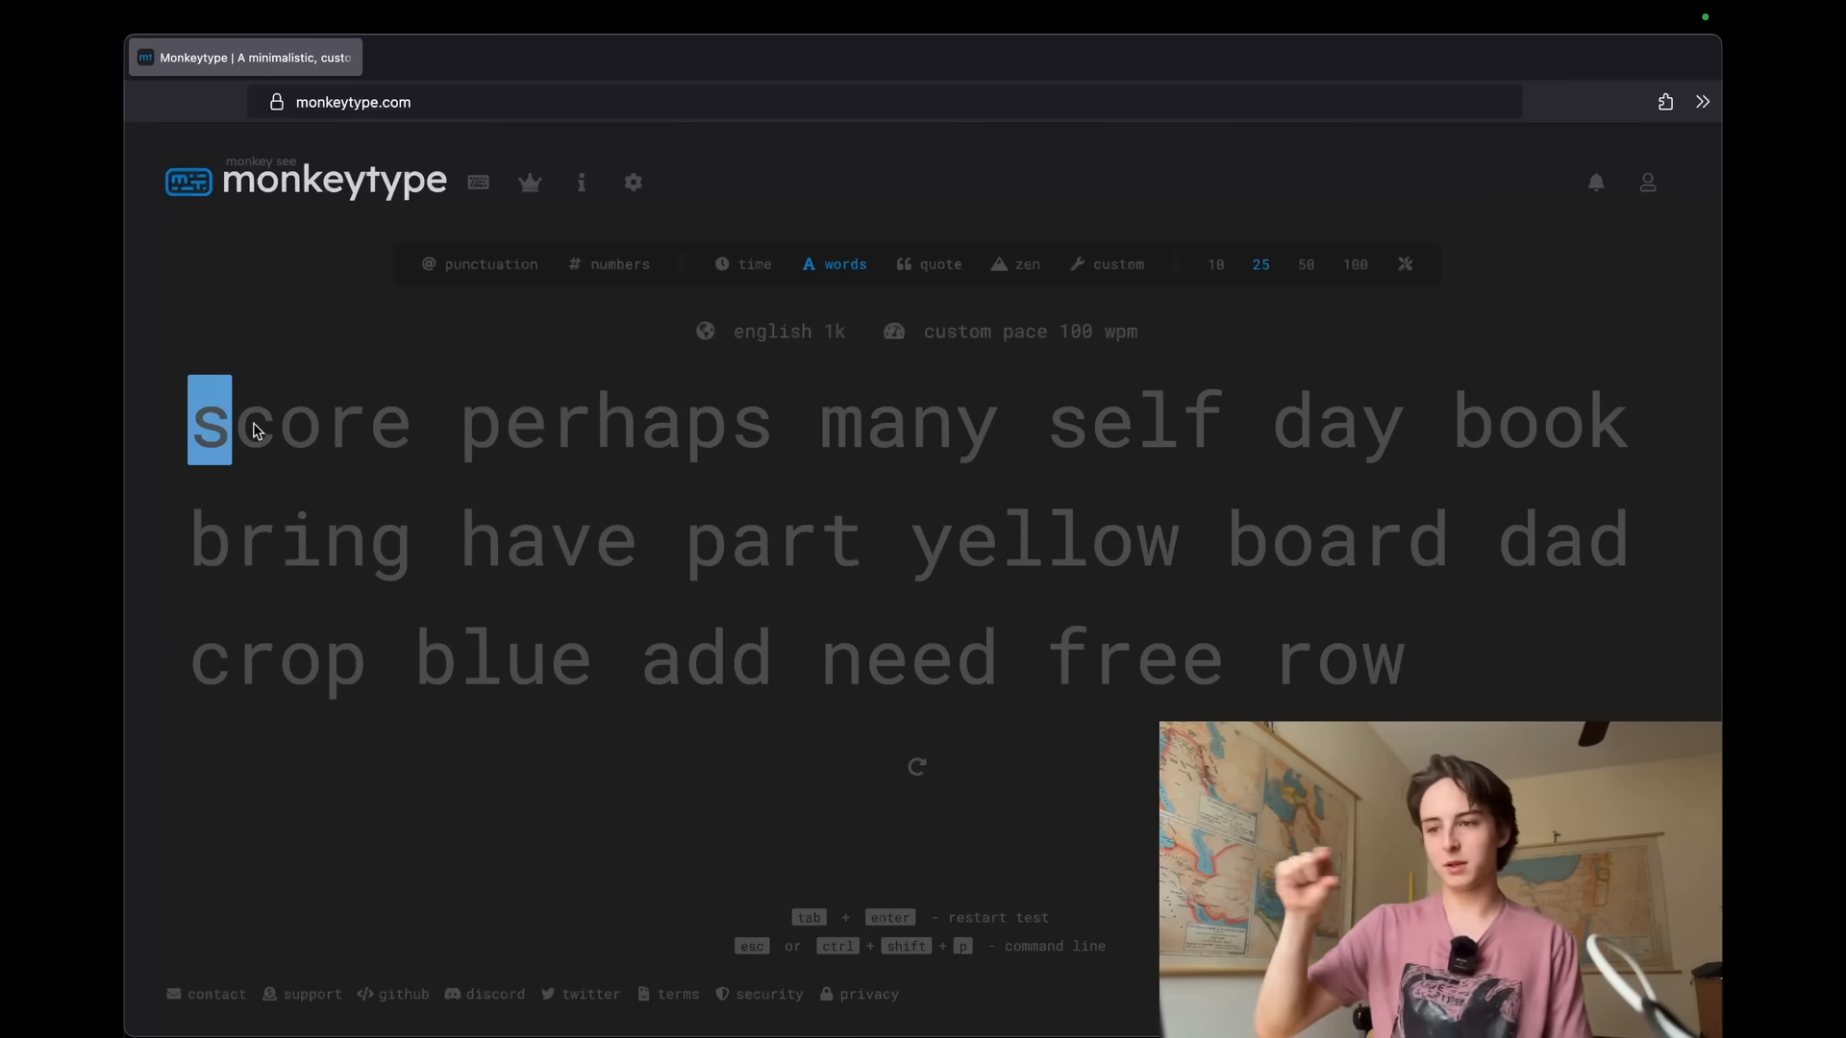
{"action": "mouse_move", "coordinate": [357, 471]}
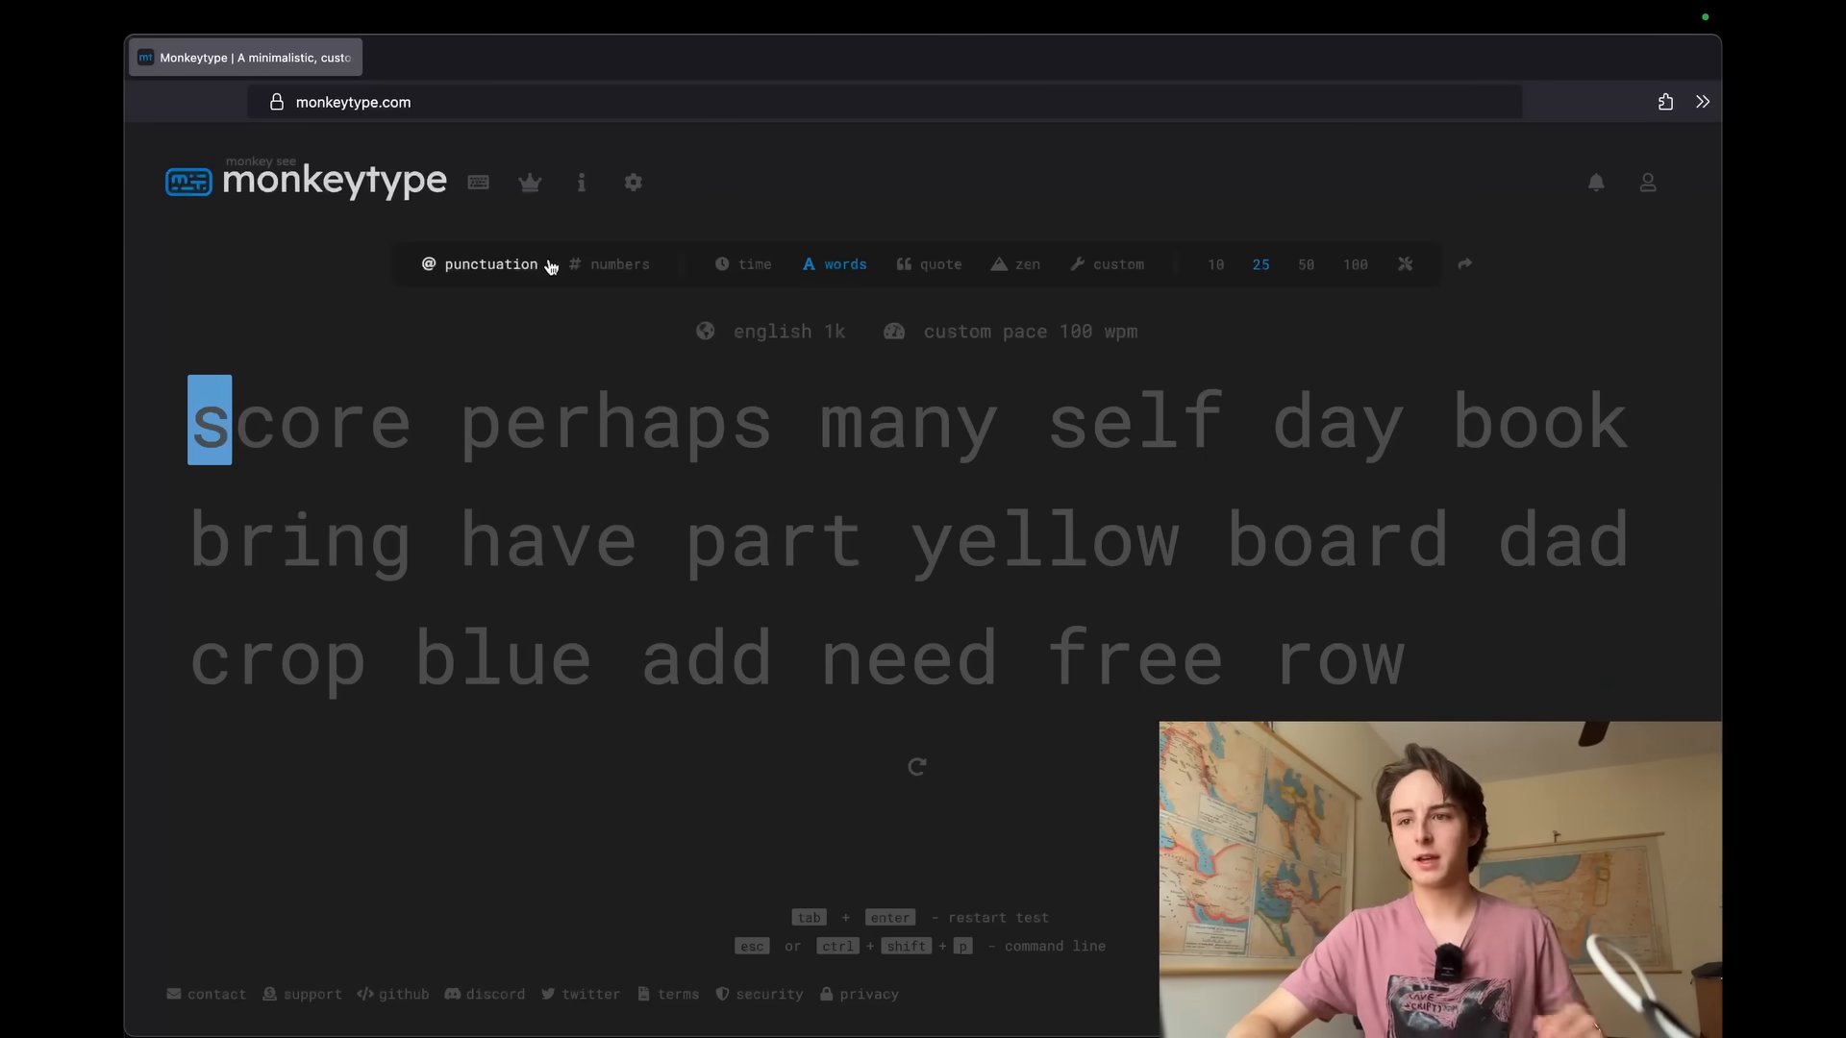
{"action": "left_click", "coordinate": [481, 263]}
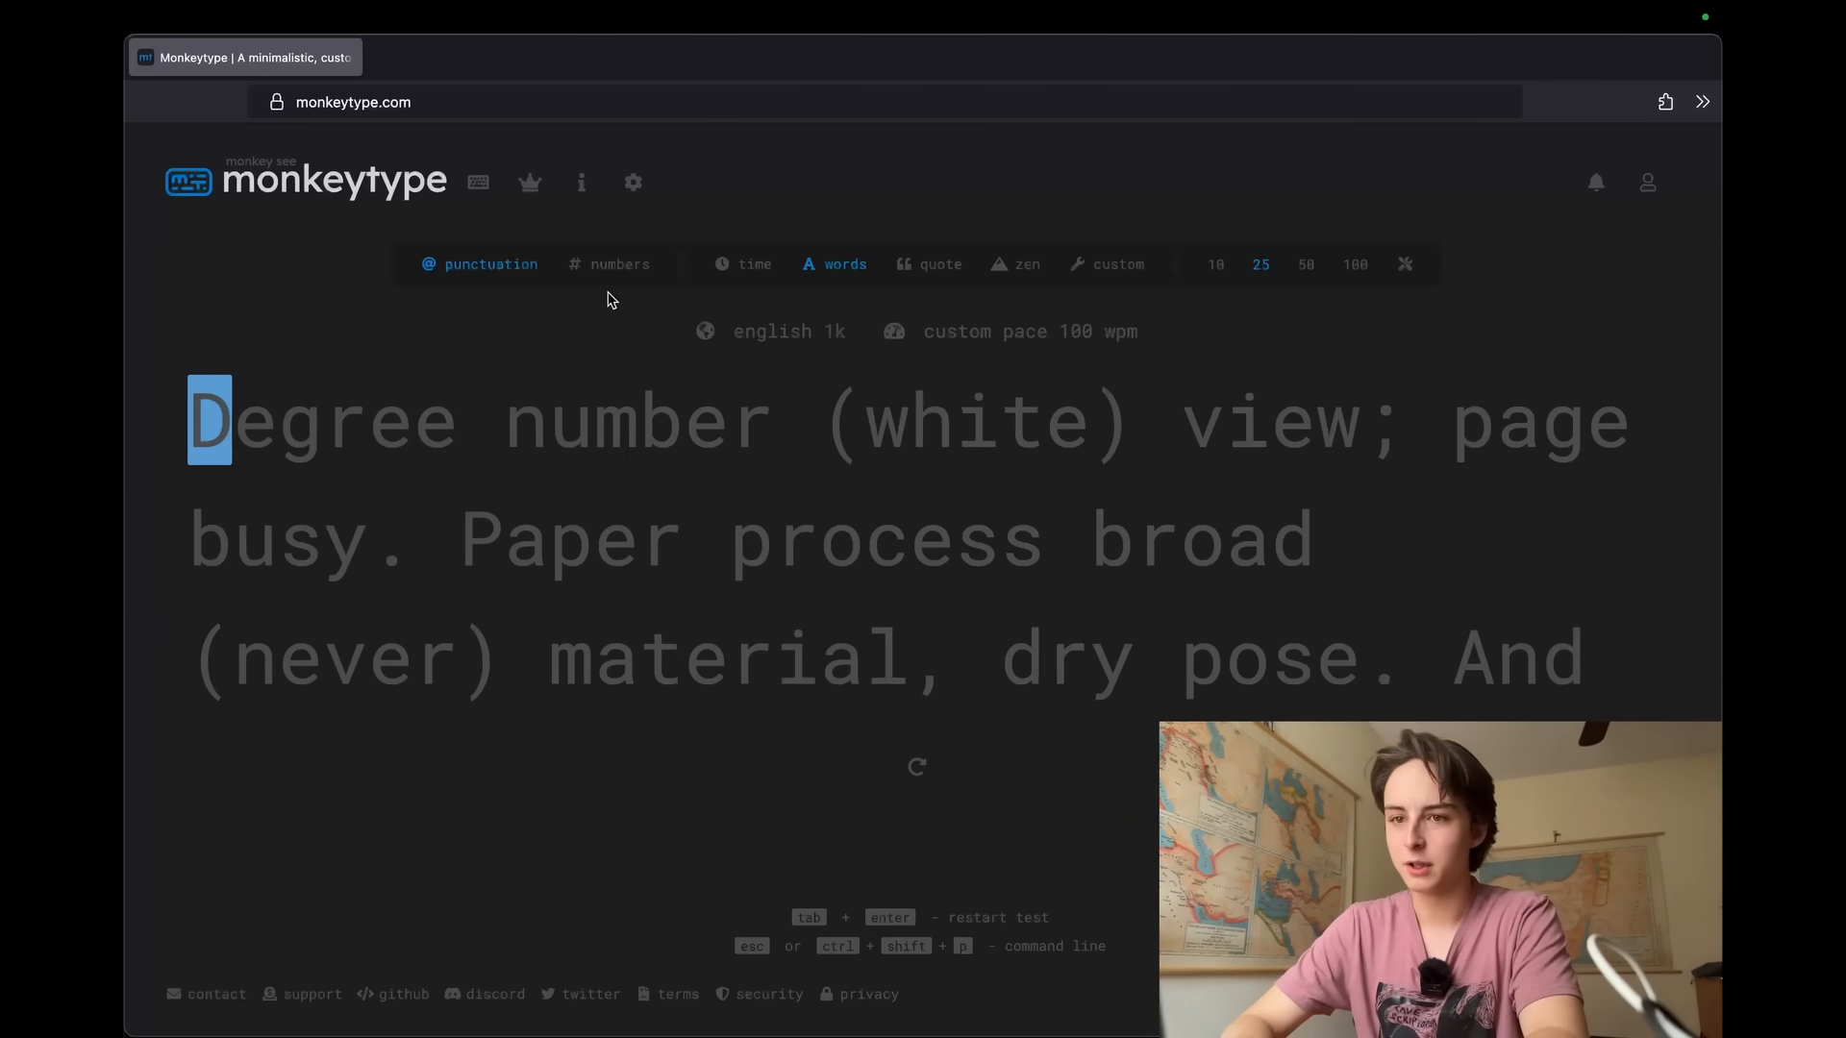
{"action": "left_click", "coordinate": [488, 263]}
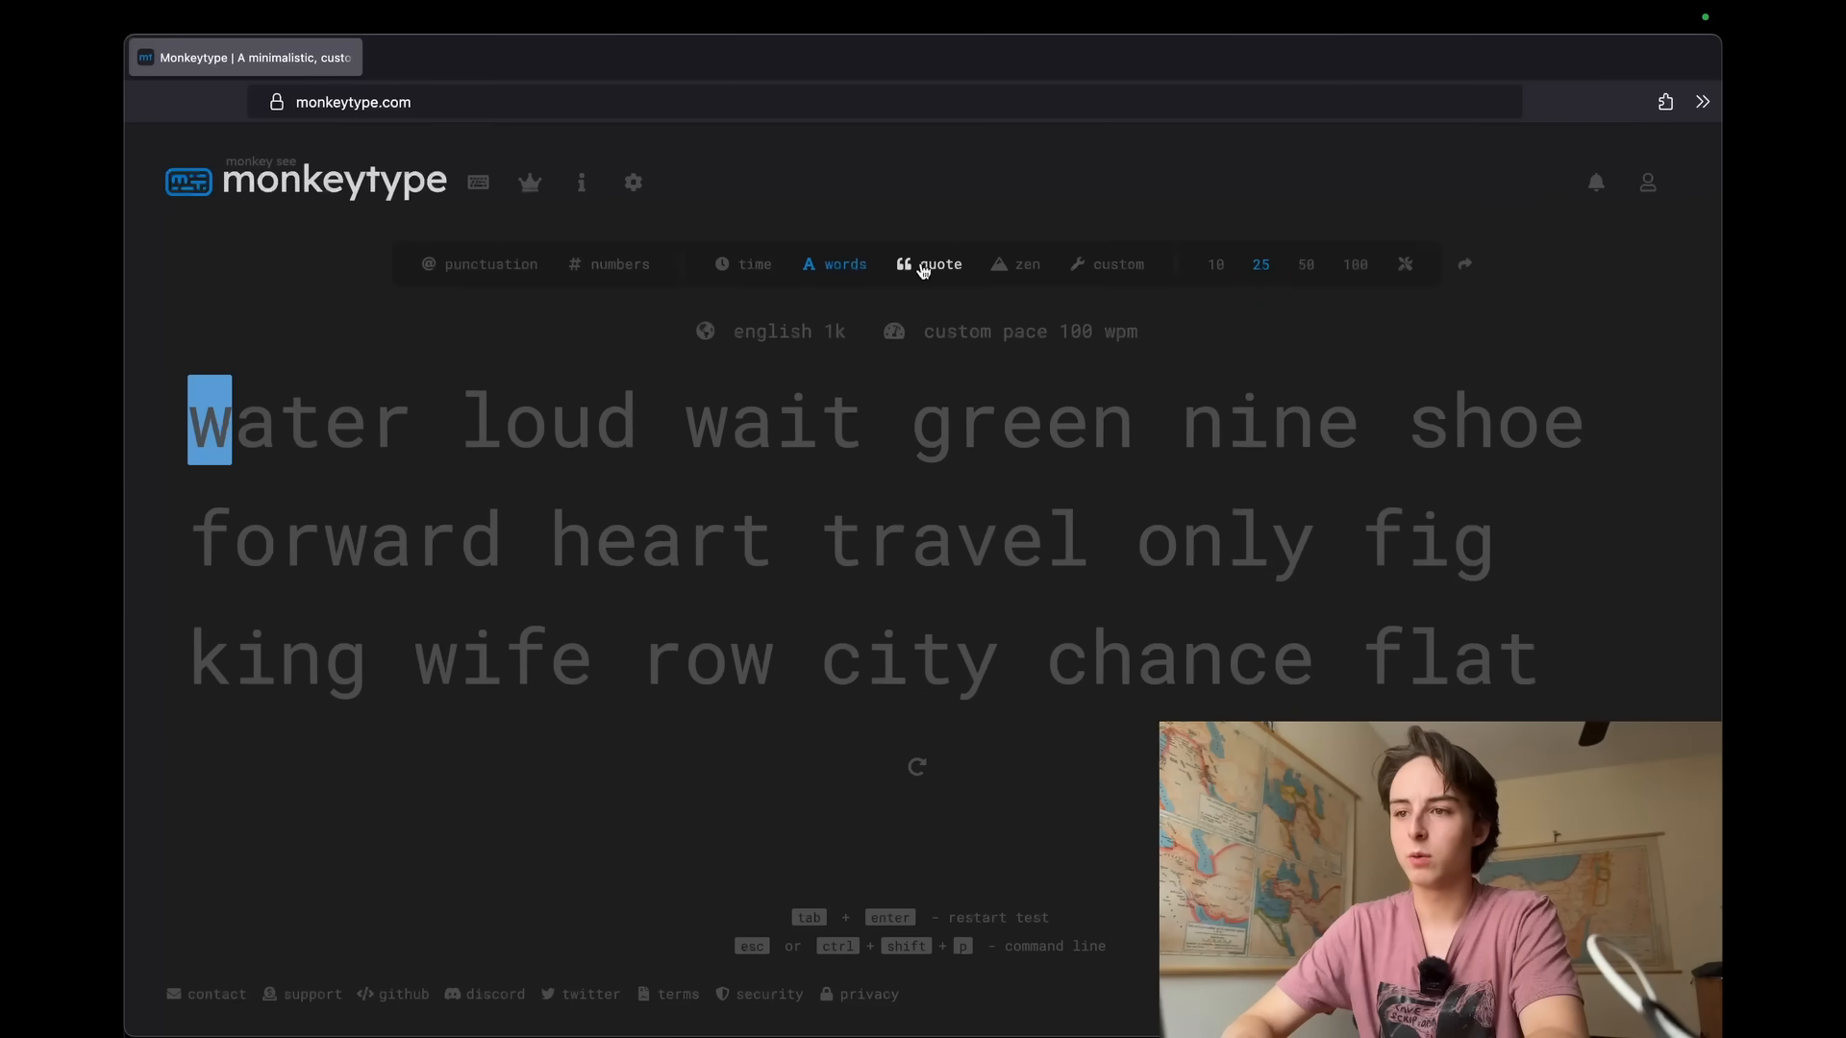
Try the medium quote test, then return to the 25-word punctuation test
{"action": "left_click", "coordinate": [940, 263]}
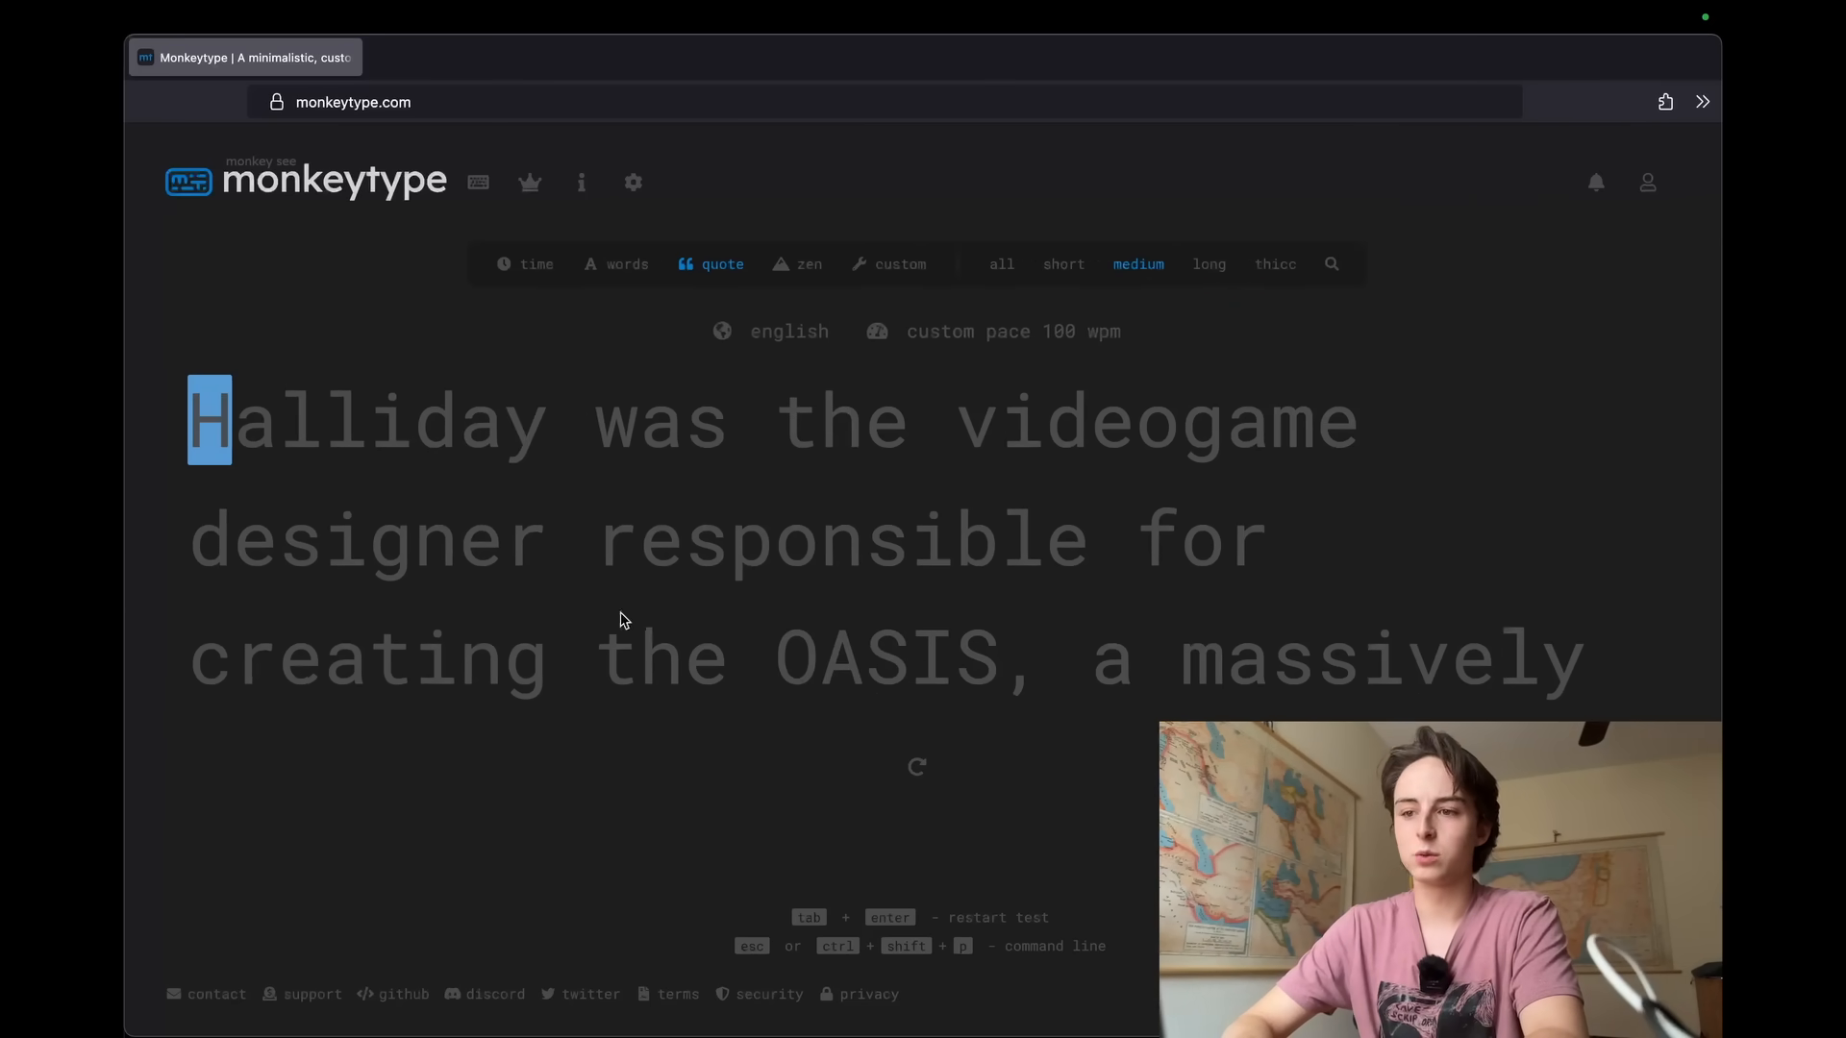
{"action": "mouse_move", "coordinate": [627, 327]}
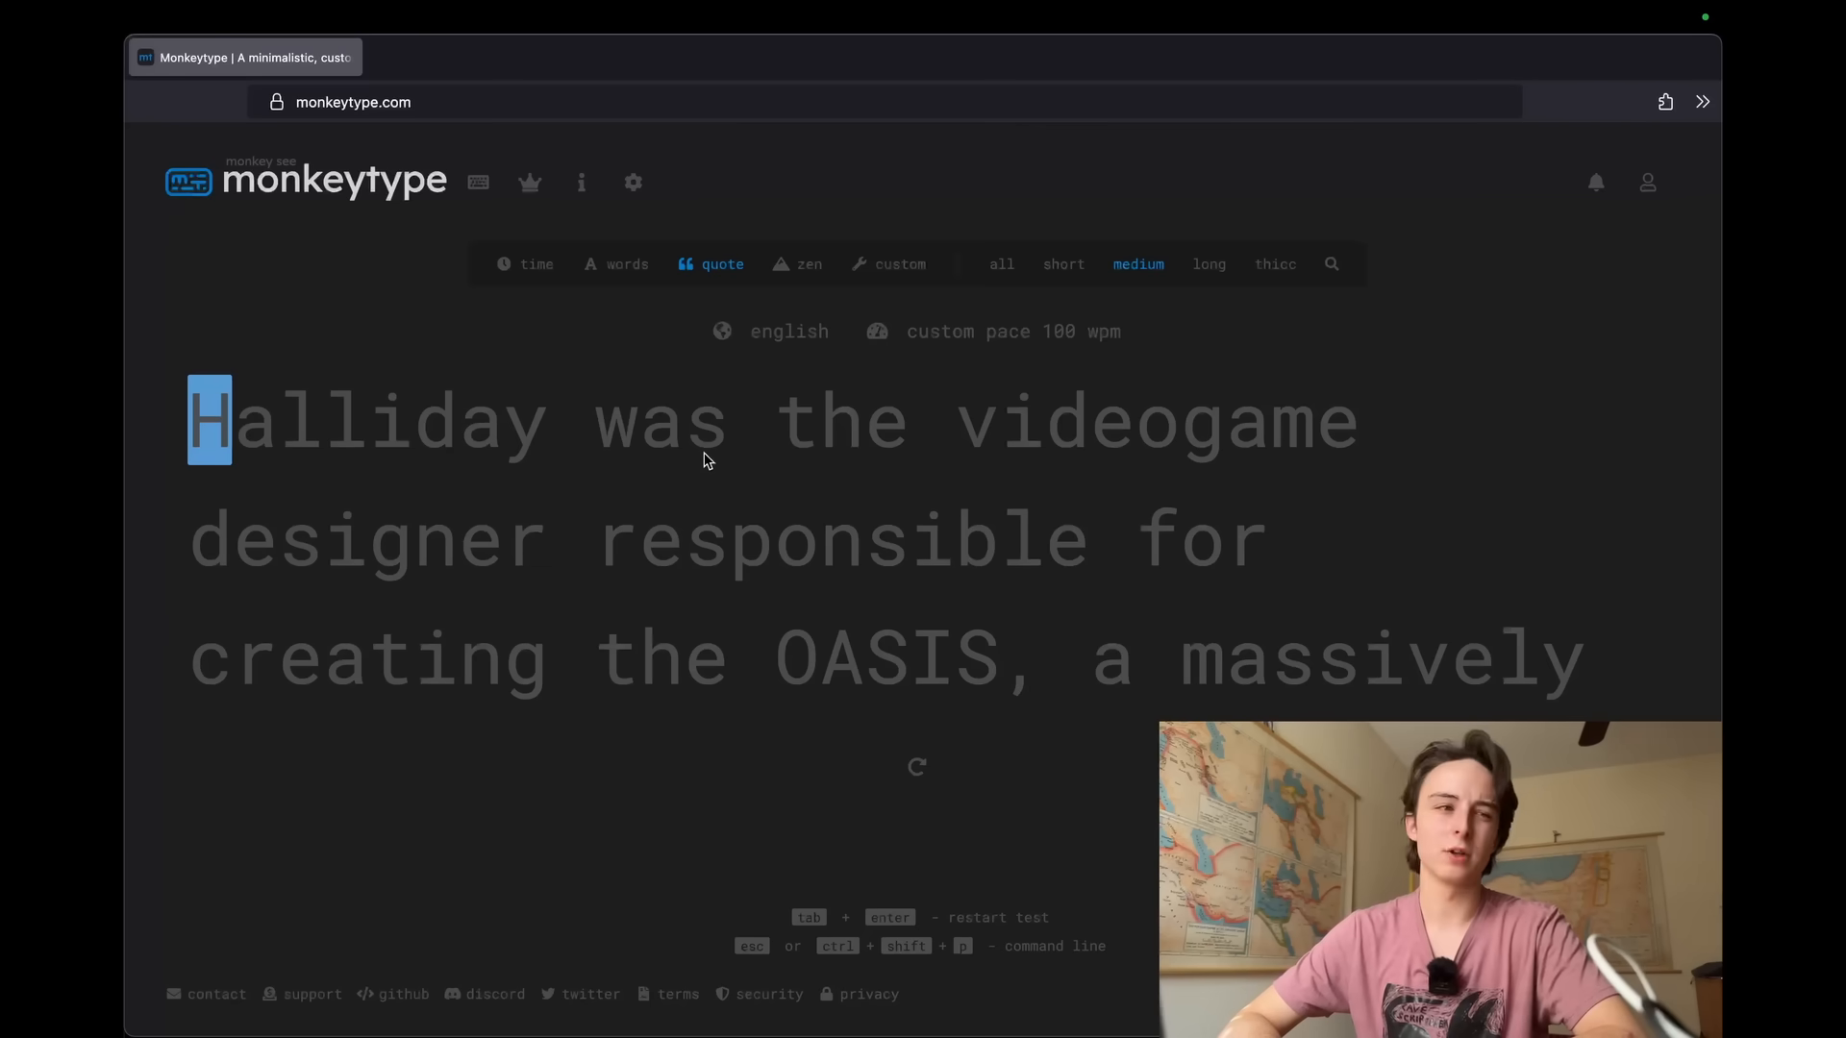
{"action": "mouse_move", "coordinate": [544, 455]}
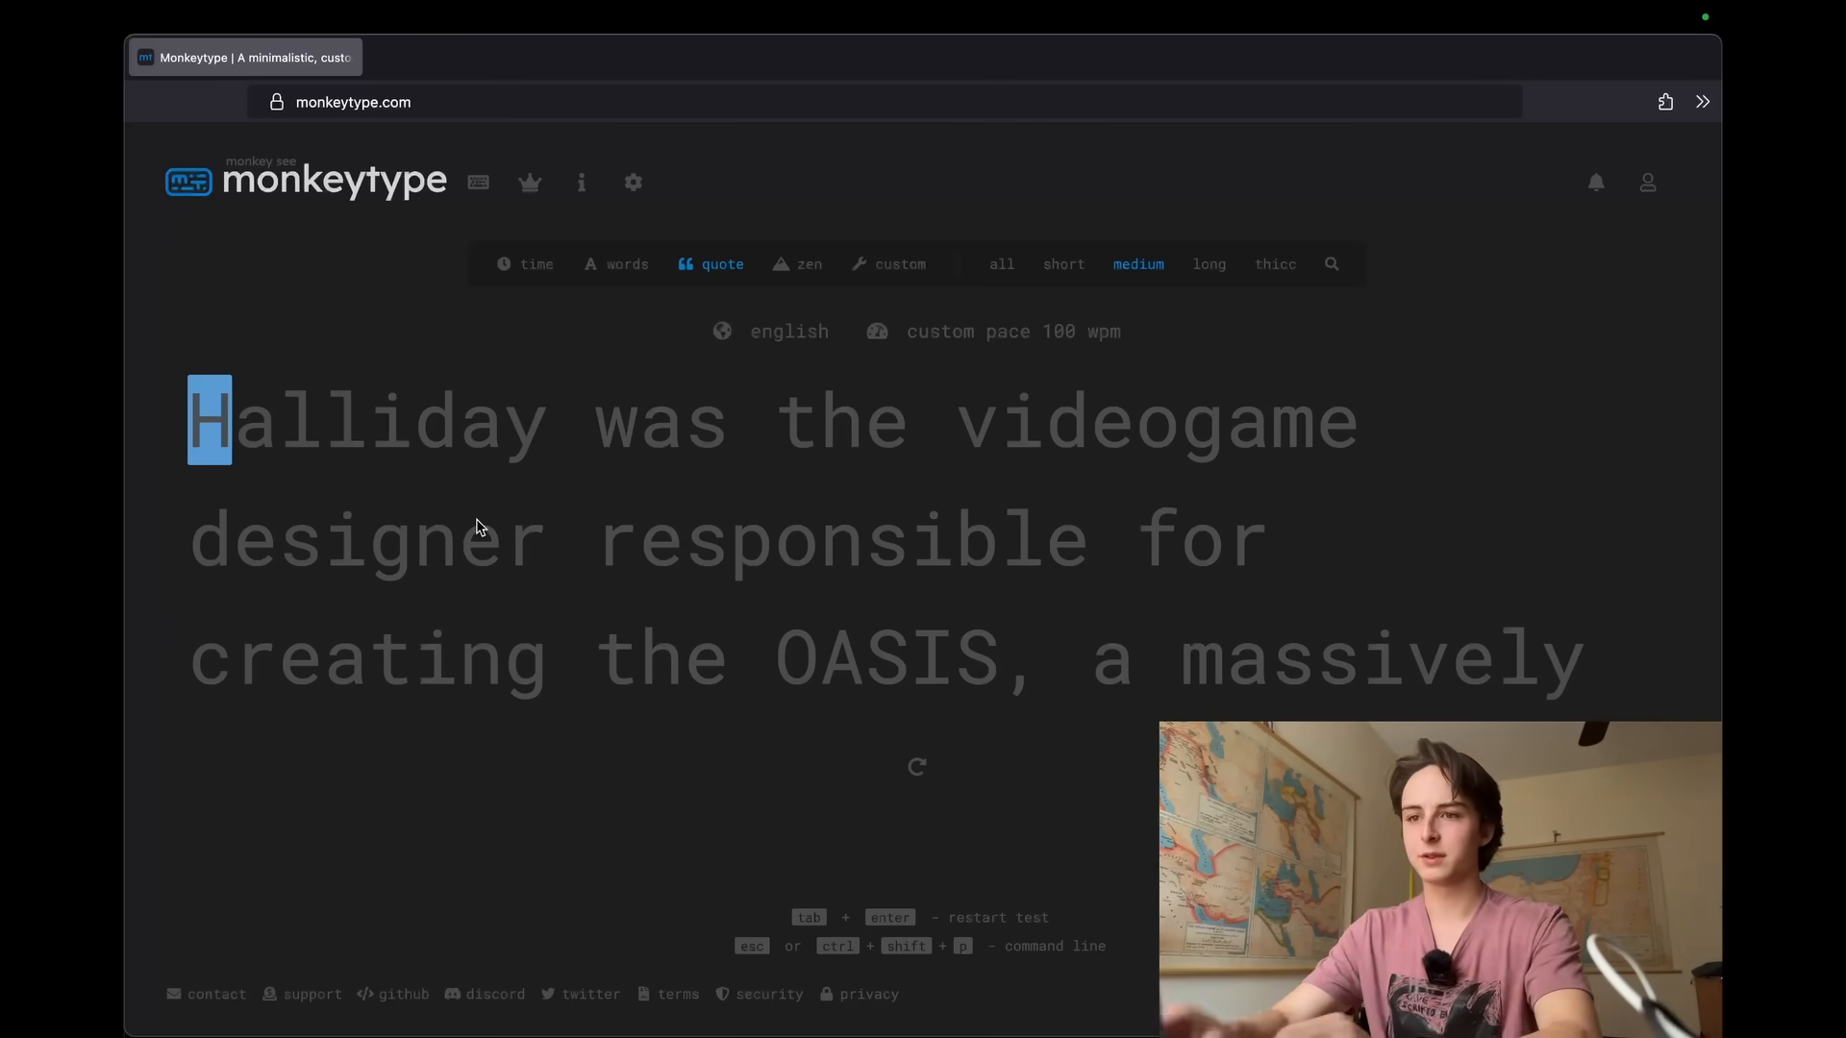
{"action": "left_click", "coordinate": [845, 263]}
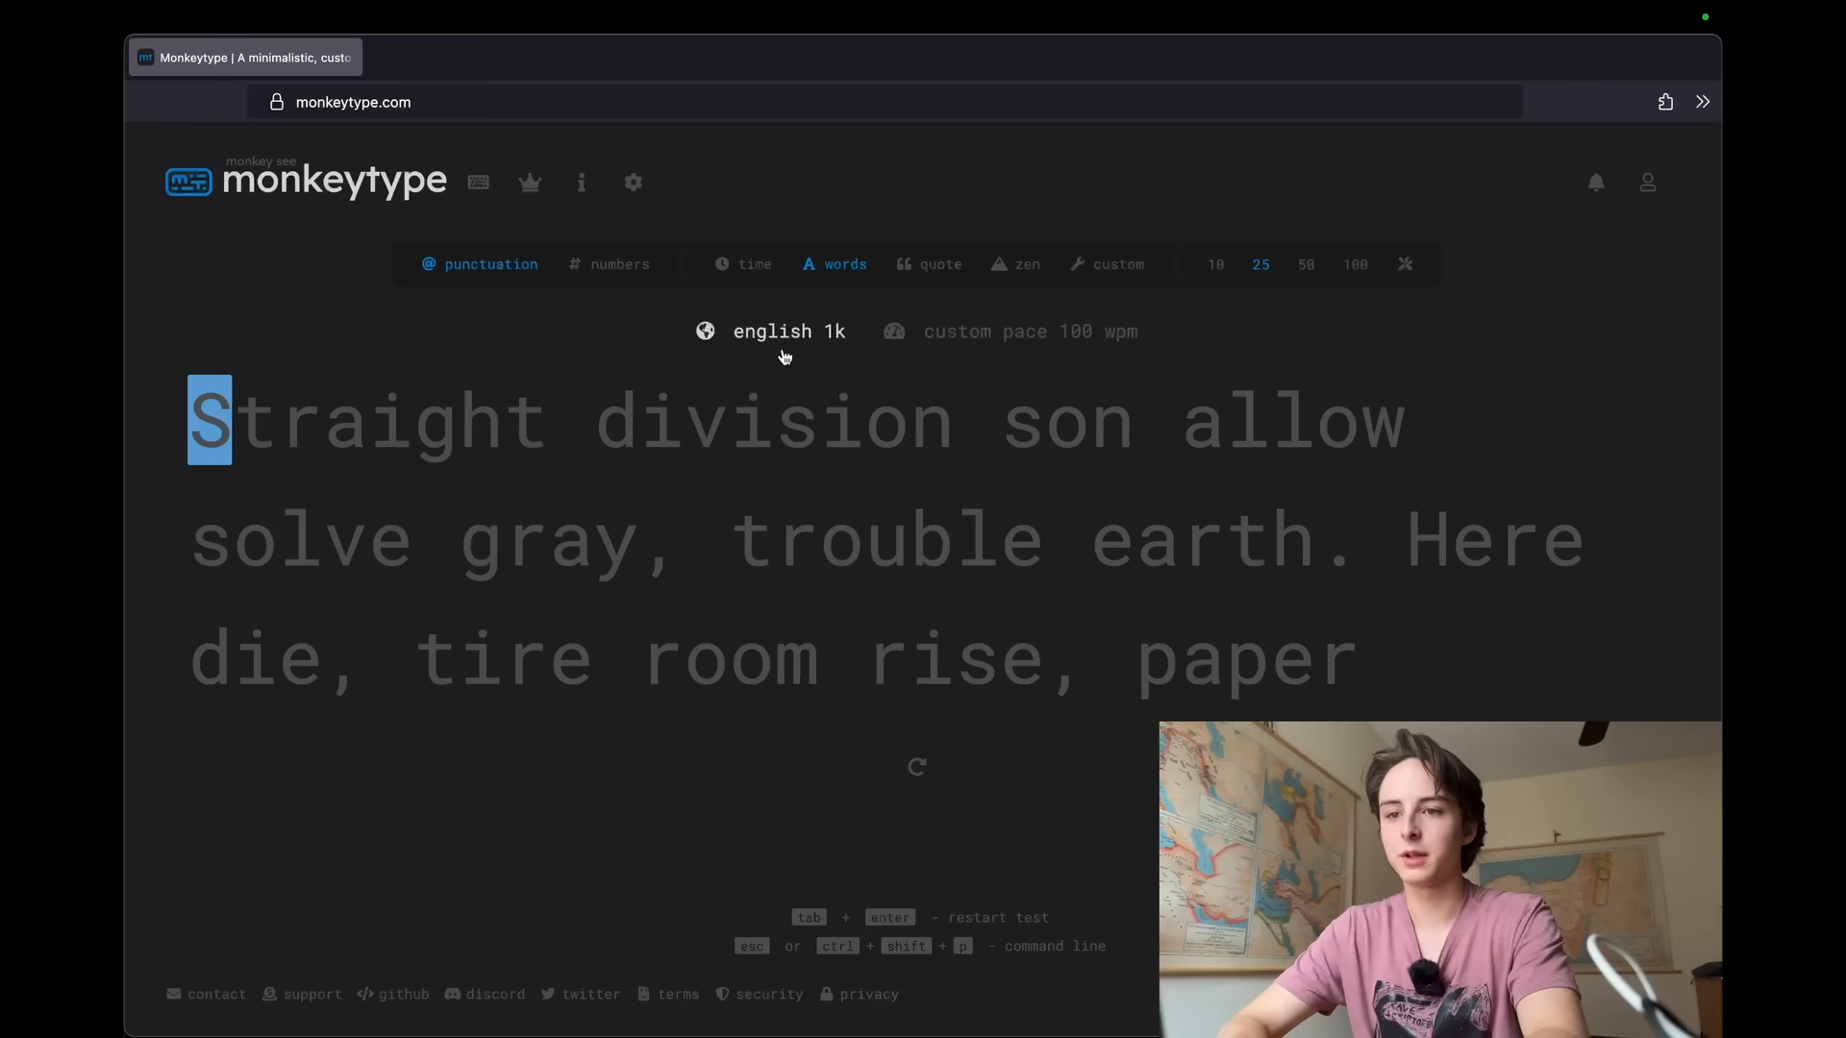
{"action": "mouse_move", "coordinate": [742, 465]}
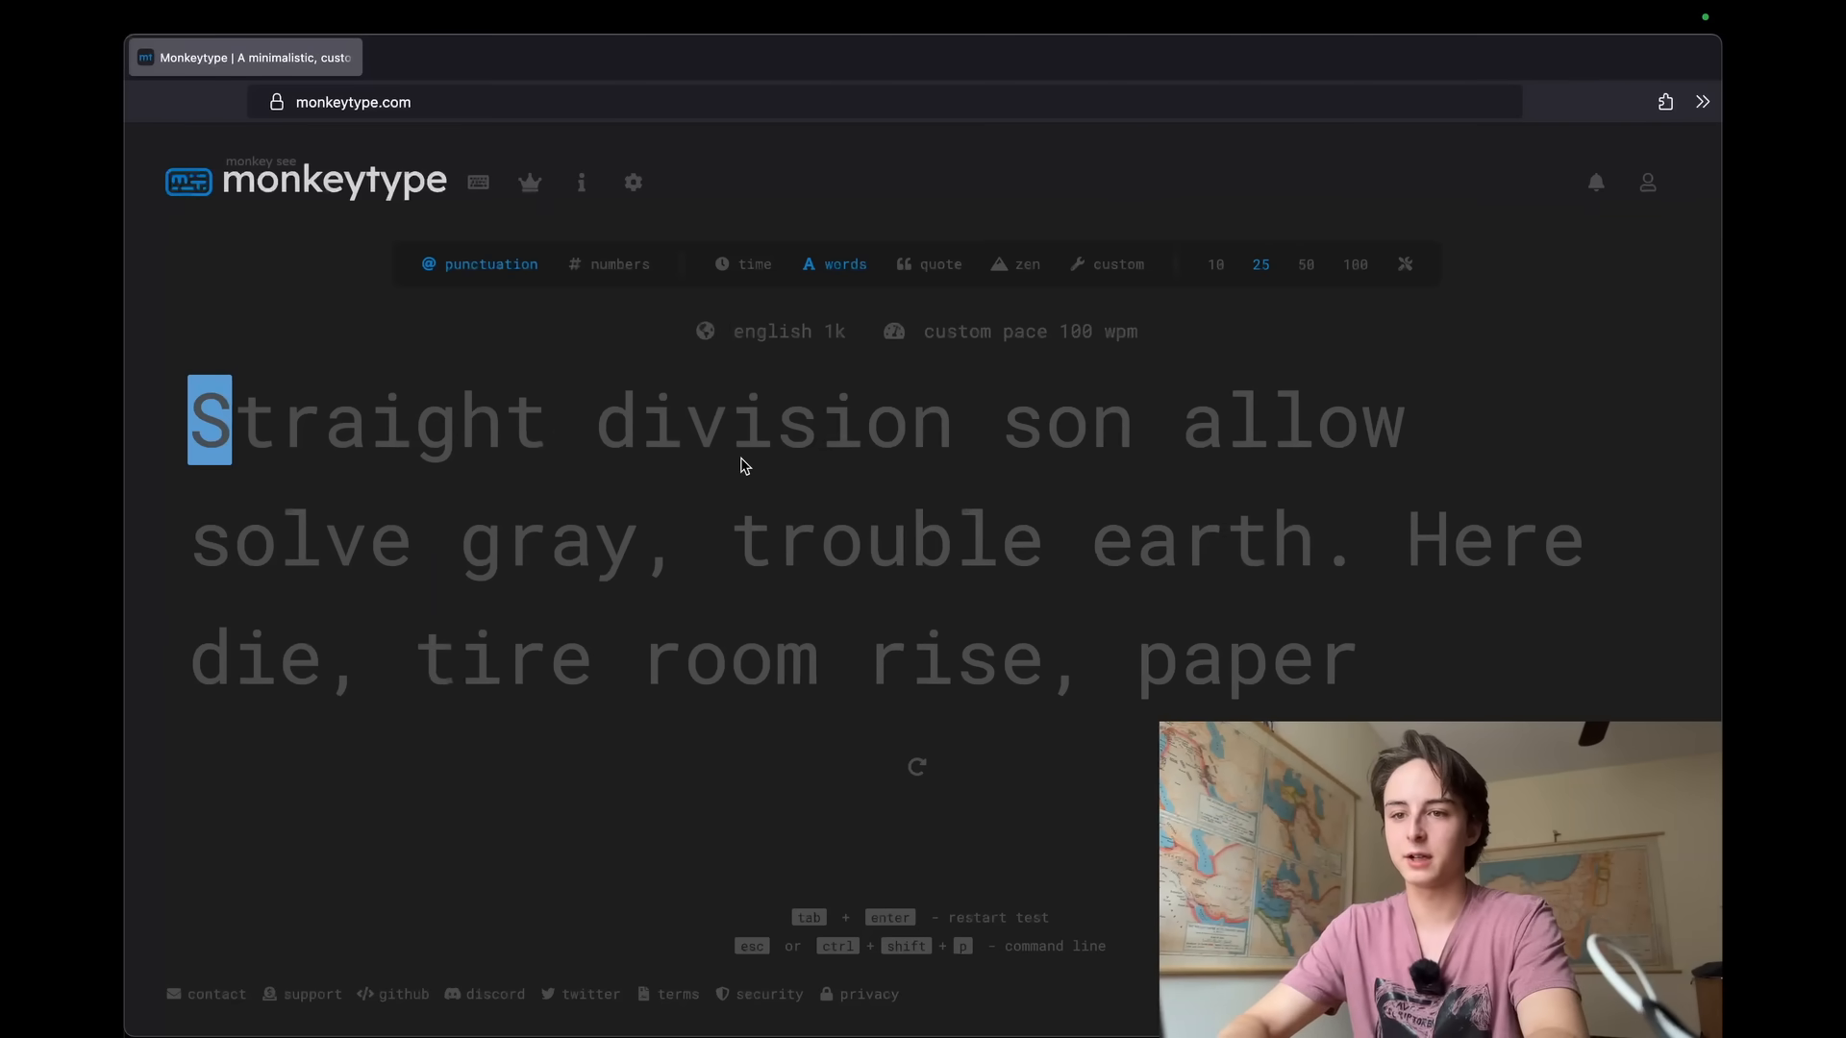
Type the english 1k punctuation words, finishing at 93 wpm and 94% accuracy
{"action": "type", "text": "Straight division son allow"}
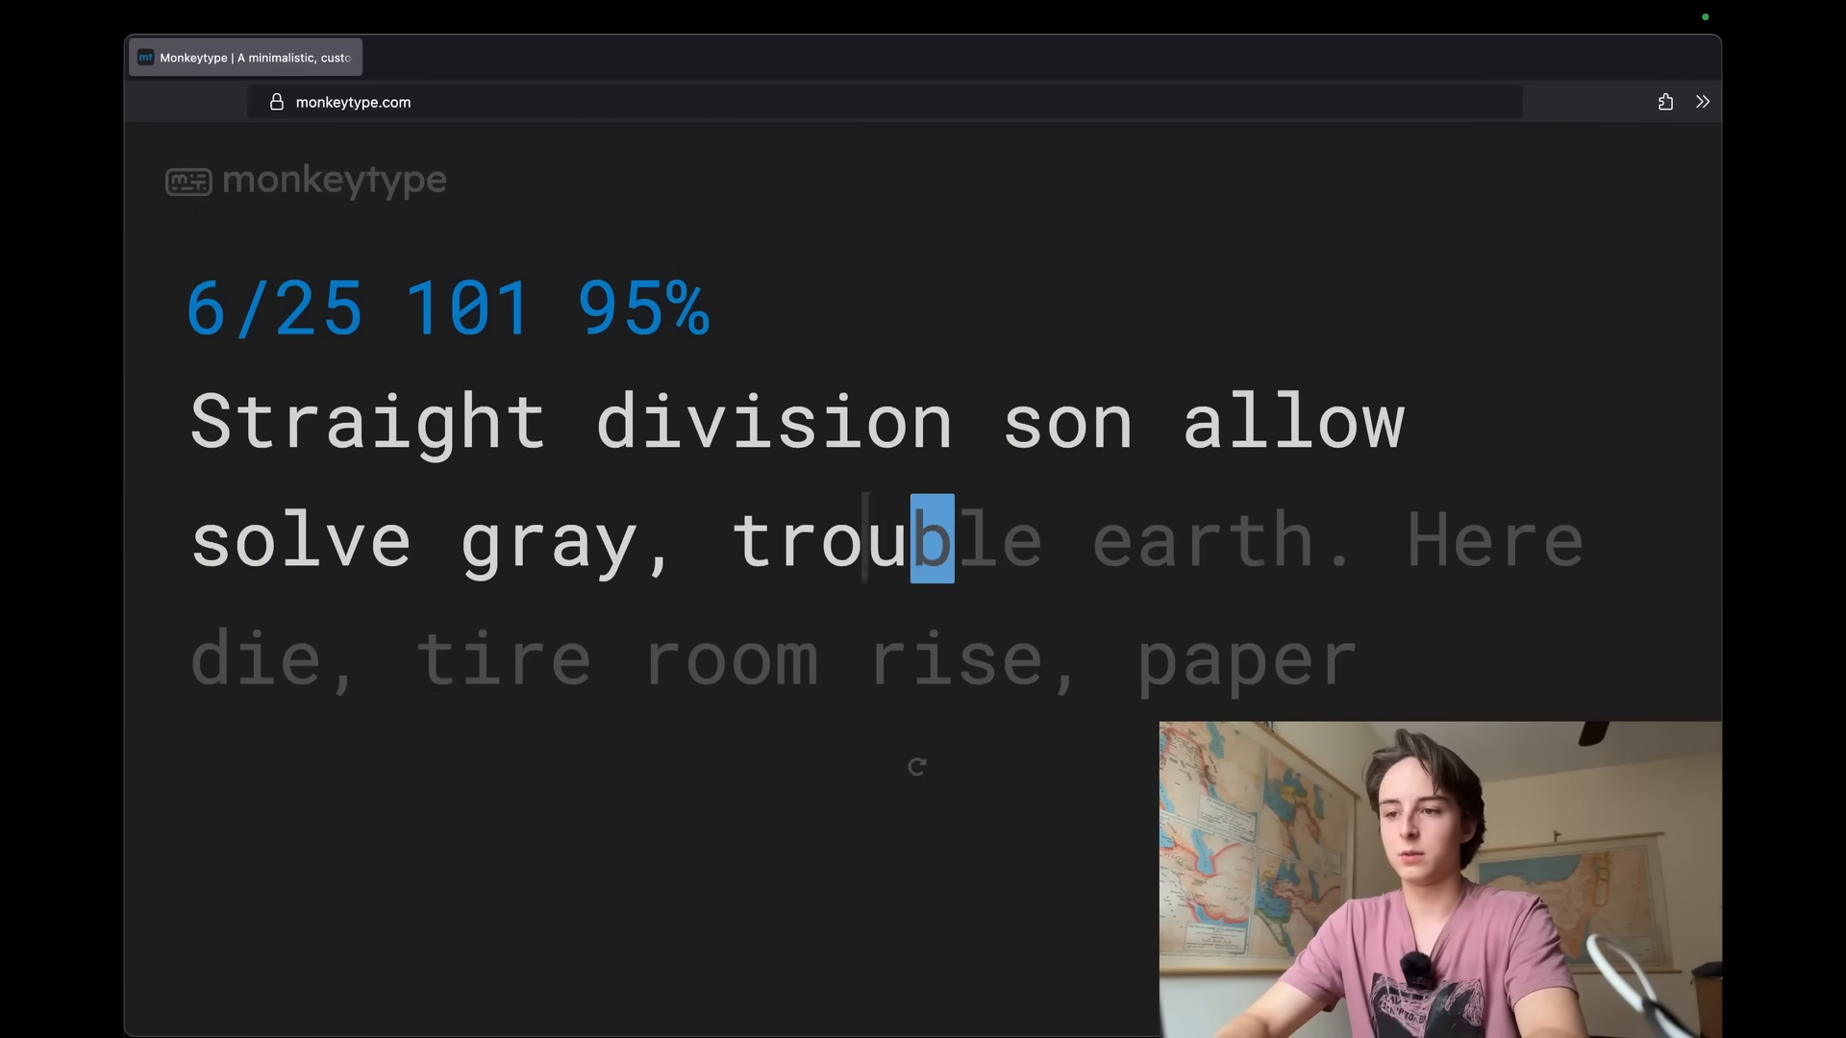
{"action": "type", "text": "ble earth. H"}
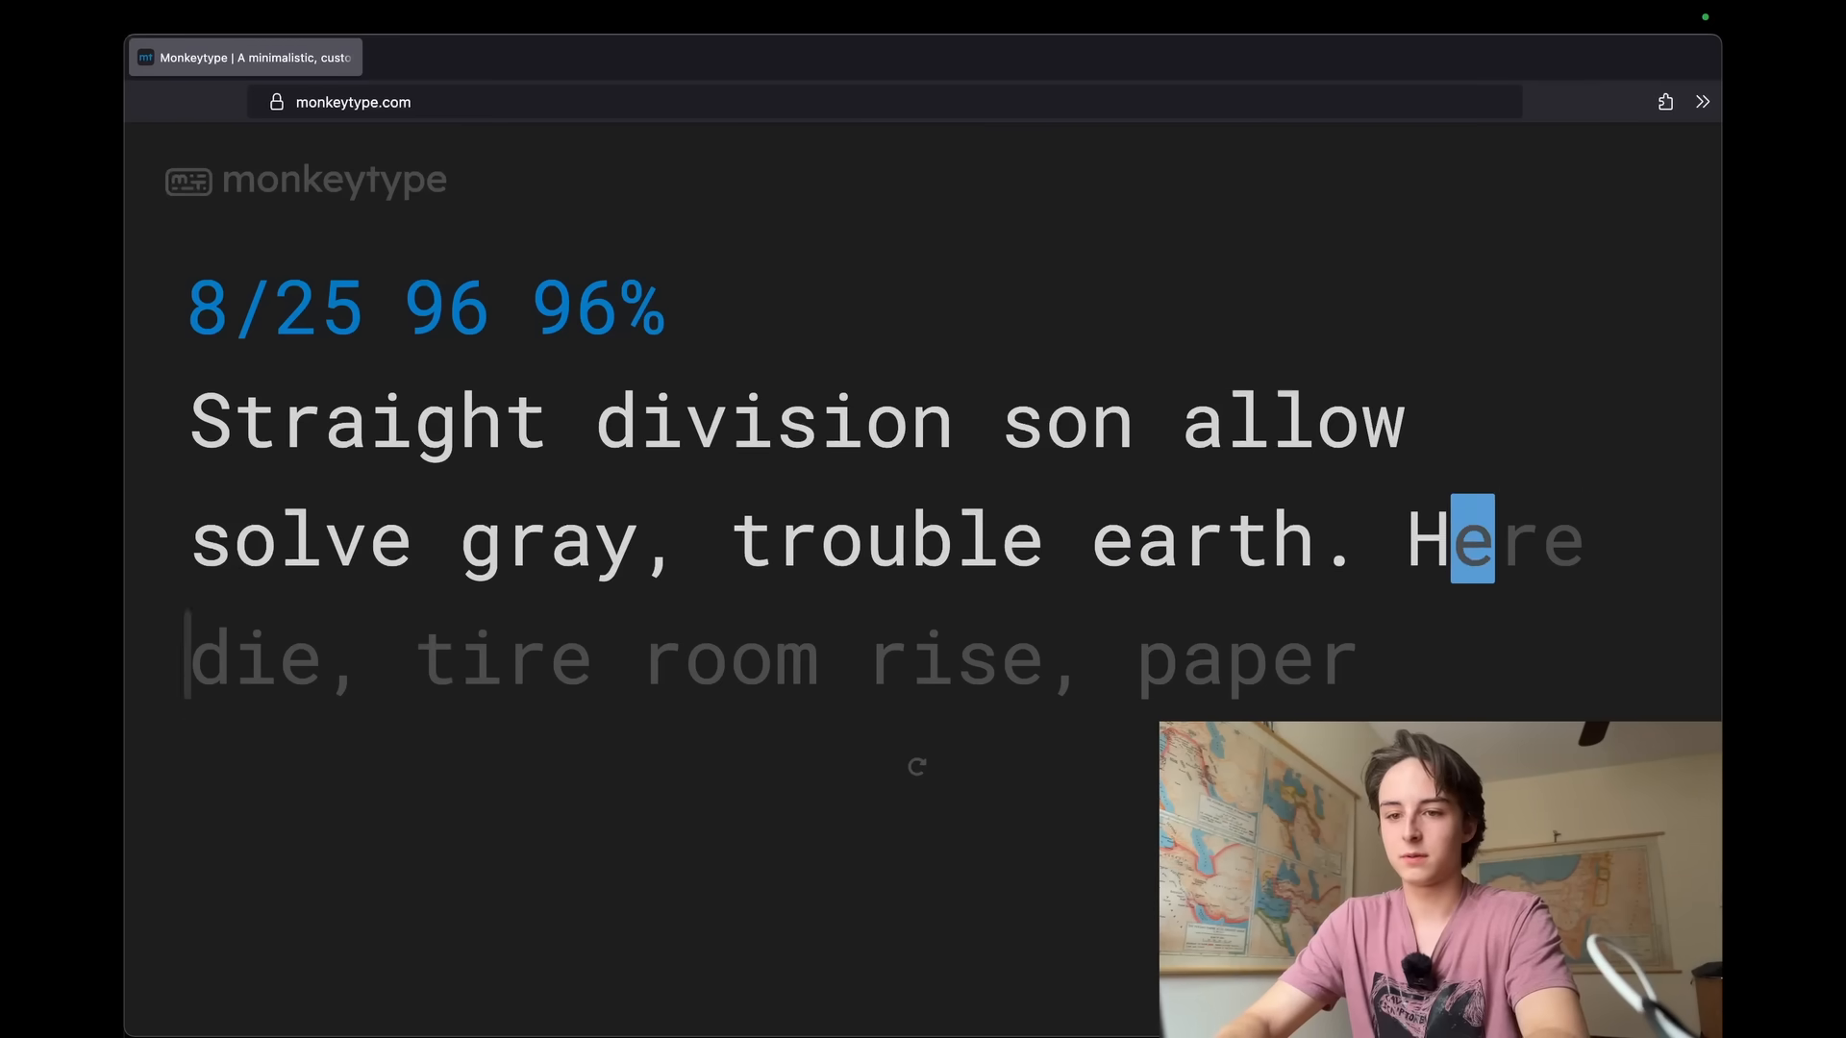
{"action": "type", "text": "re"}
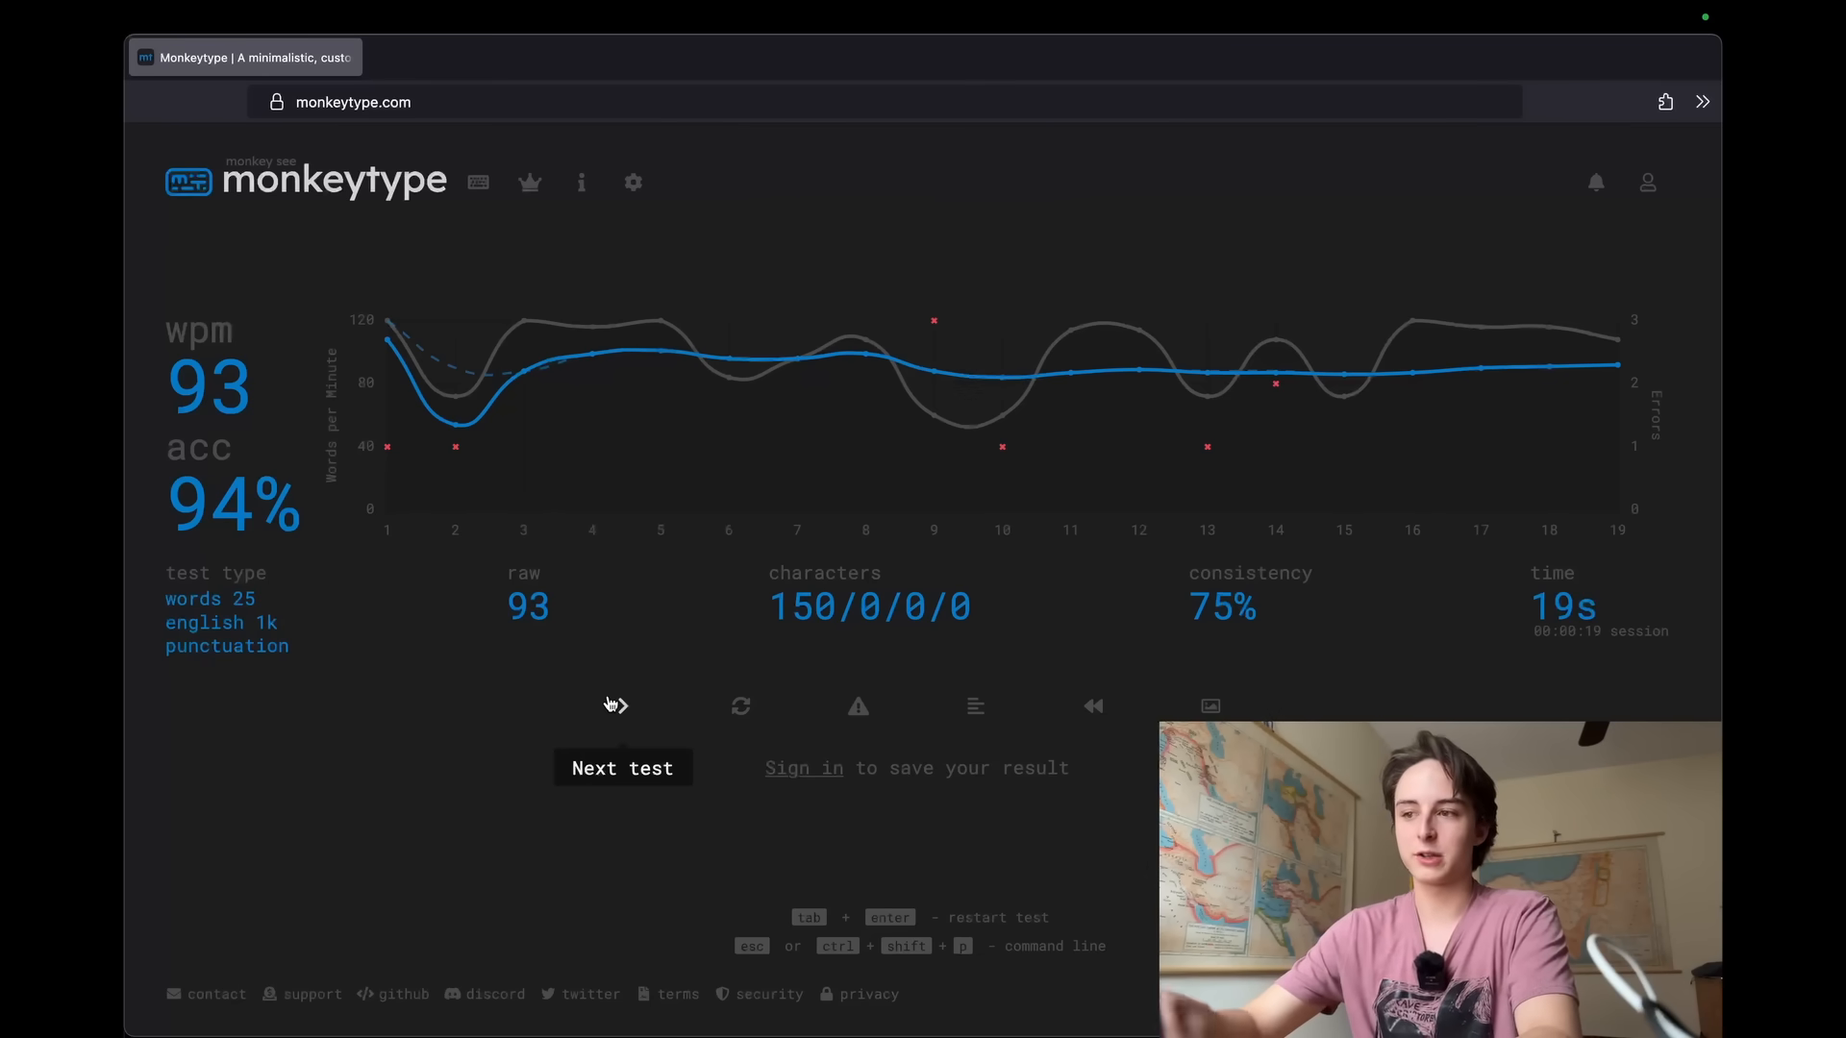
{"action": "mouse_move", "coordinate": [689, 736]}
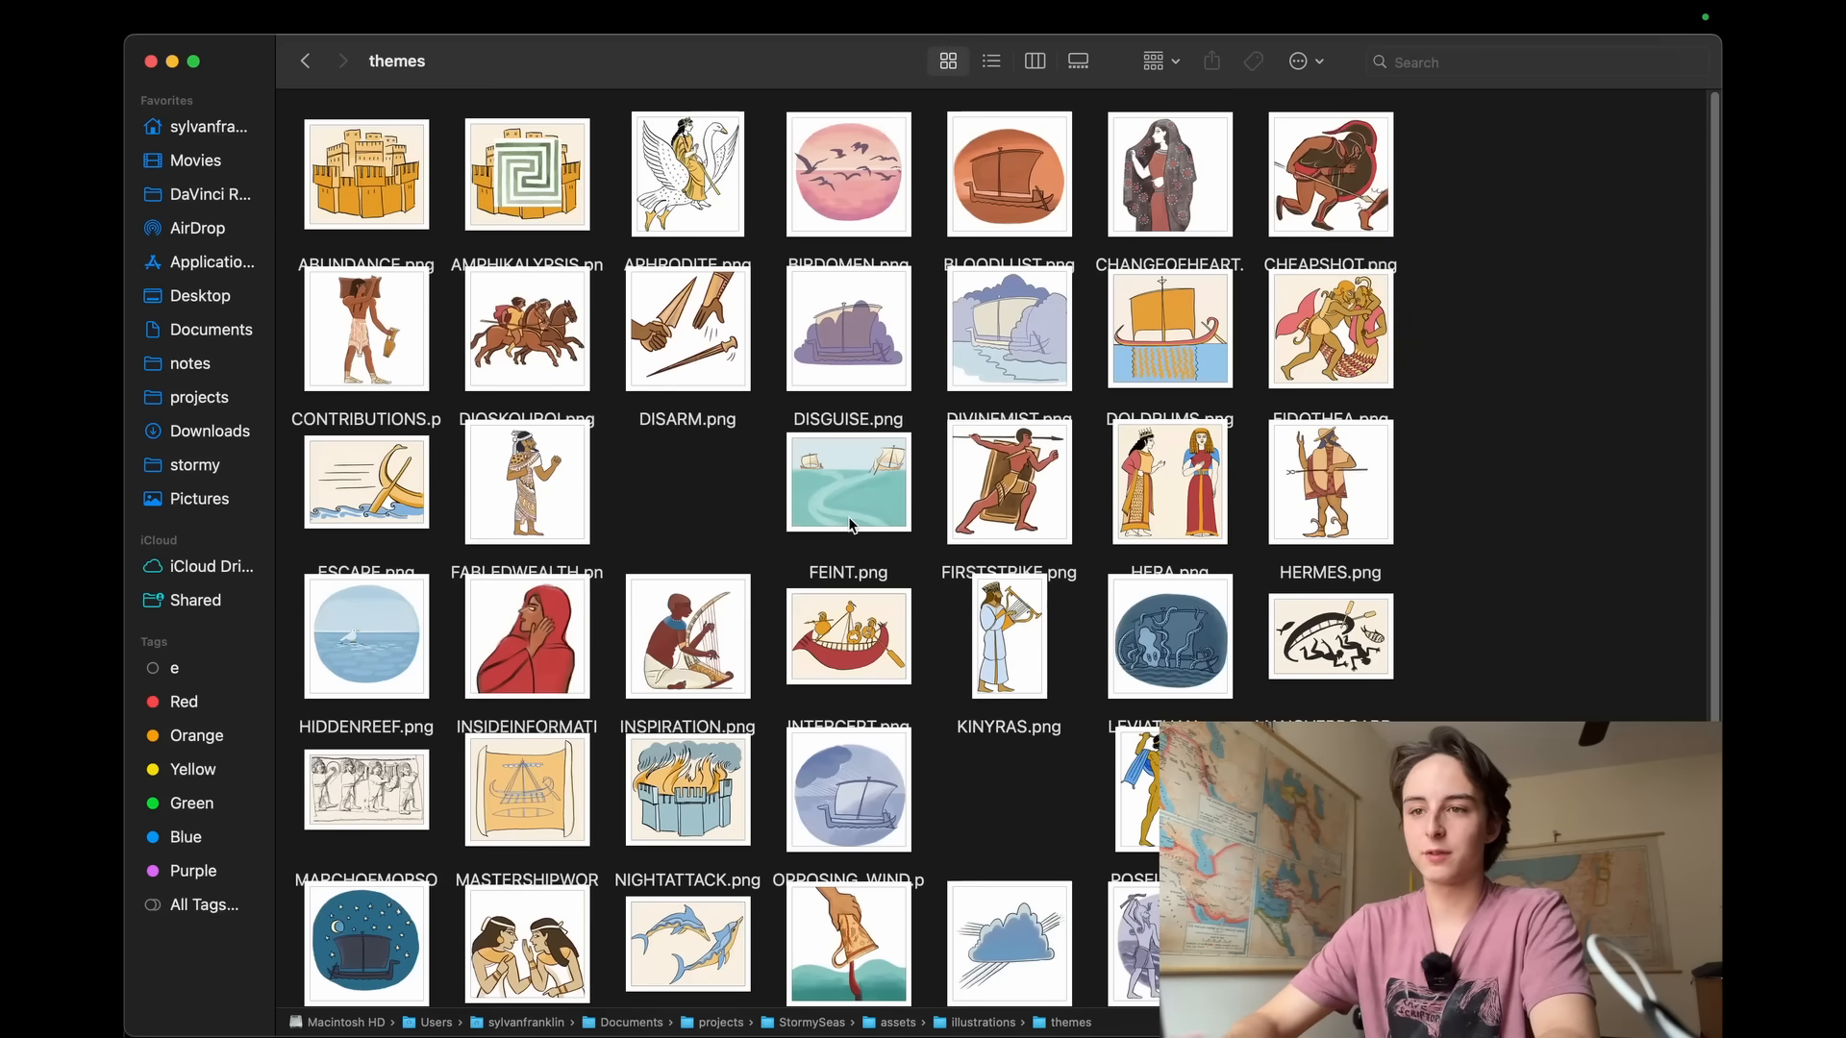
Scroll through the themes artwork, then go back to the illustrations folder
{"action": "scroll", "scroll_direction": "down", "scroll_amount": 3}
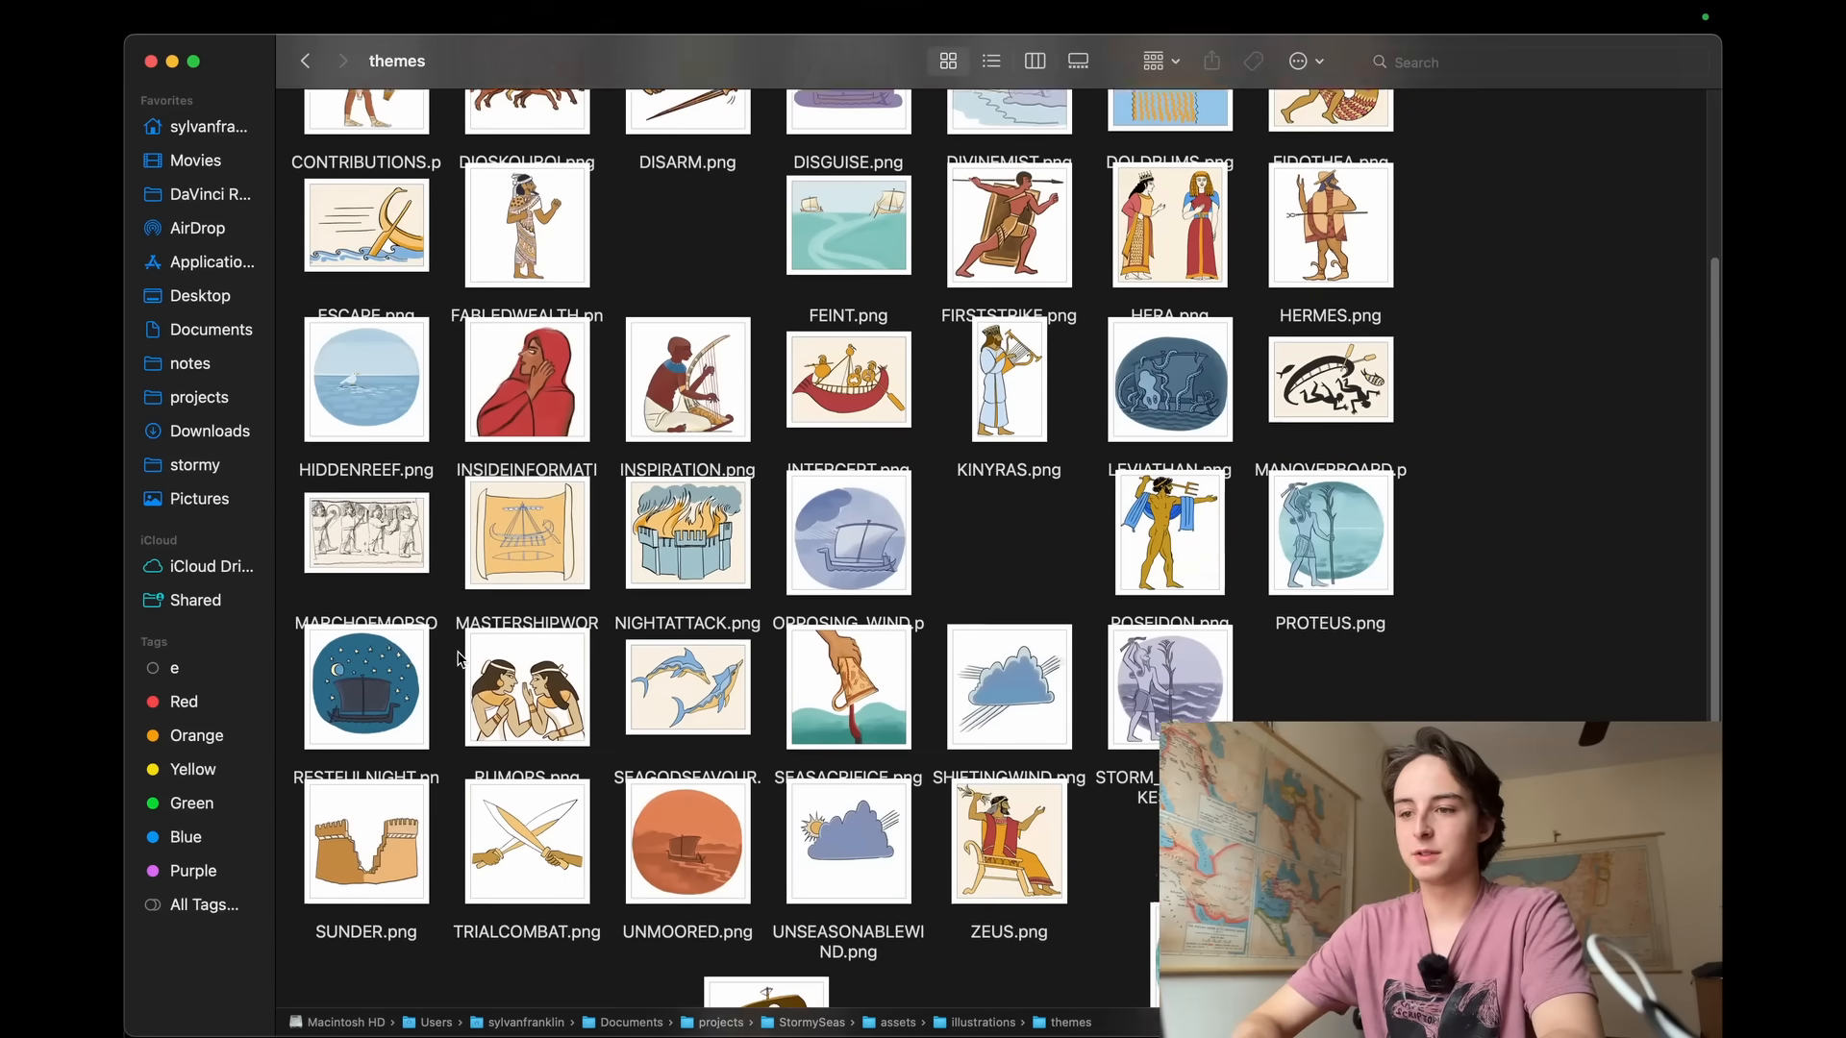
{"action": "scroll", "scroll_direction": "down", "scroll_amount": 3}
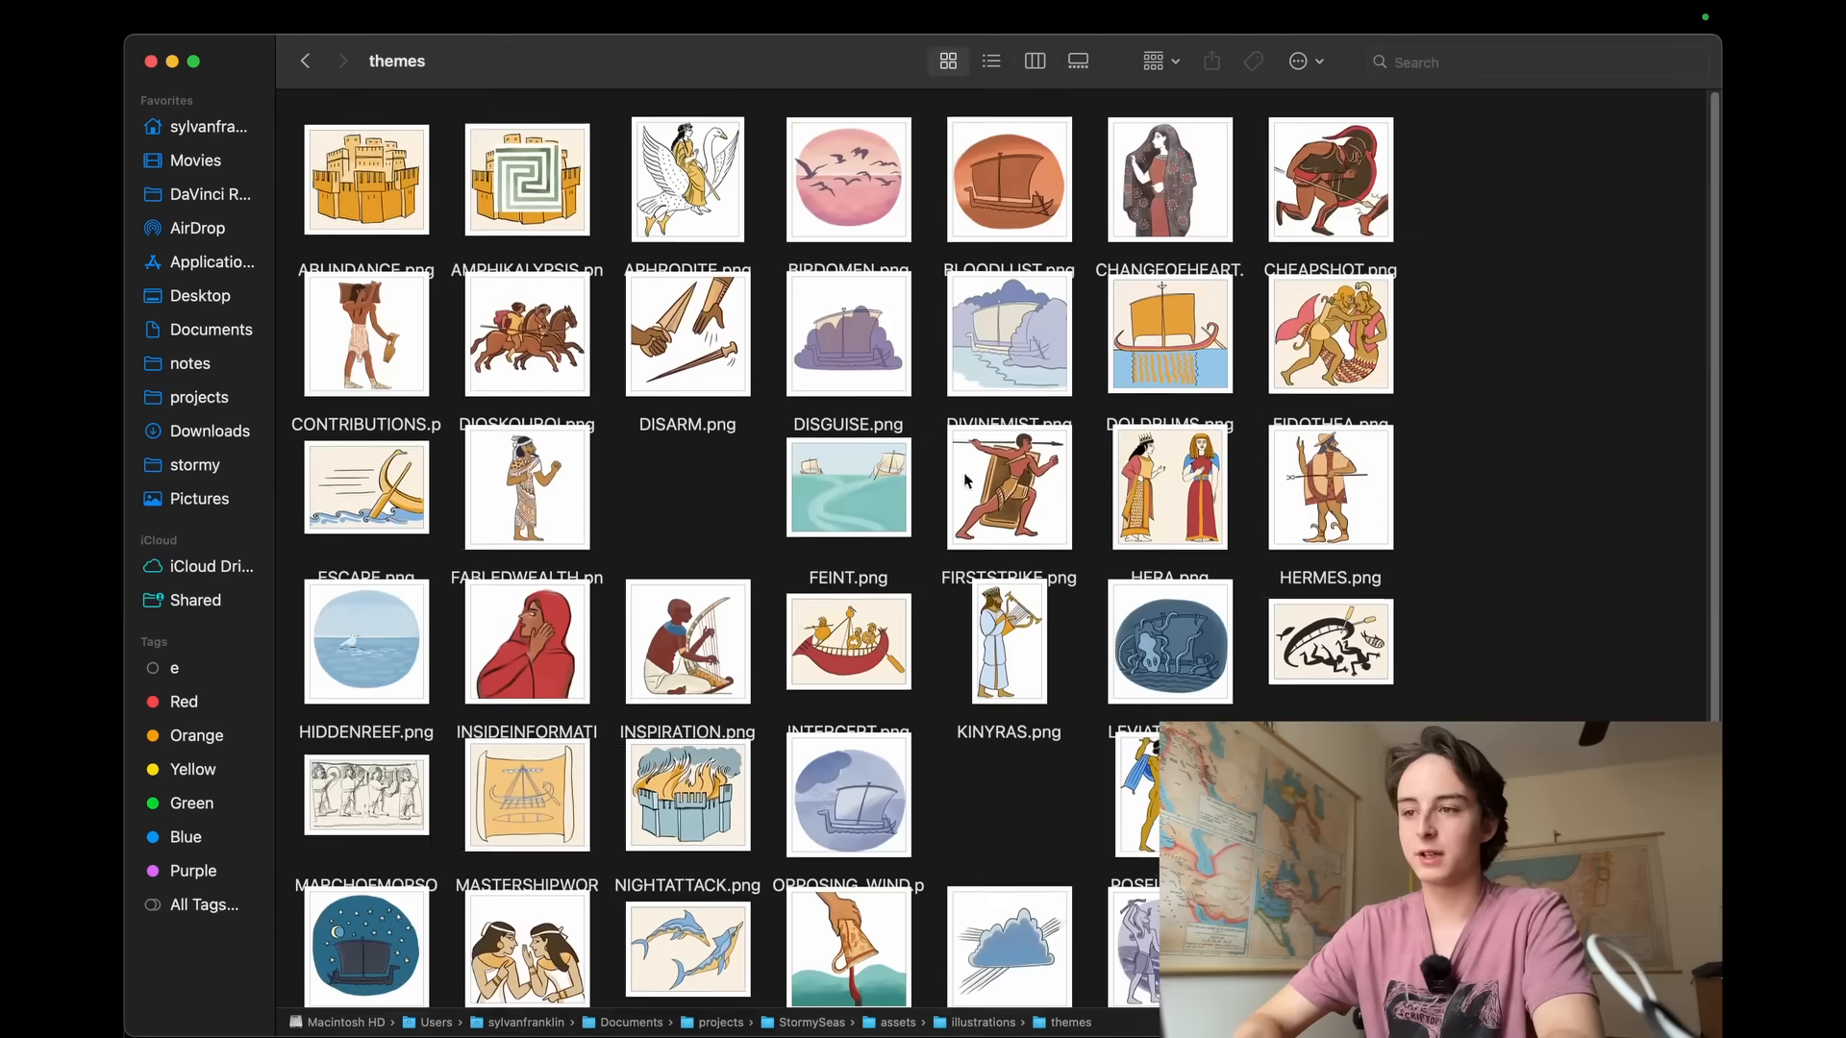
{"action": "scroll", "scroll_direction": "down", "scroll_amount": 3}
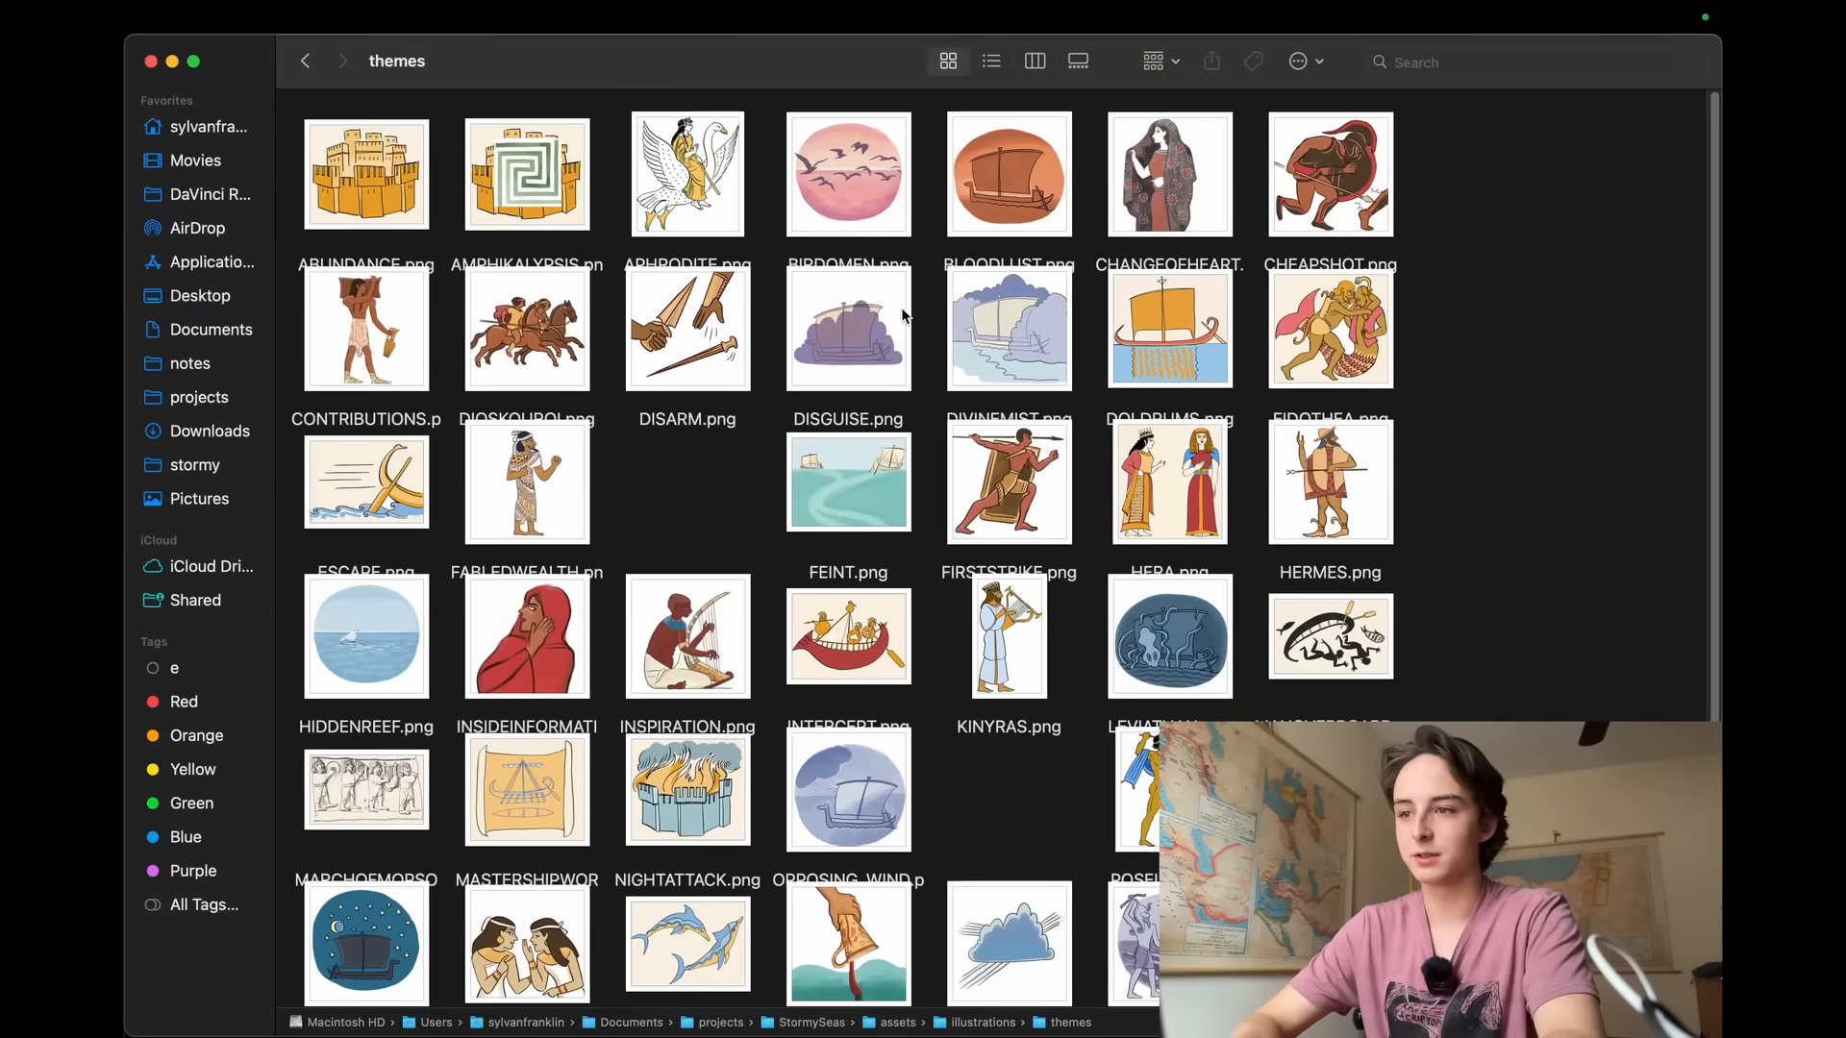
{"action": "scroll", "scroll_direction": "down", "scroll_amount": 3}
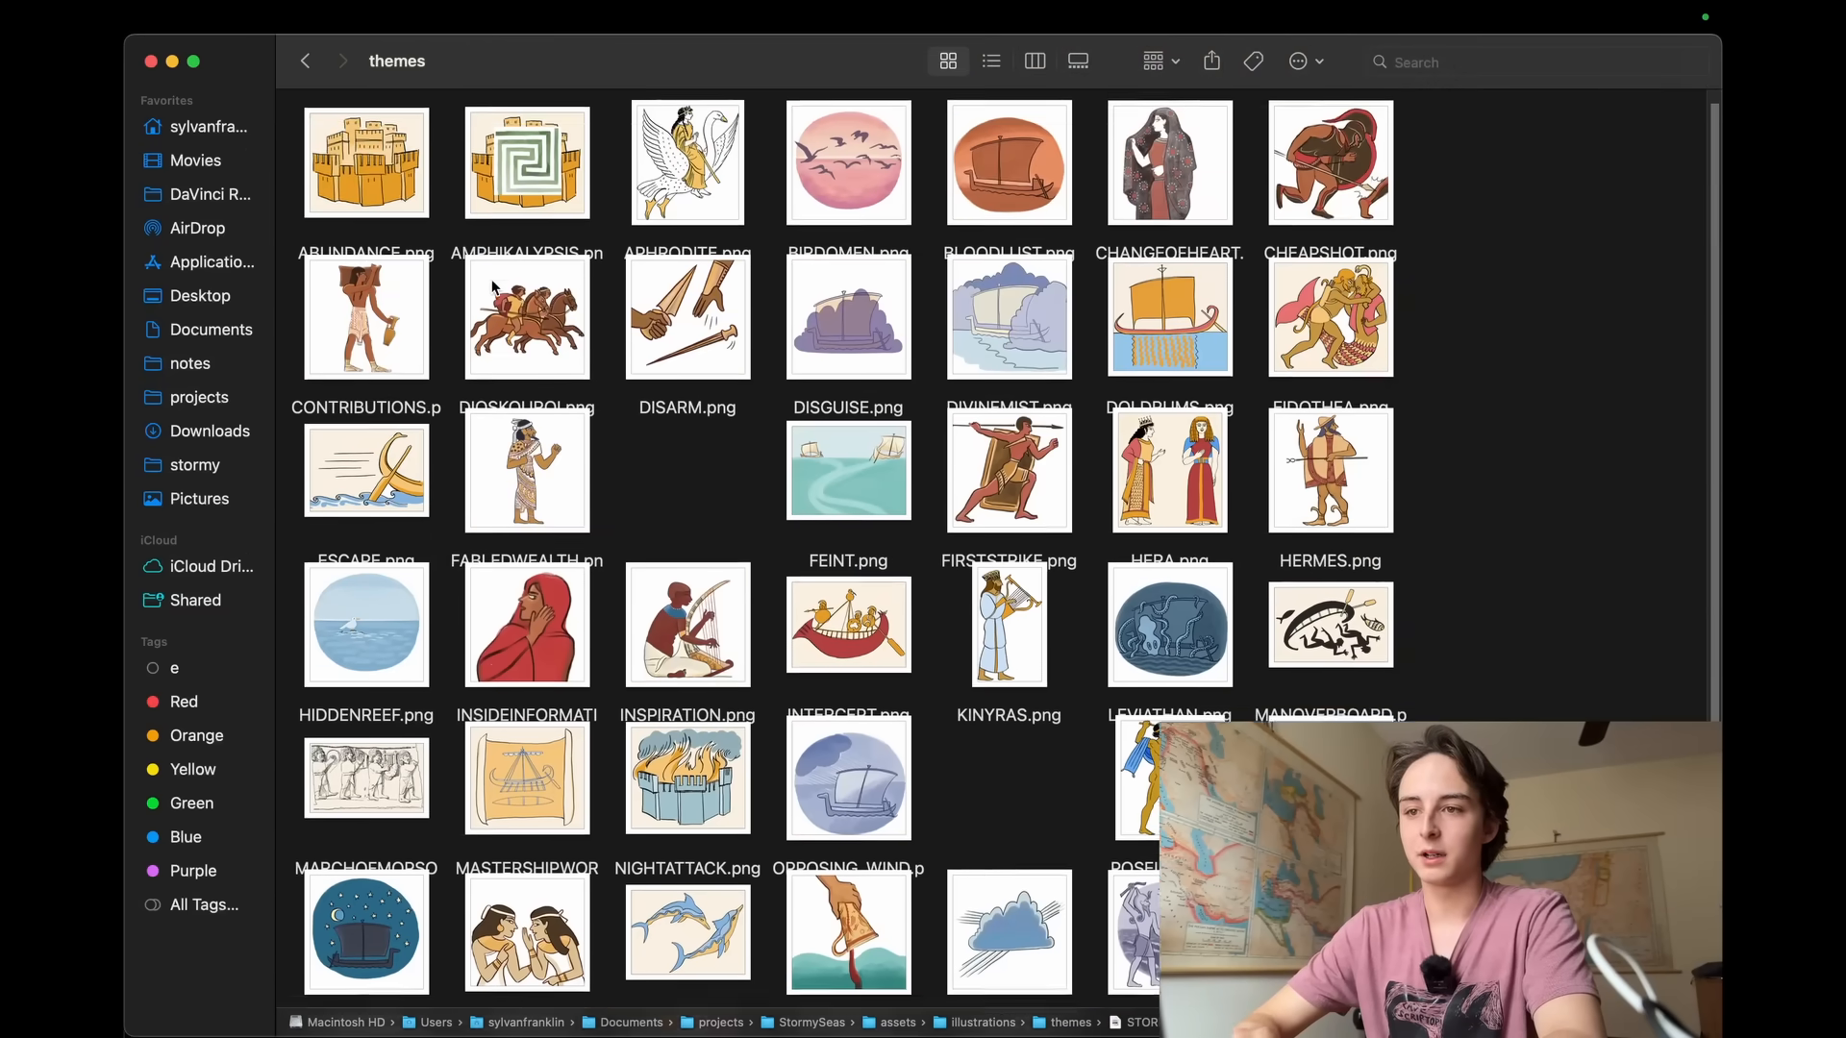
{"action": "left_click", "coordinate": [305, 61]}
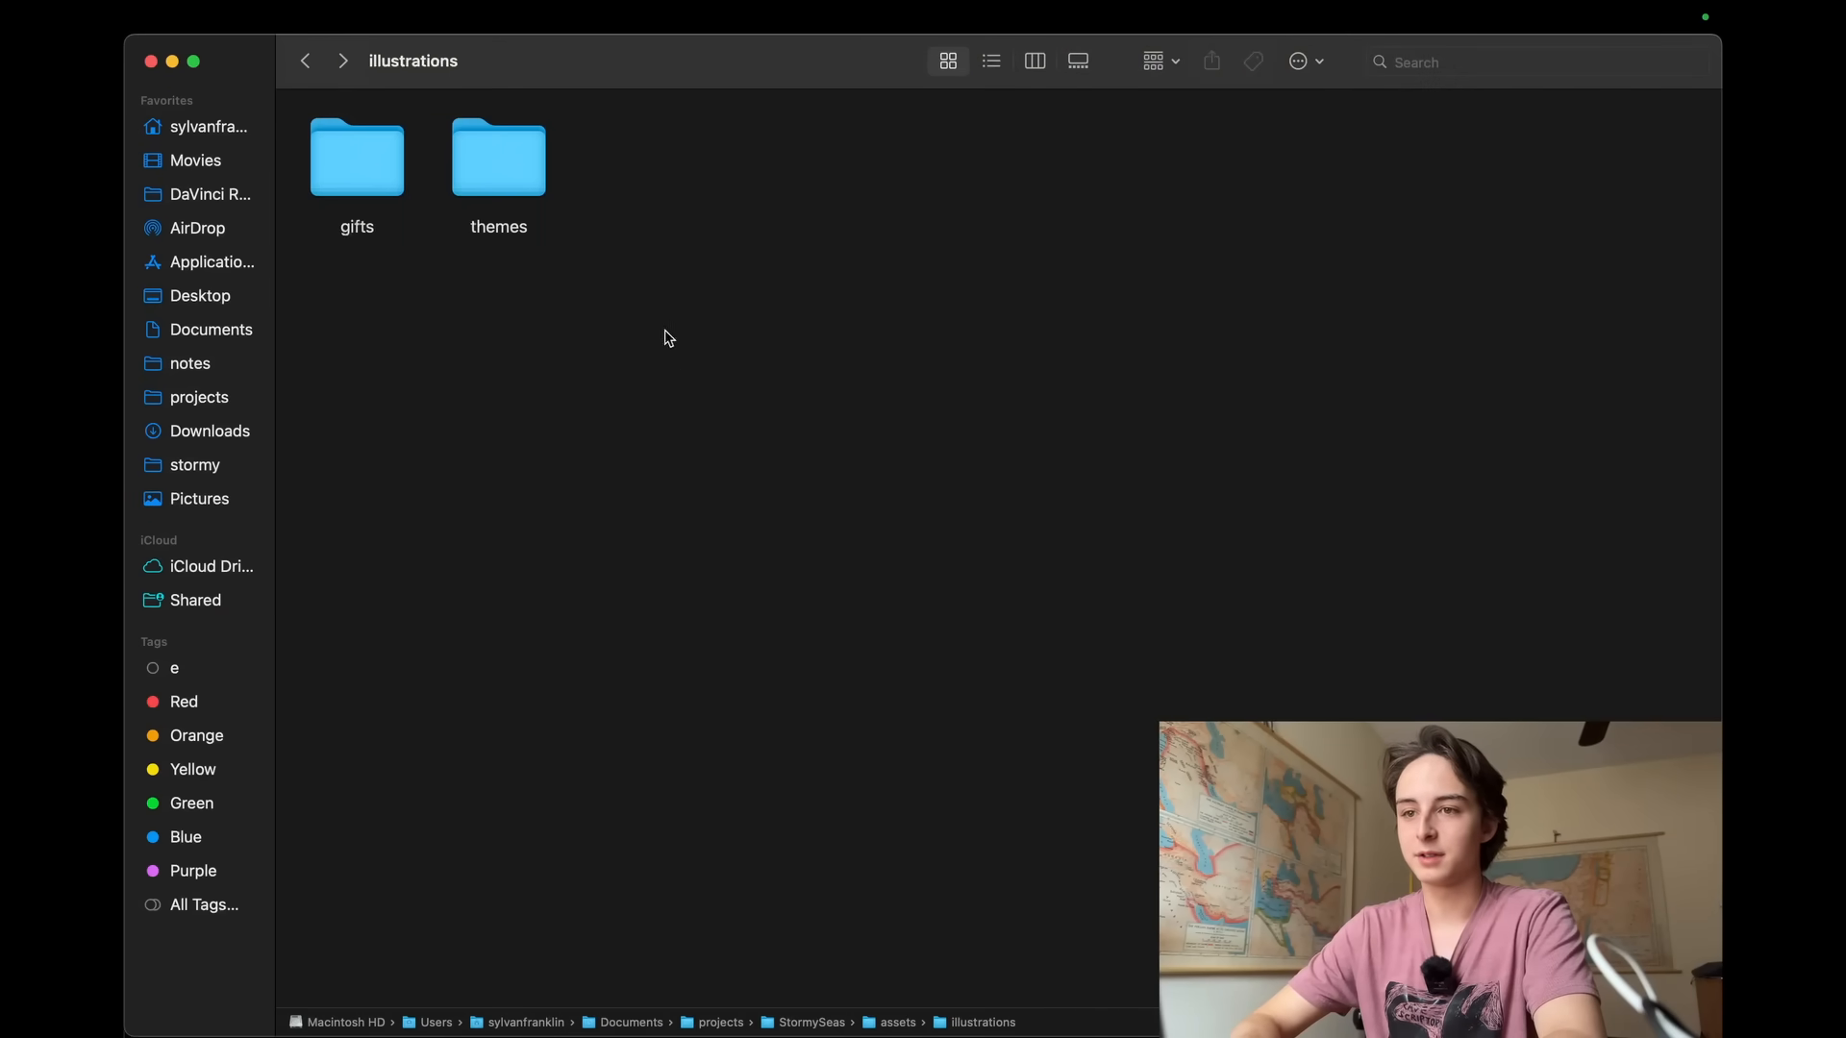
Open the gifts folder and preview CHIEFHERALD.png
{"action": "double_click", "coordinate": [356, 157]}
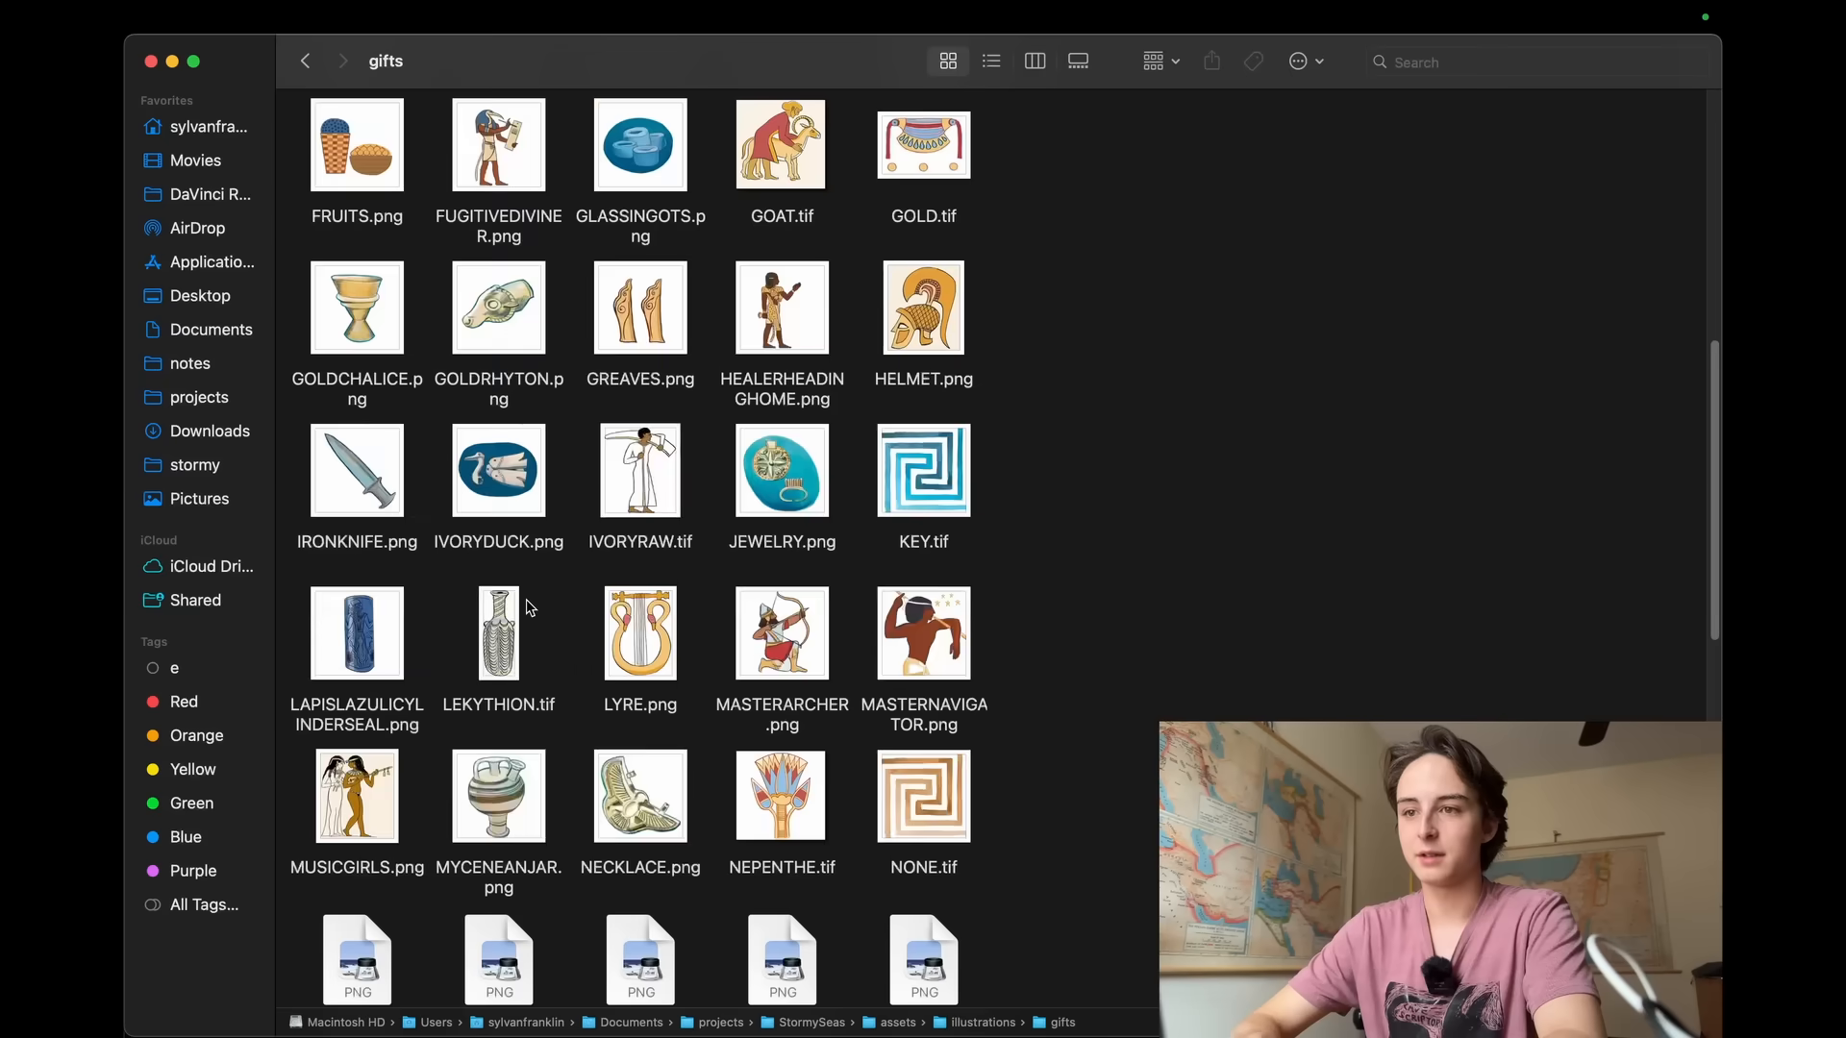
{"action": "scroll", "scroll_direction": "down", "scroll_amount": 3}
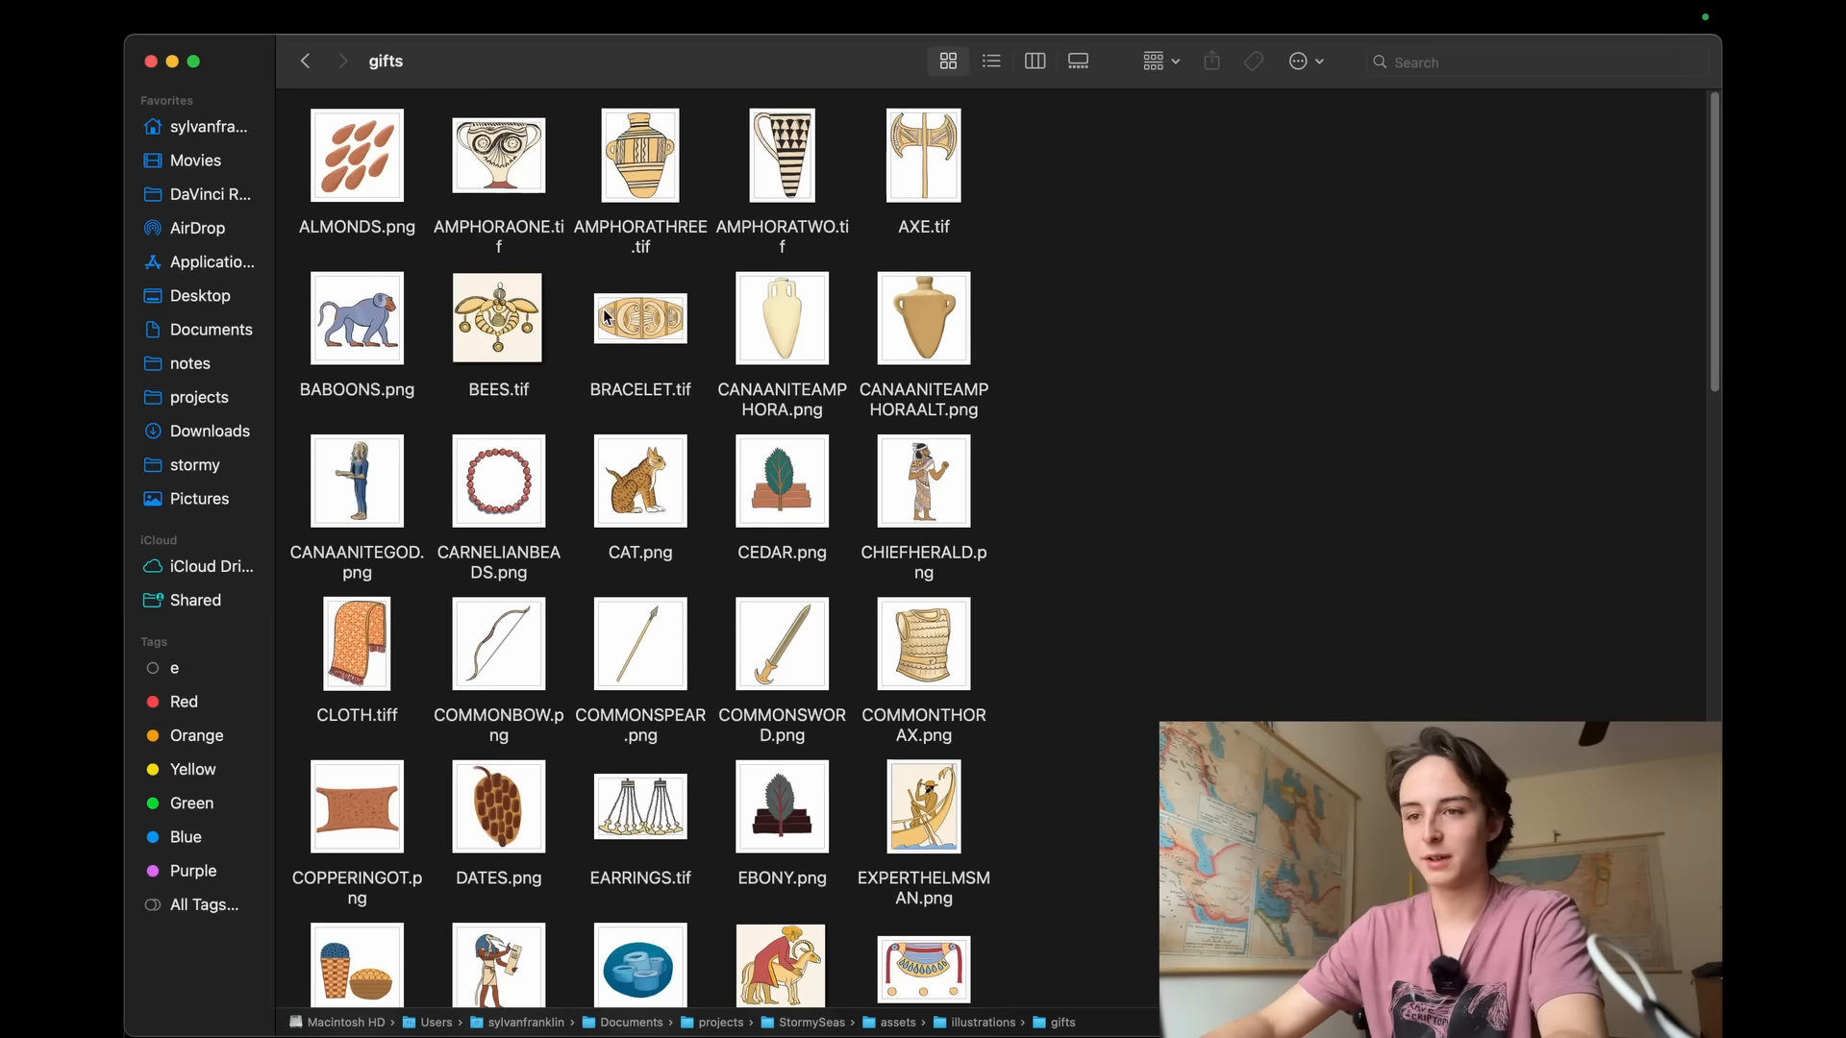
{"action": "left_click", "coordinate": [923, 480]}
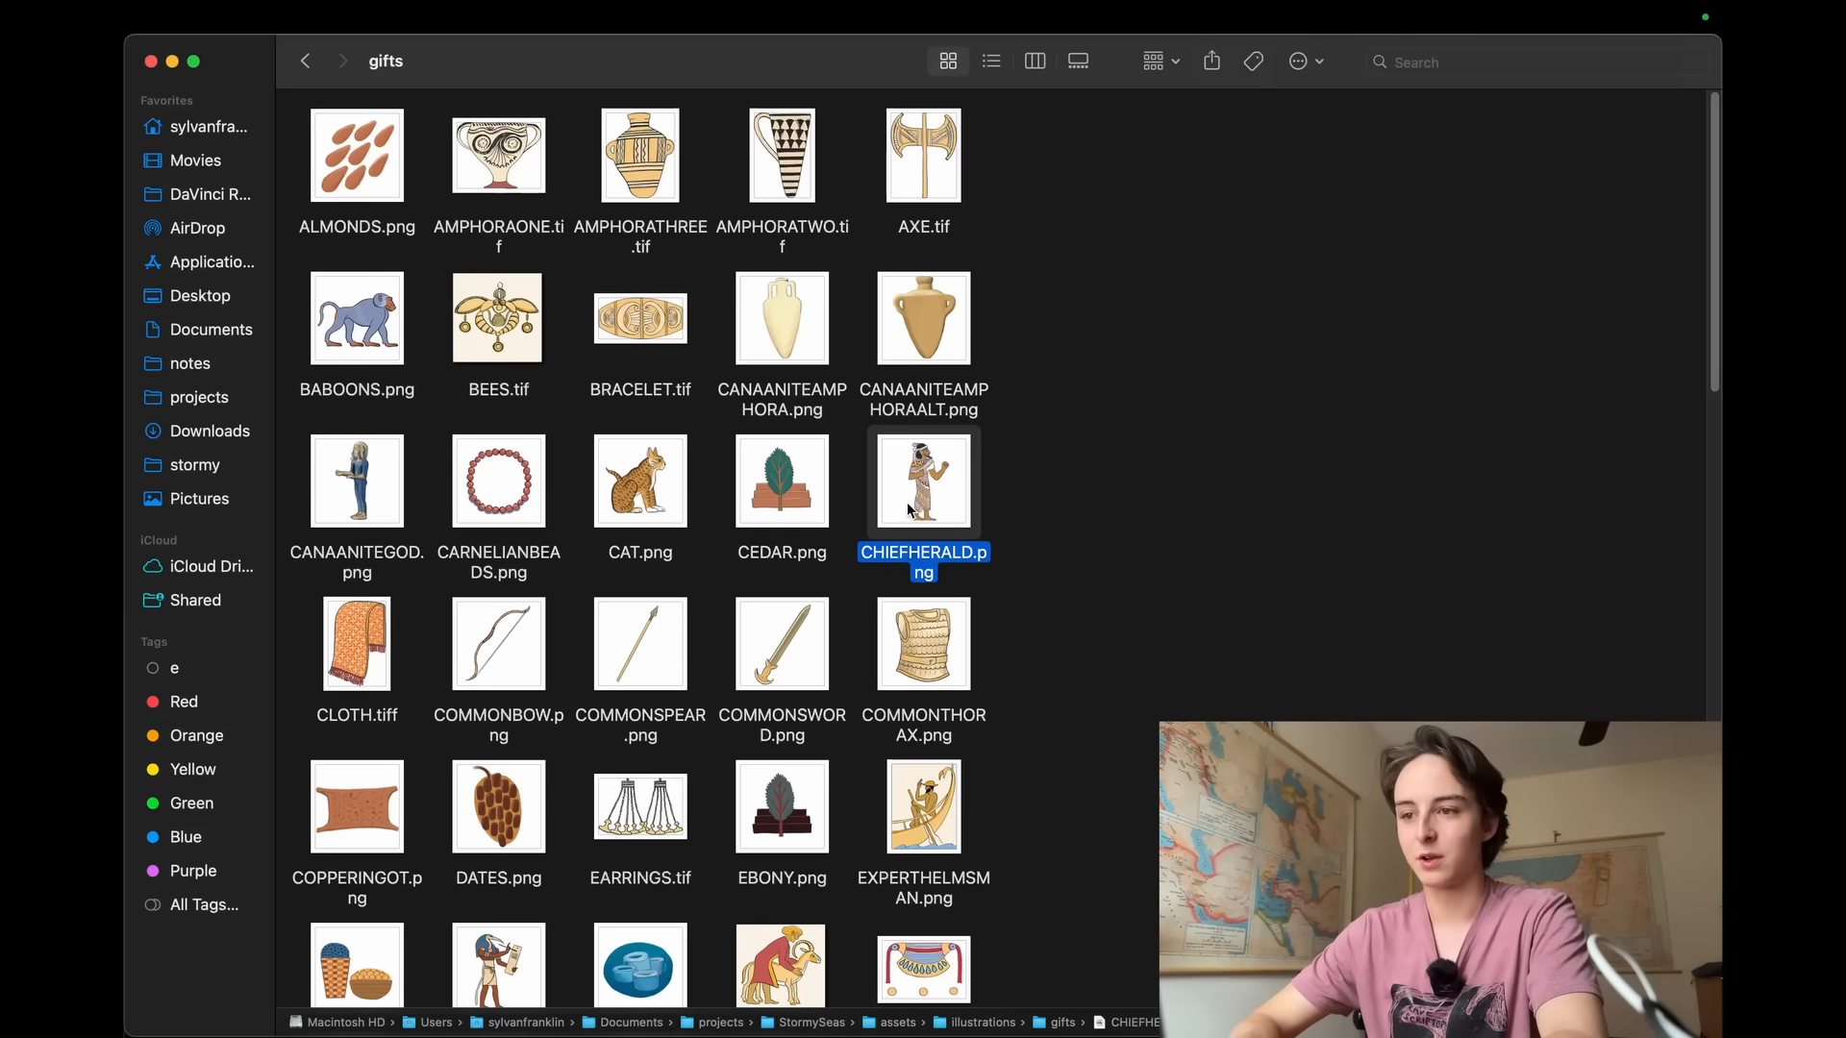
{"action": "scroll", "scroll_direction": "down", "scroll_amount": 3}
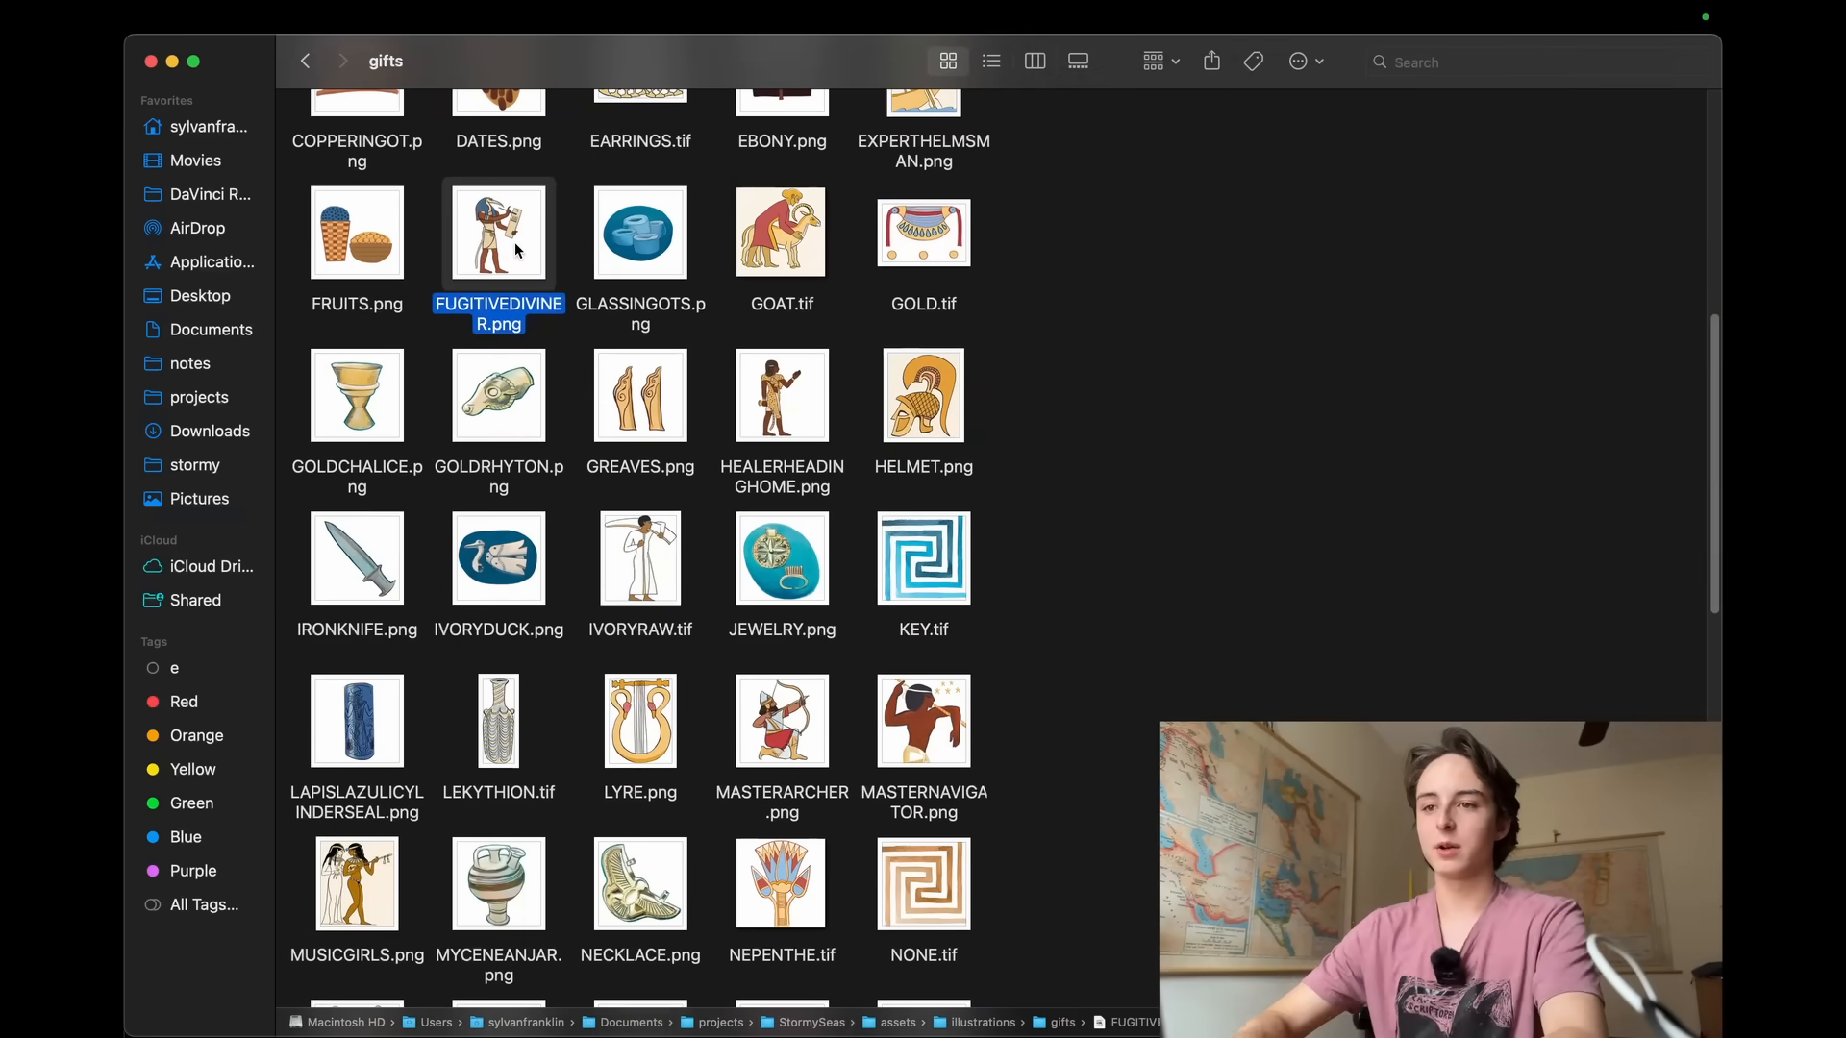
{"action": "key", "text": "space"}
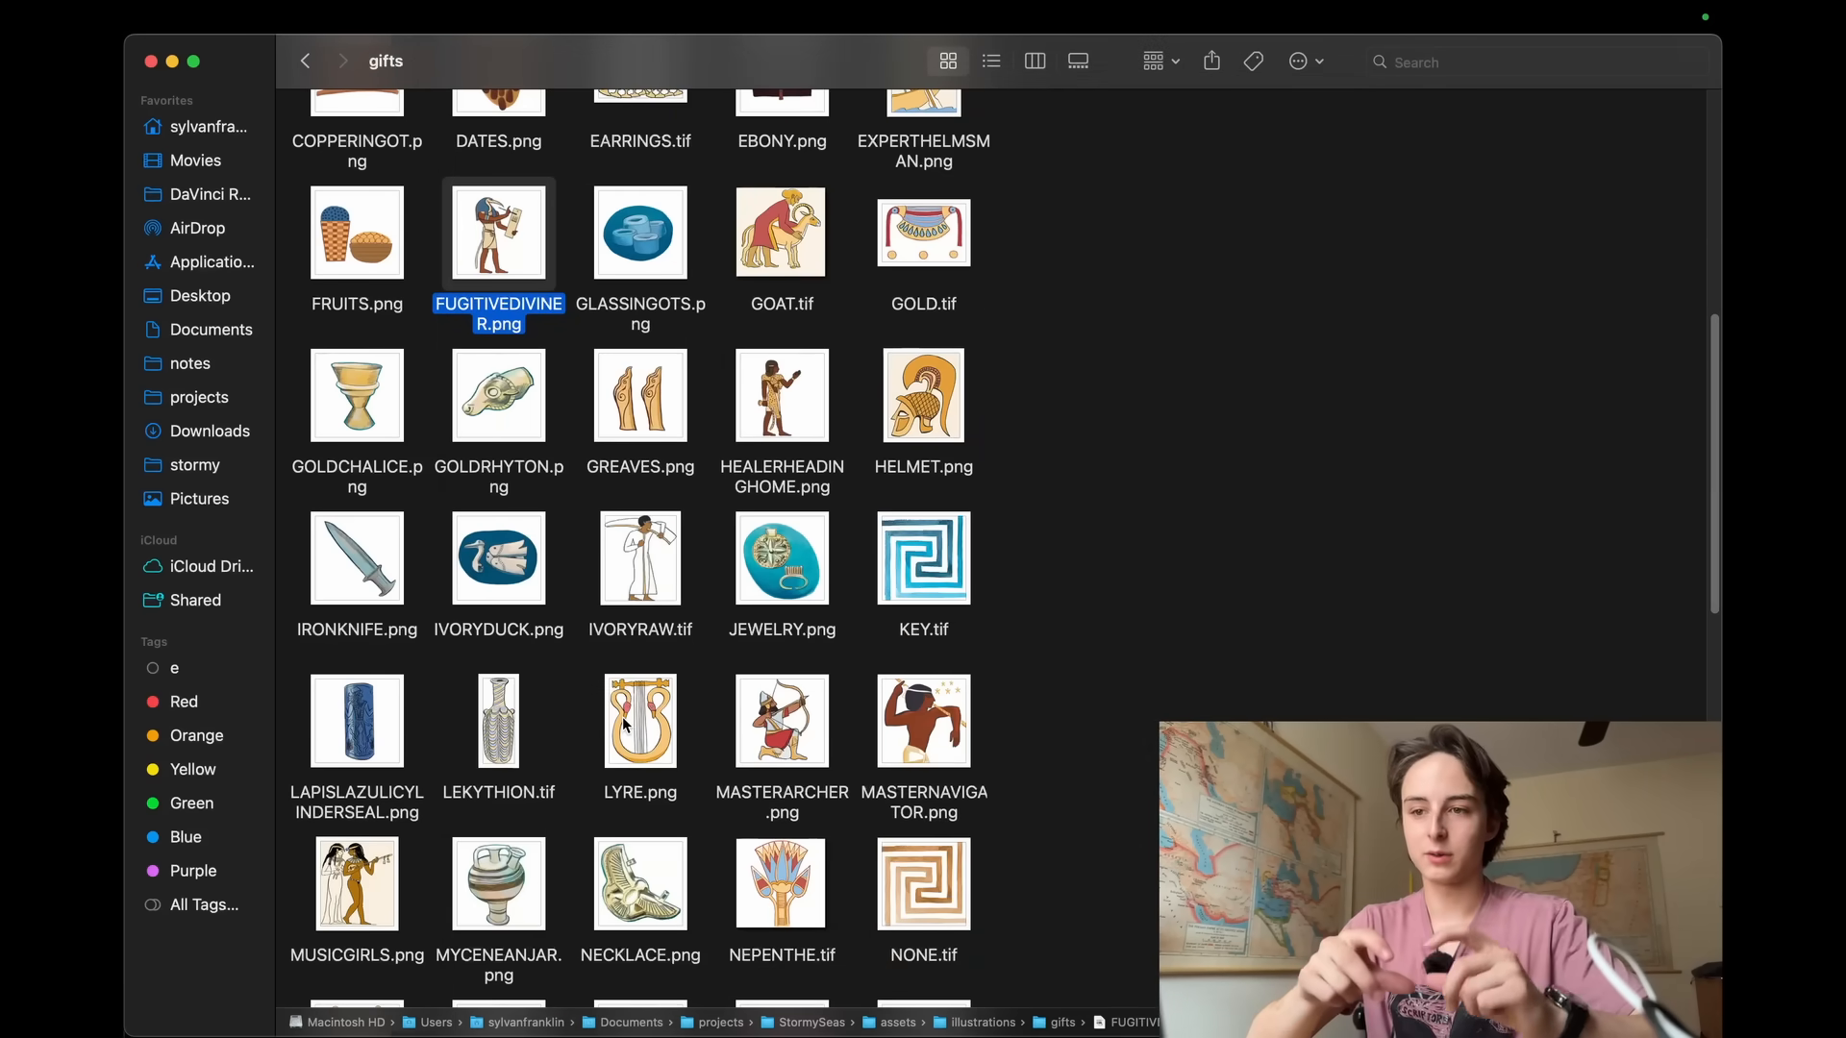
Select MASTERARCHER.png, scroll the remaining files, and switch to the Glynnis Fawkes website
{"action": "left_click", "coordinate": [781, 722]}
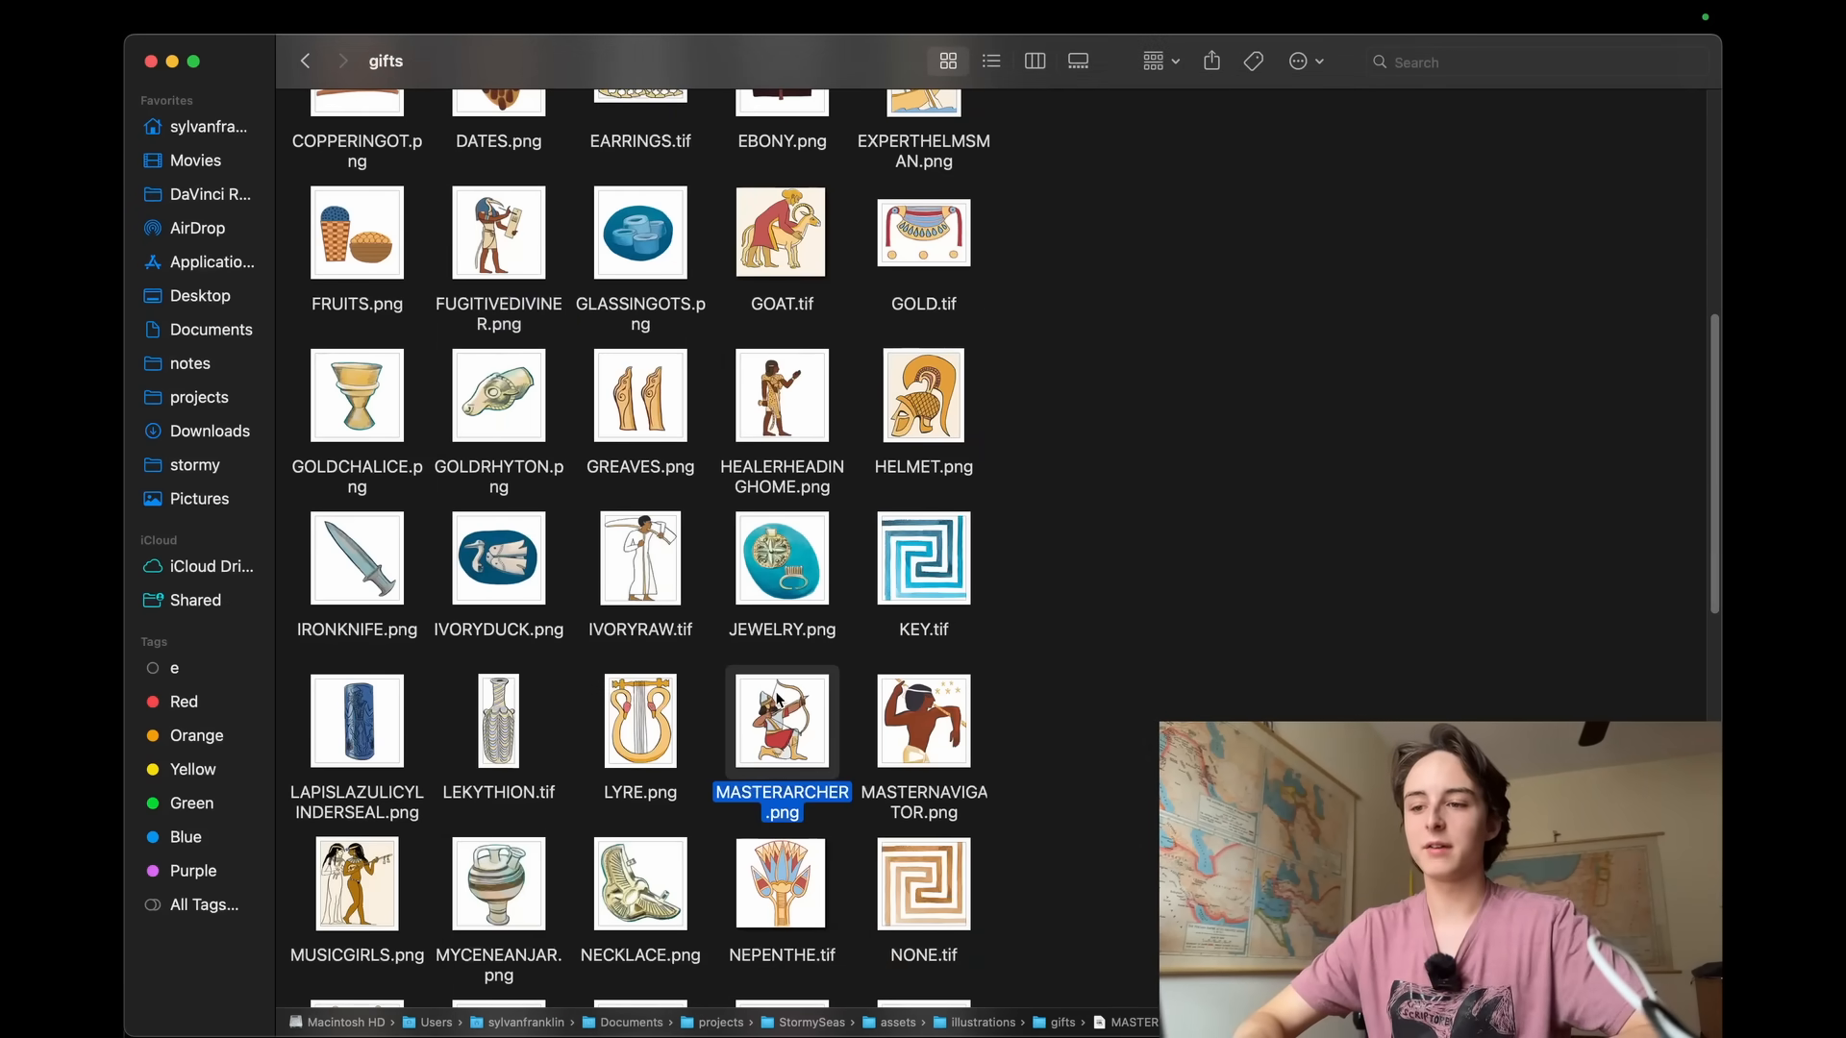
{"action": "scroll", "scroll_direction": "down", "scroll_amount": 3}
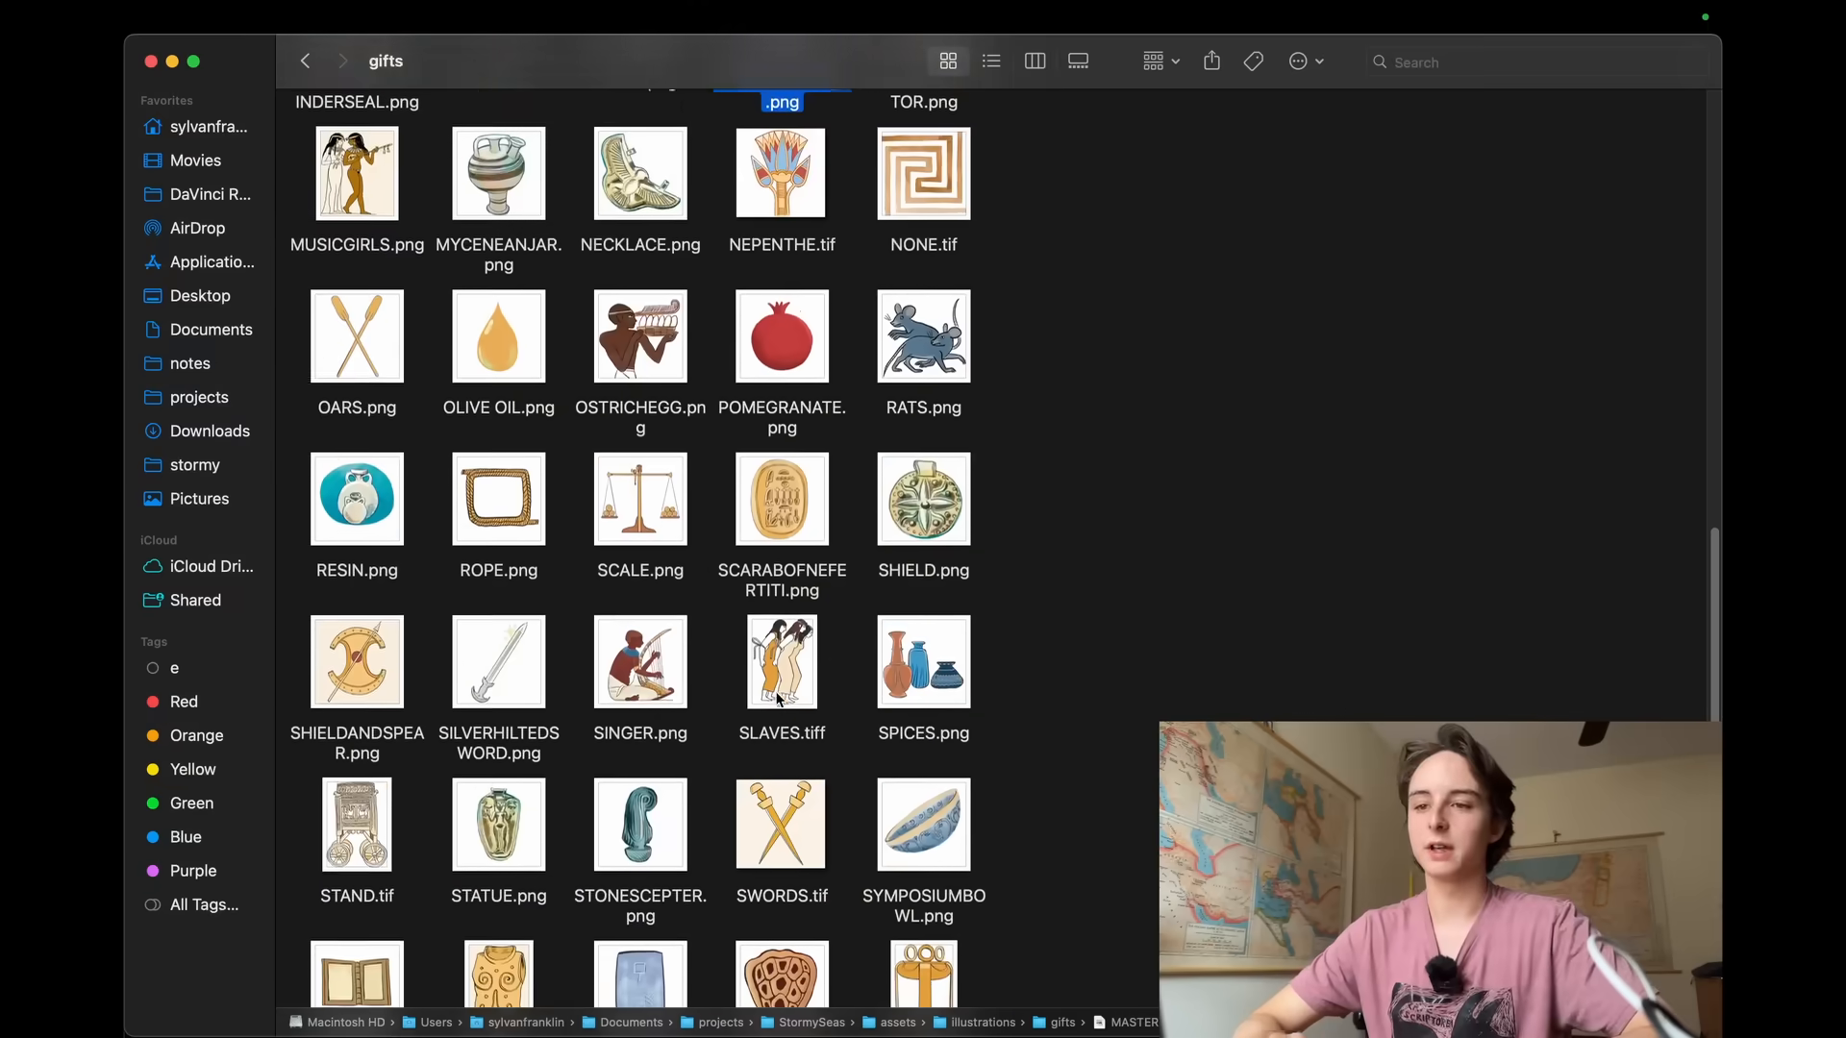
{"action": "scroll", "scroll_direction": "down", "scroll_amount": 3}
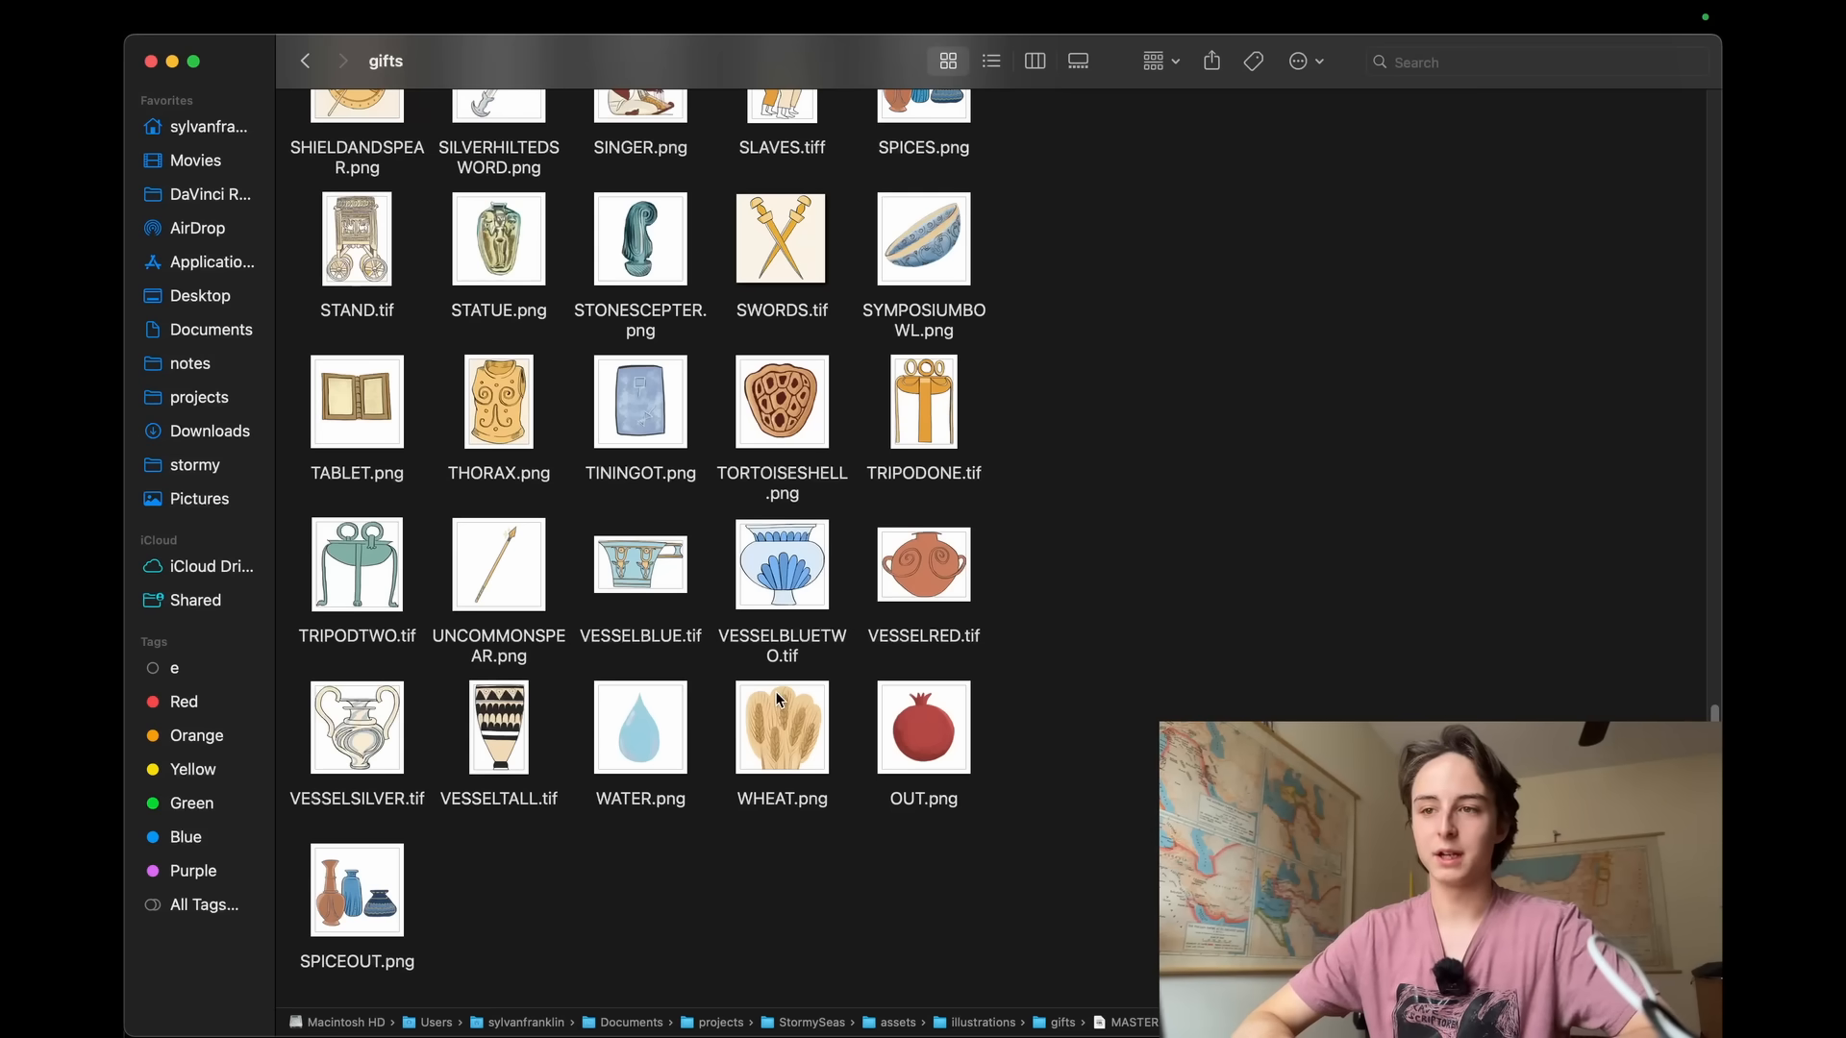
{"action": "left_click", "coordinate": [481, 57]}
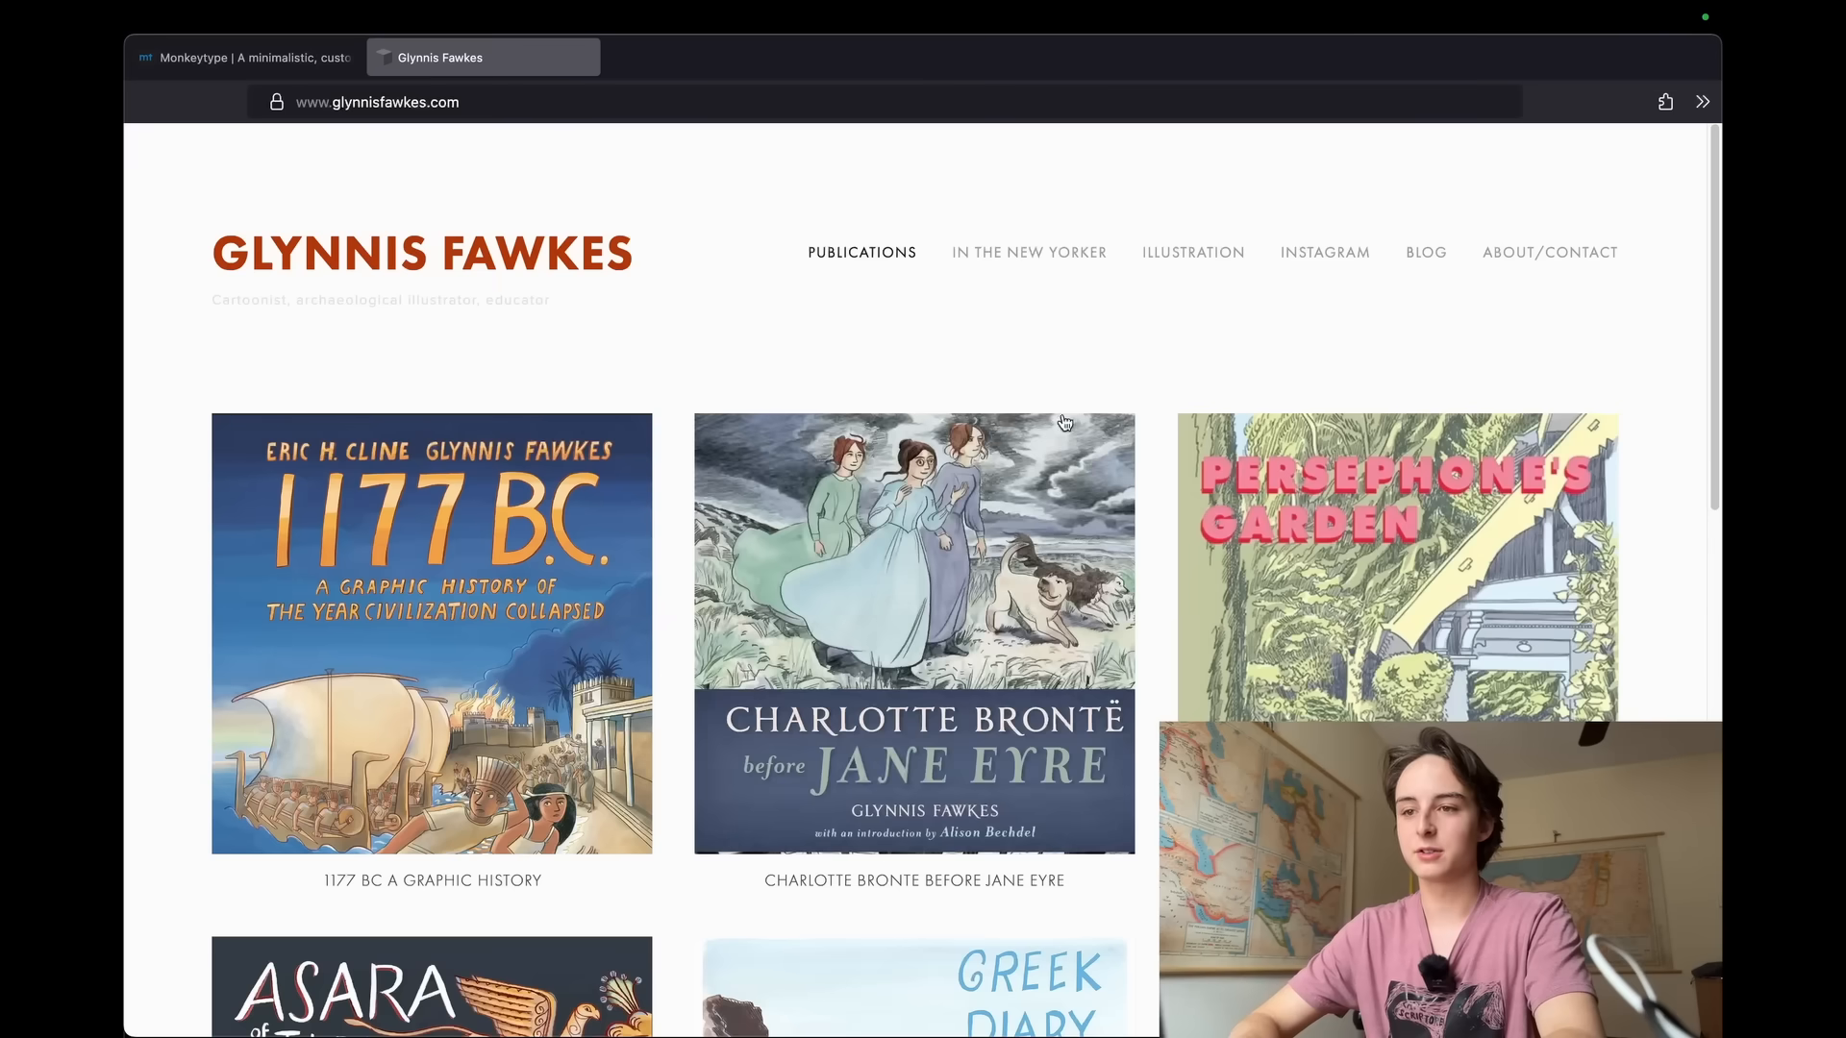
Open the 1177 B.C. graphic history page from the Publications covers and view its cover art
{"action": "scroll", "scroll_direction": "down", "scroll_amount": 3}
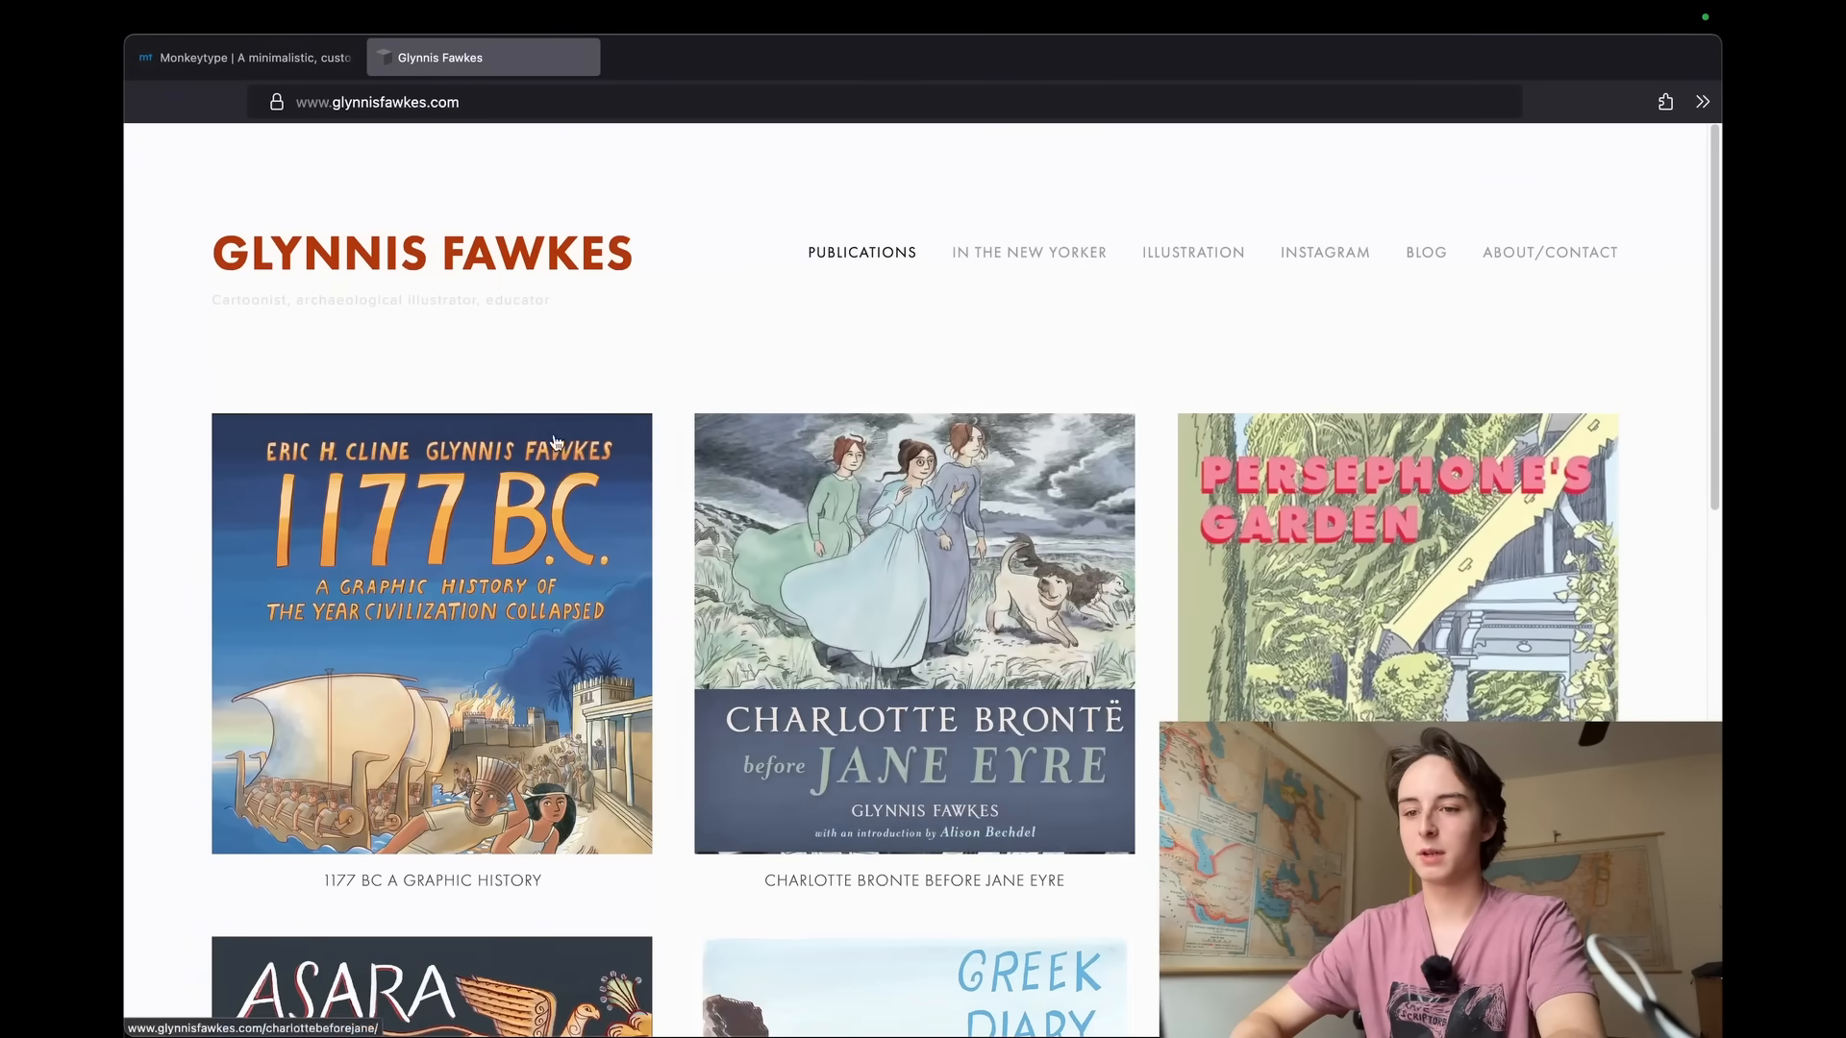
{"action": "left_click", "coordinate": [430, 633]}
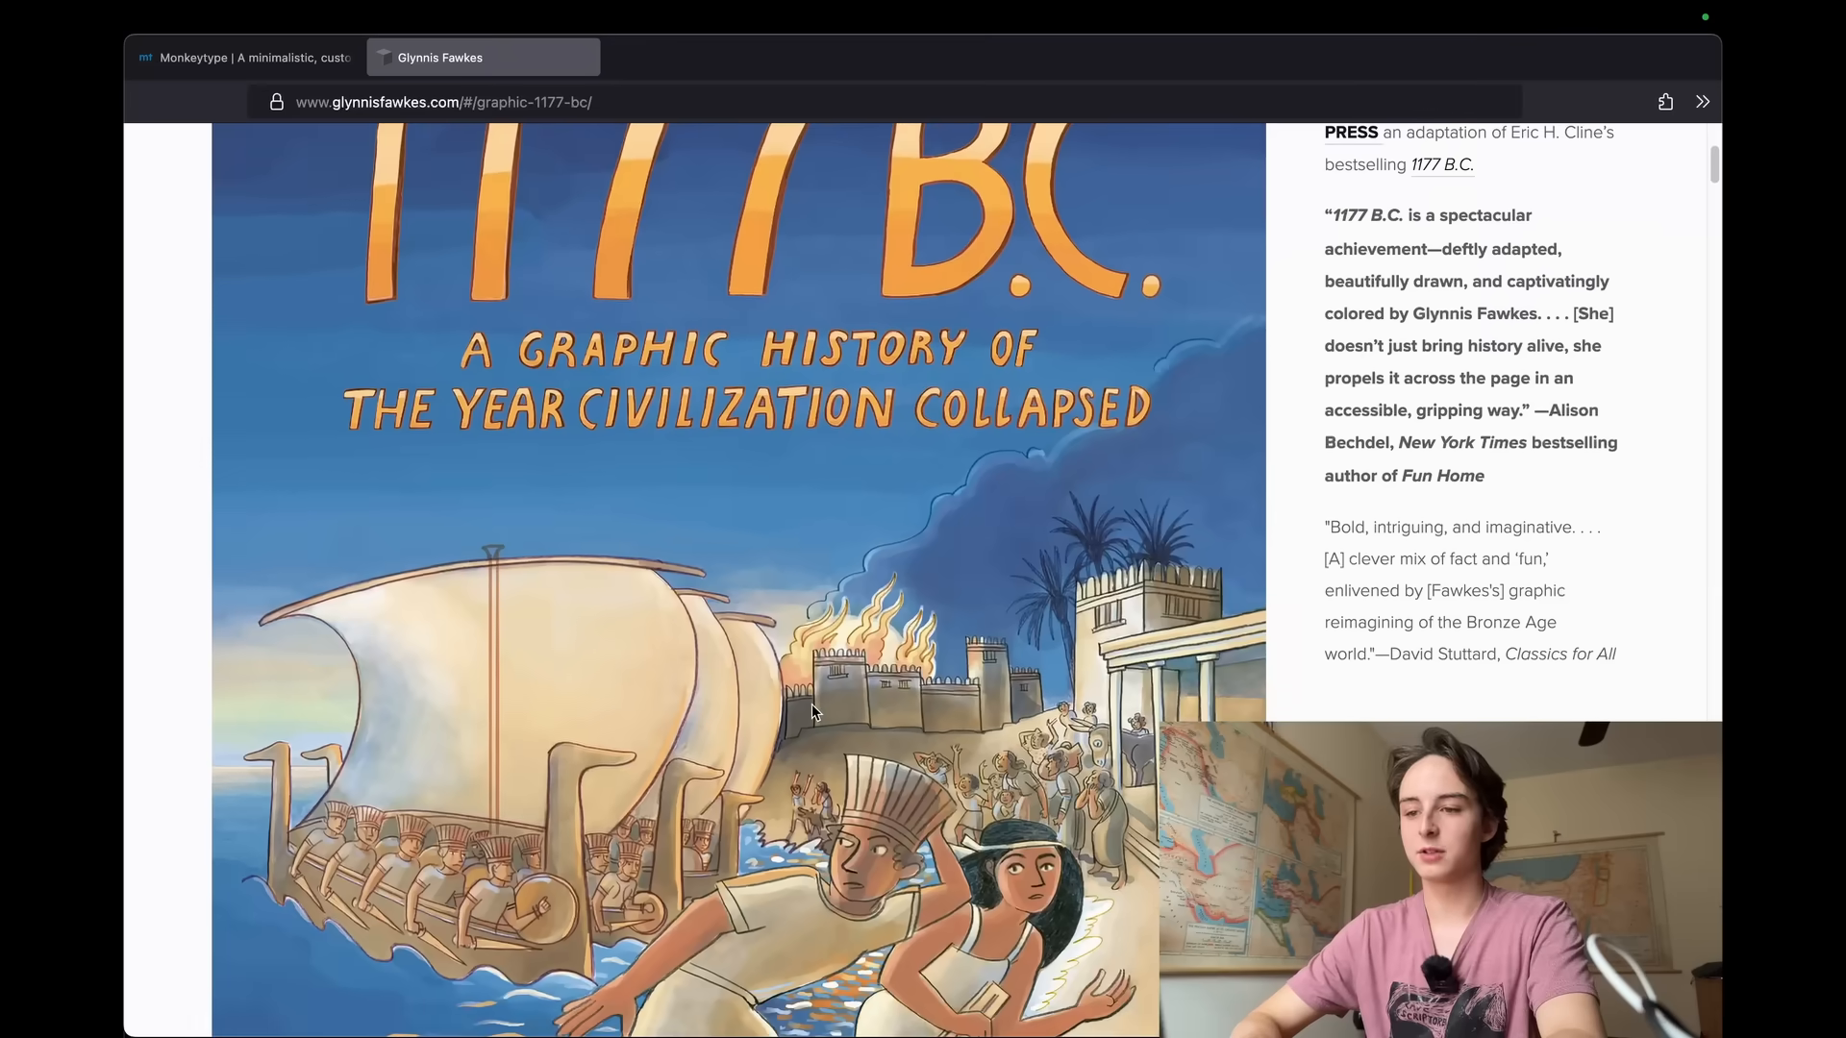
{"action": "scroll", "scroll_direction": "down", "scroll_amount": 3}
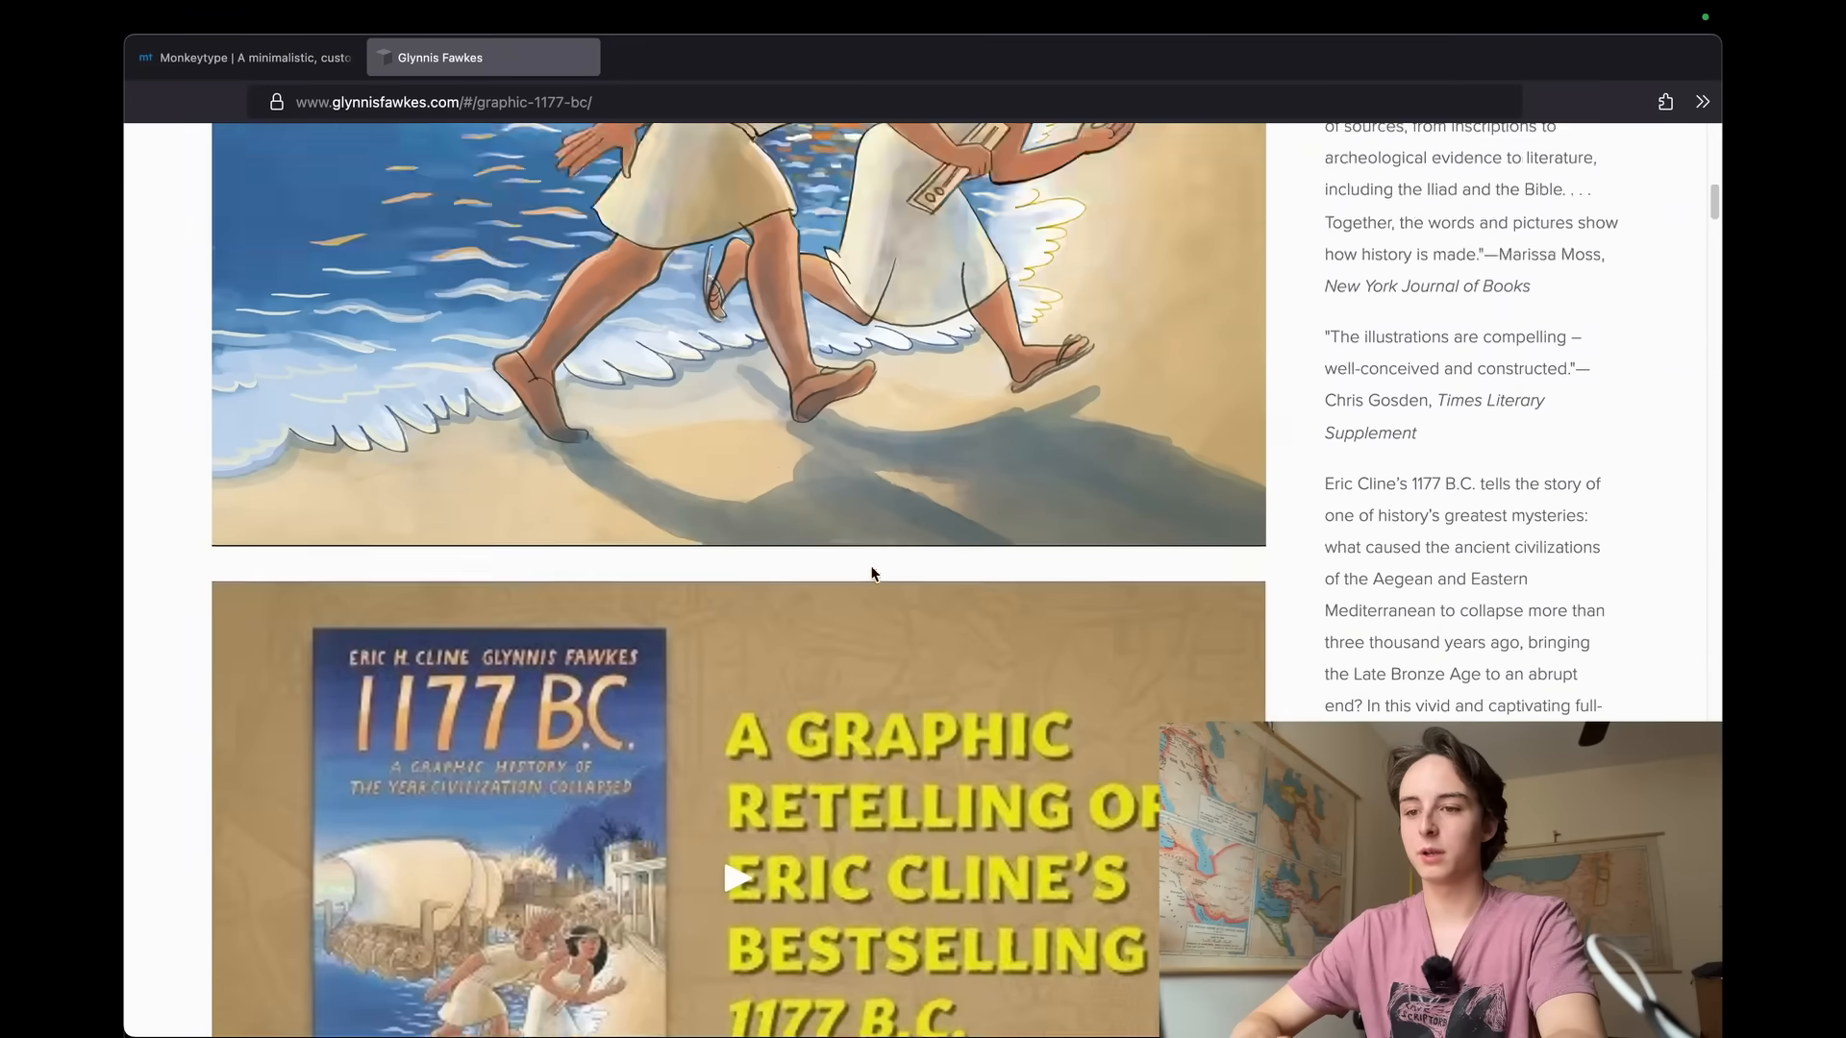
{"action": "scroll", "scroll_direction": "down", "scroll_amount": 3}
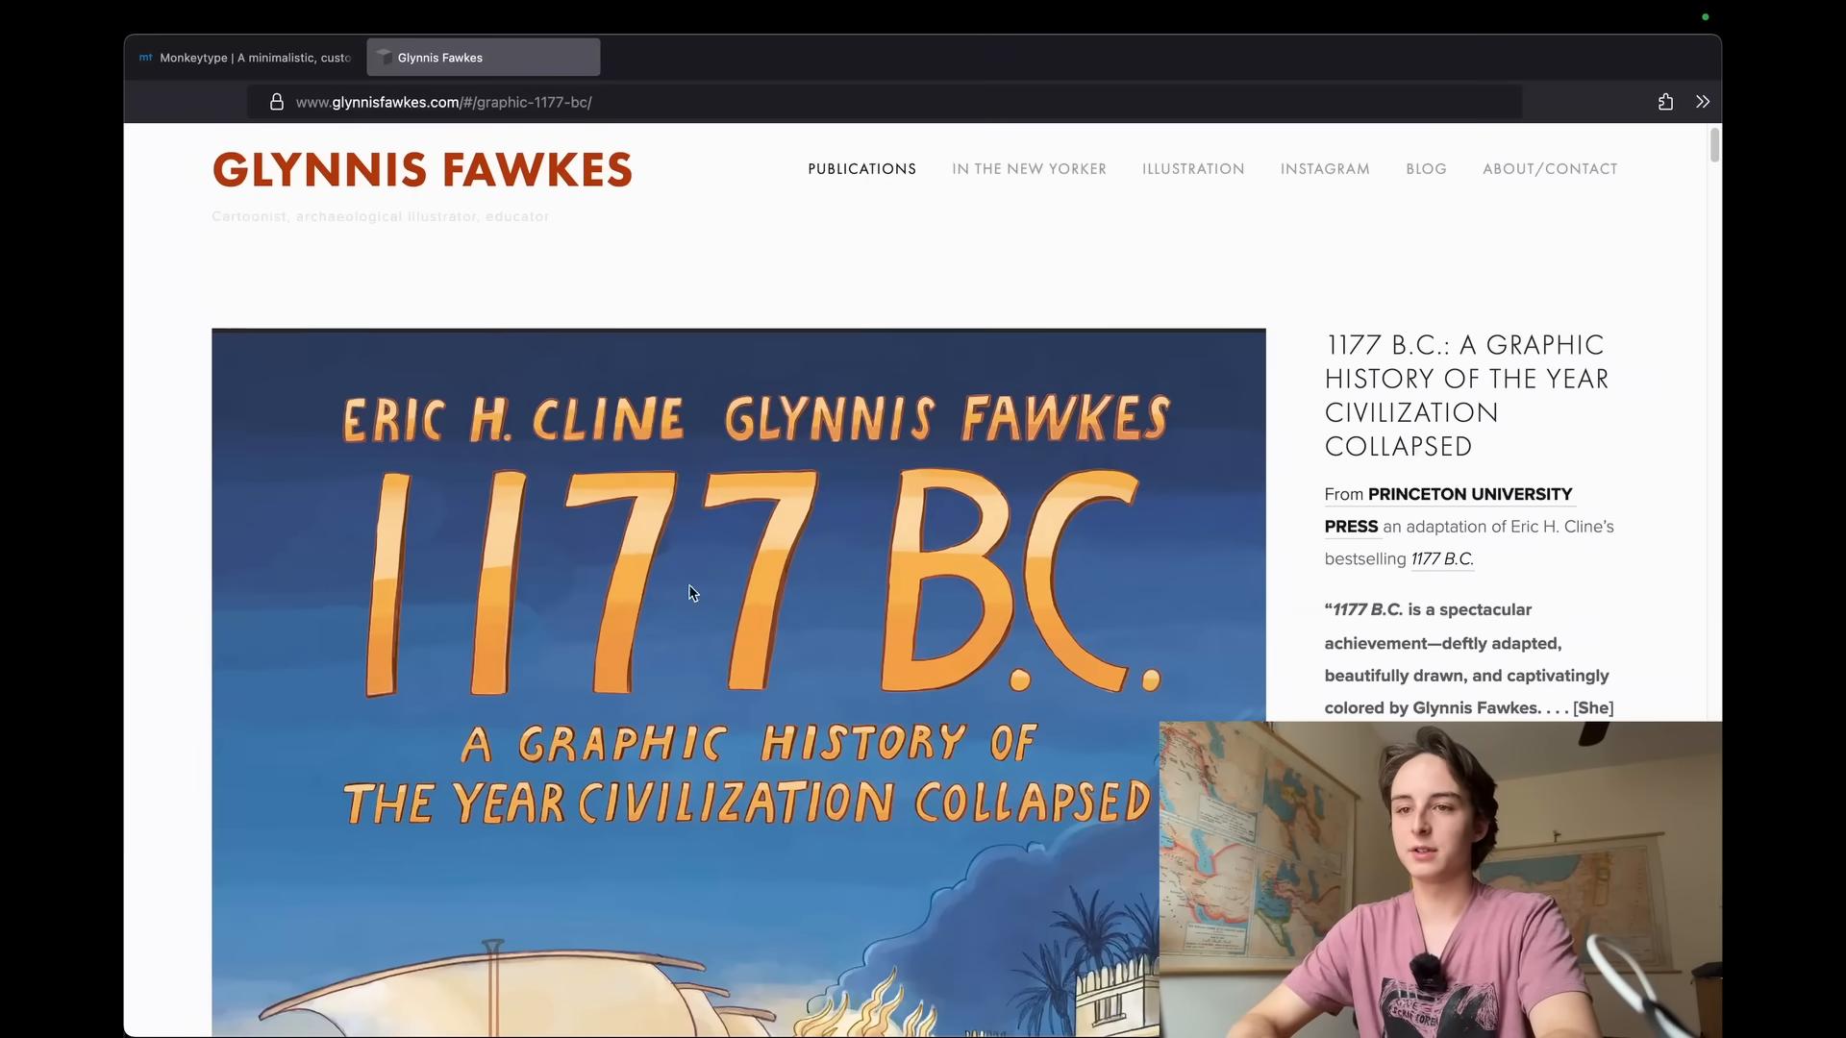
{"action": "scroll", "scroll_direction": "down", "scroll_amount": 3}
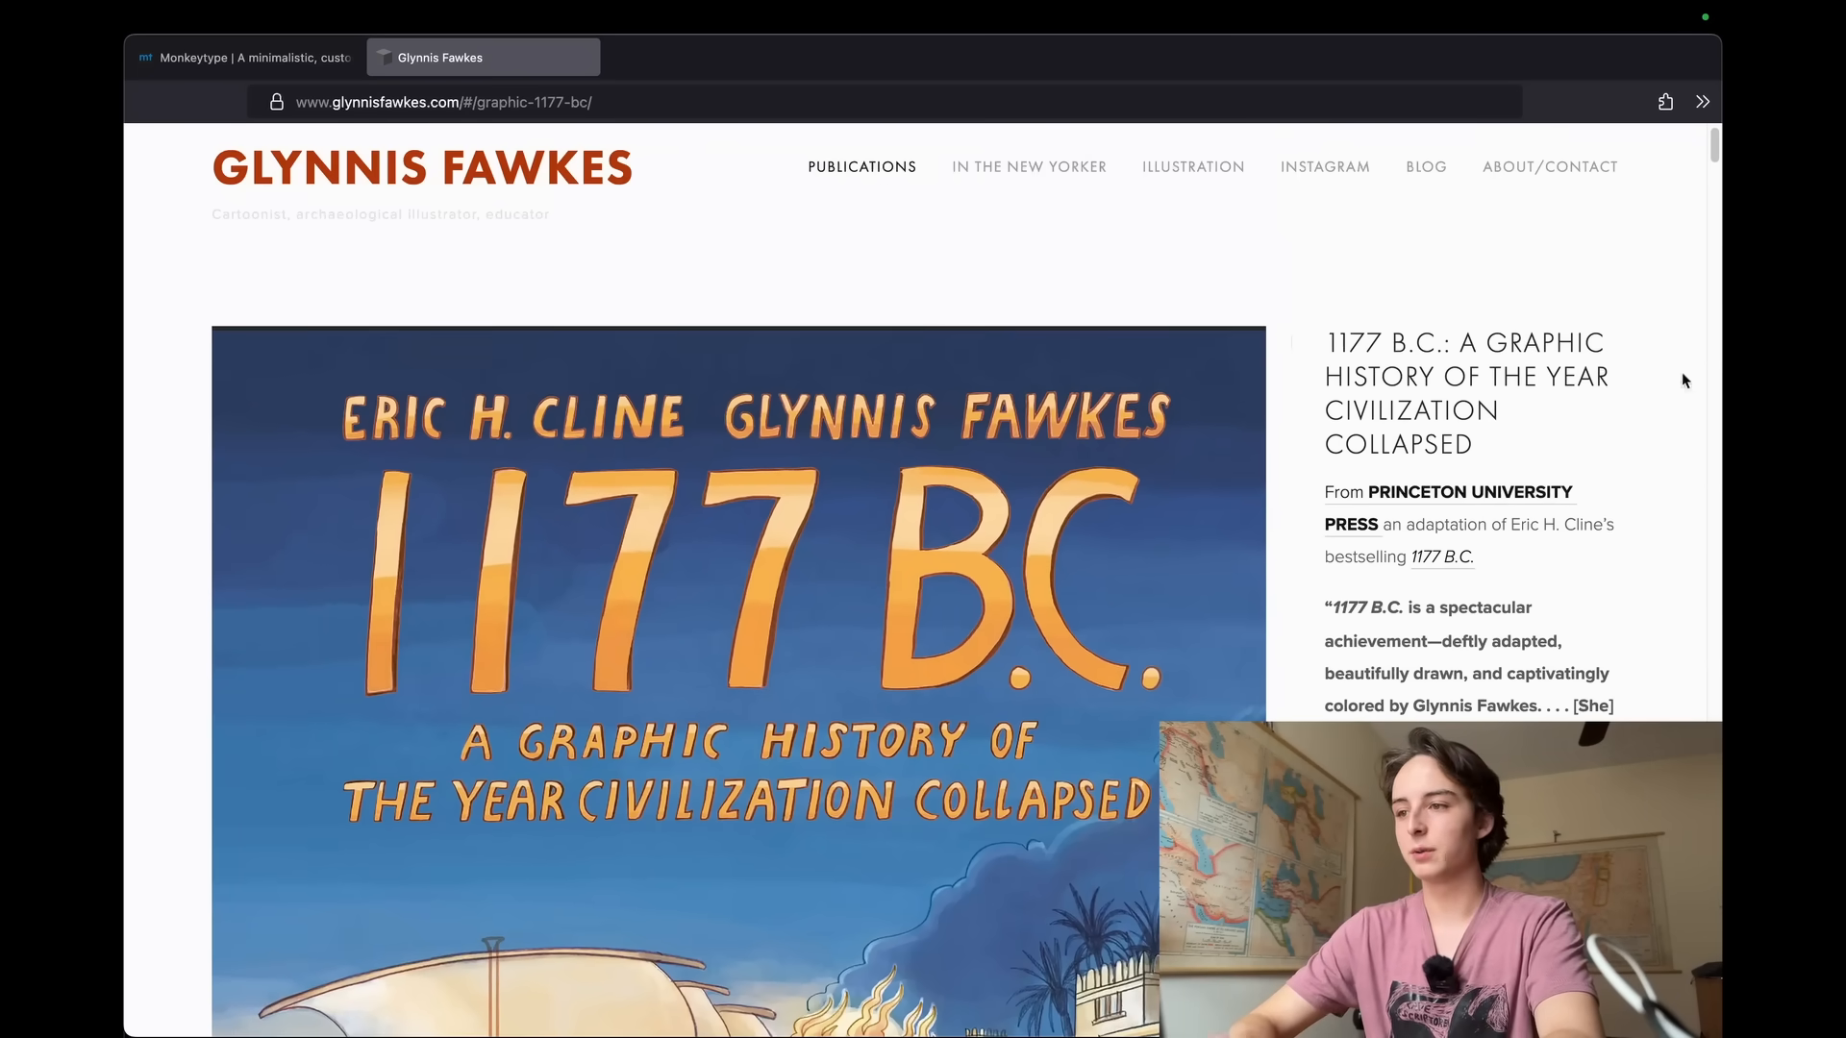
{"action": "mouse_move", "coordinate": [965, 643]}
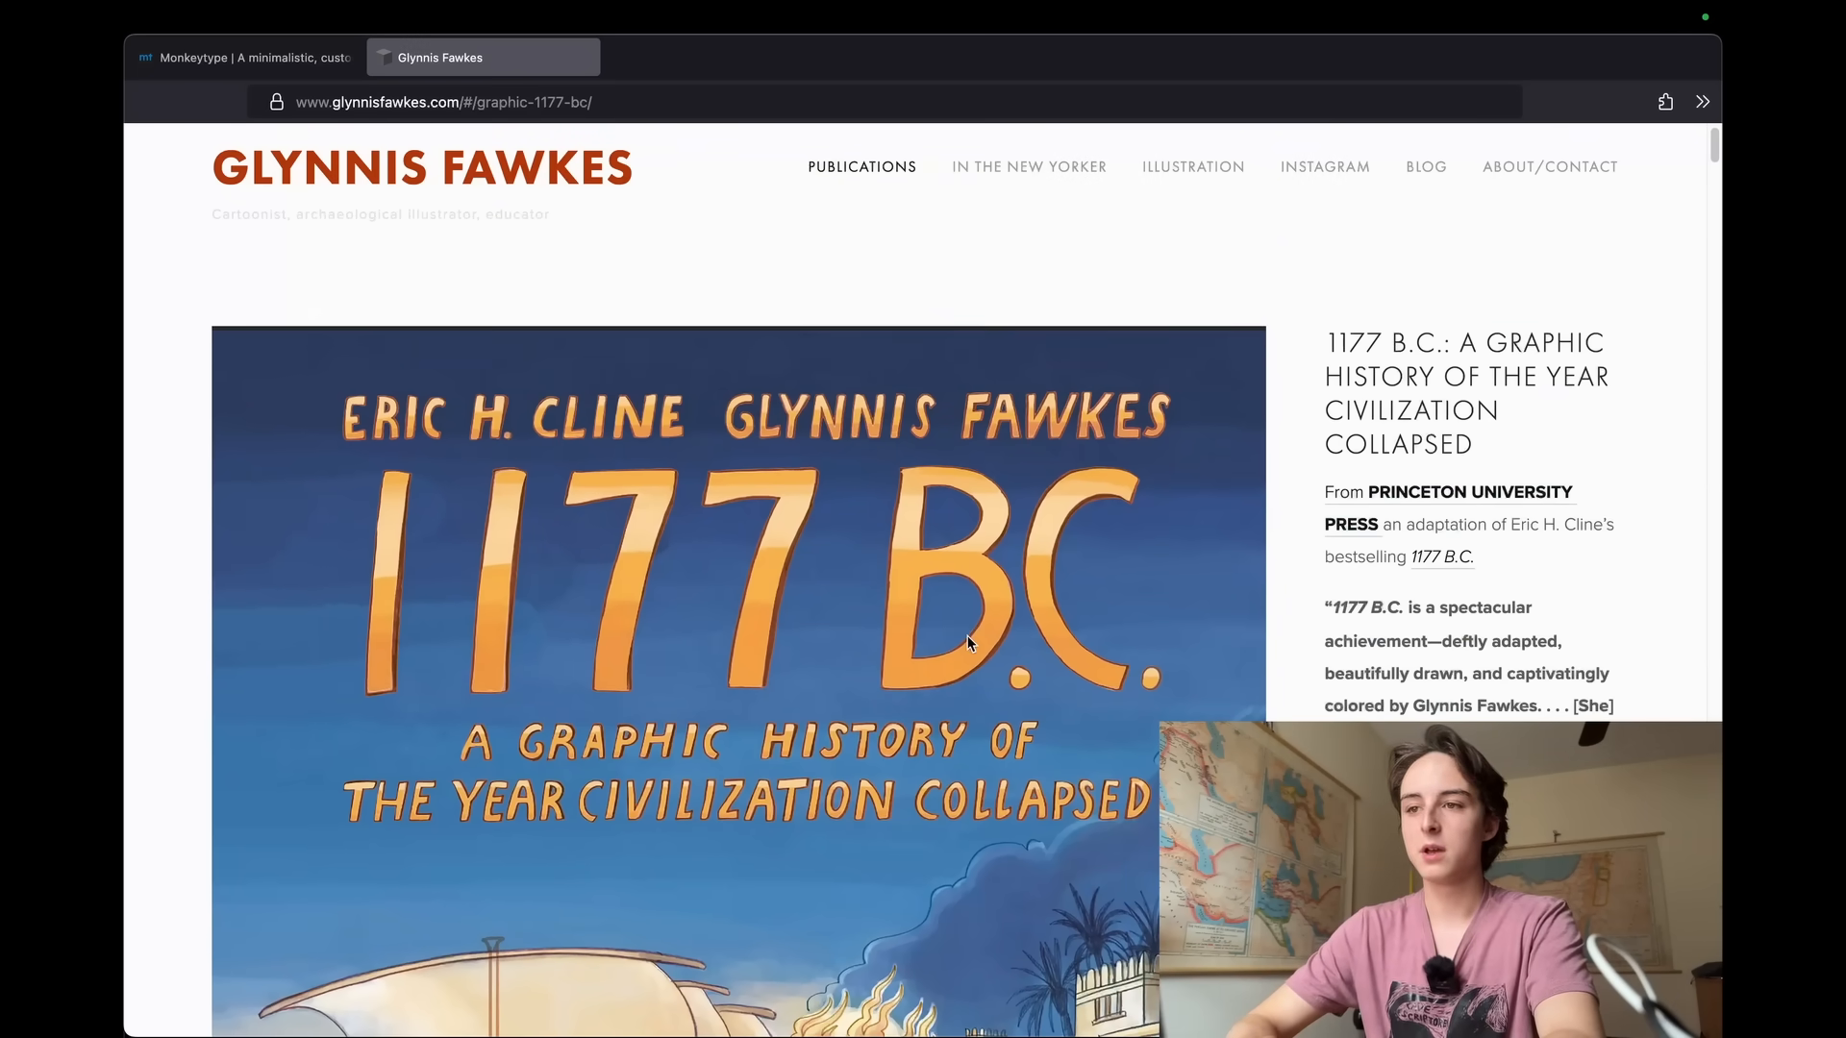
Scroll further down the 1177 B.C. page through its review quotes
{"action": "scroll", "scroll_direction": "down", "scroll_amount": 3}
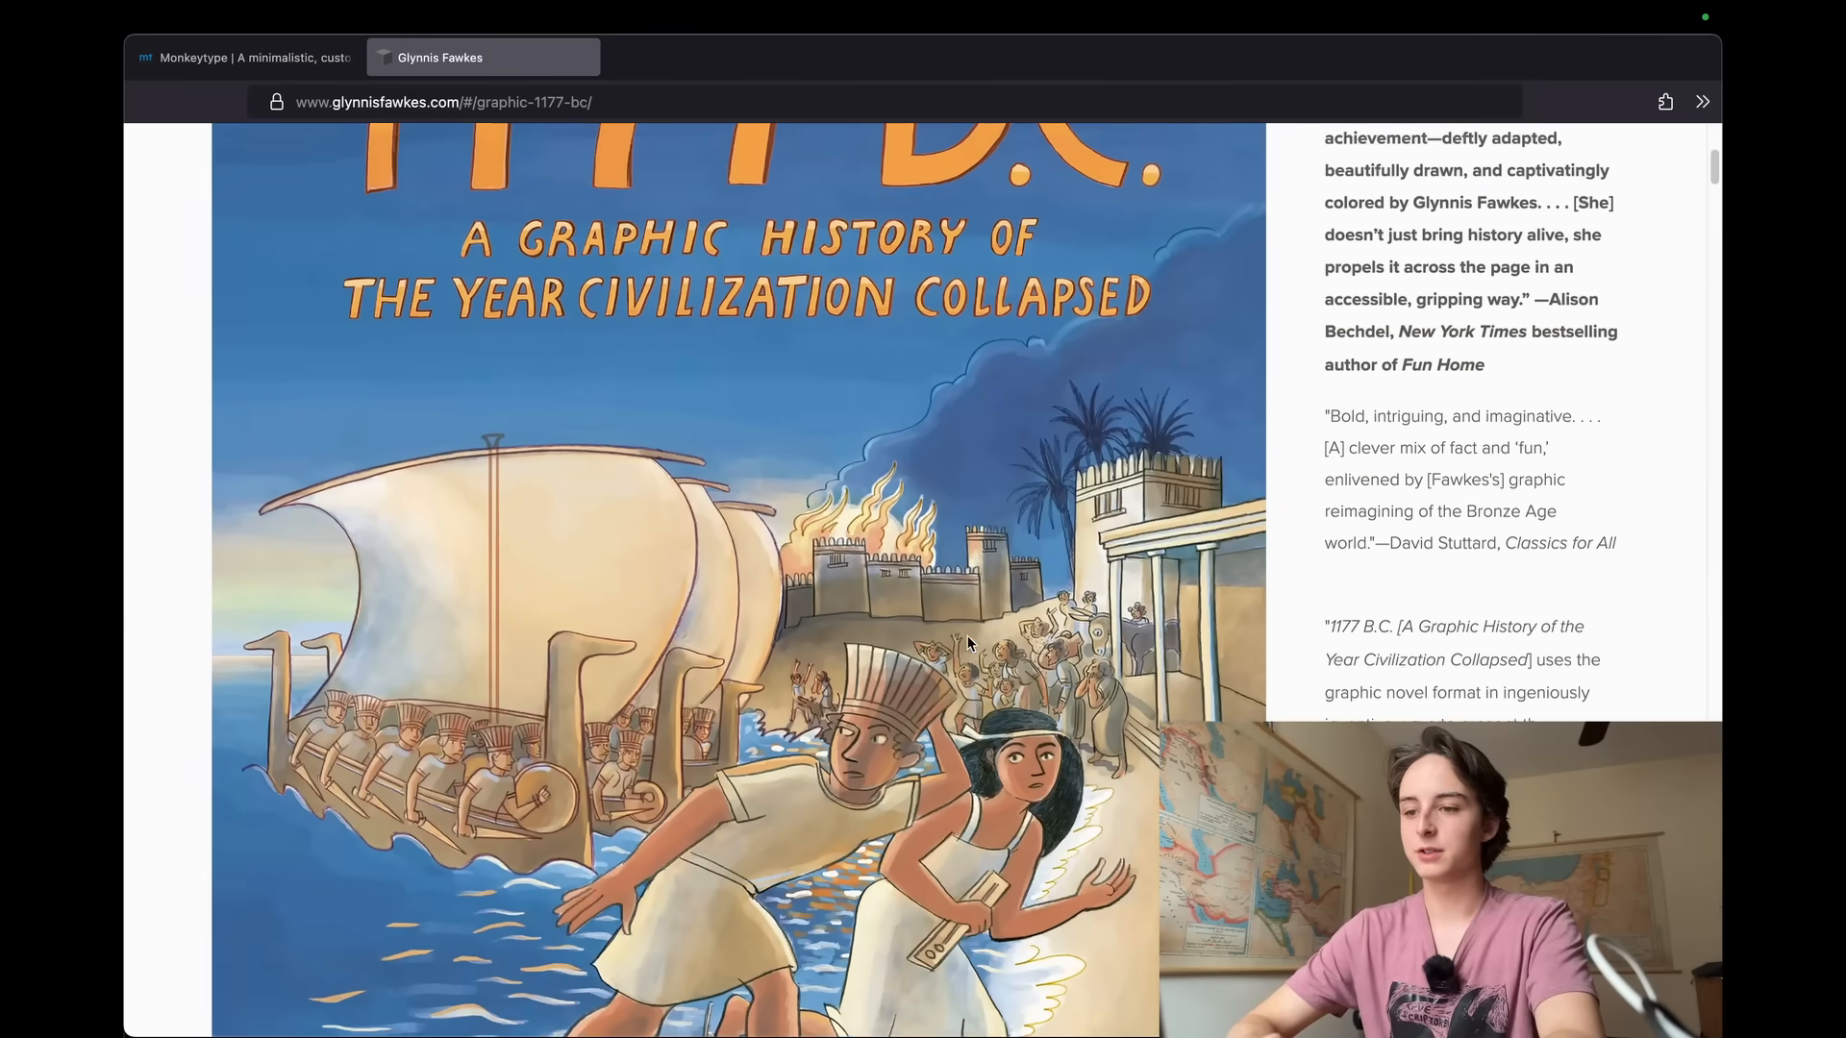
{"action": "scroll", "scroll_direction": "down", "scroll_amount": 3}
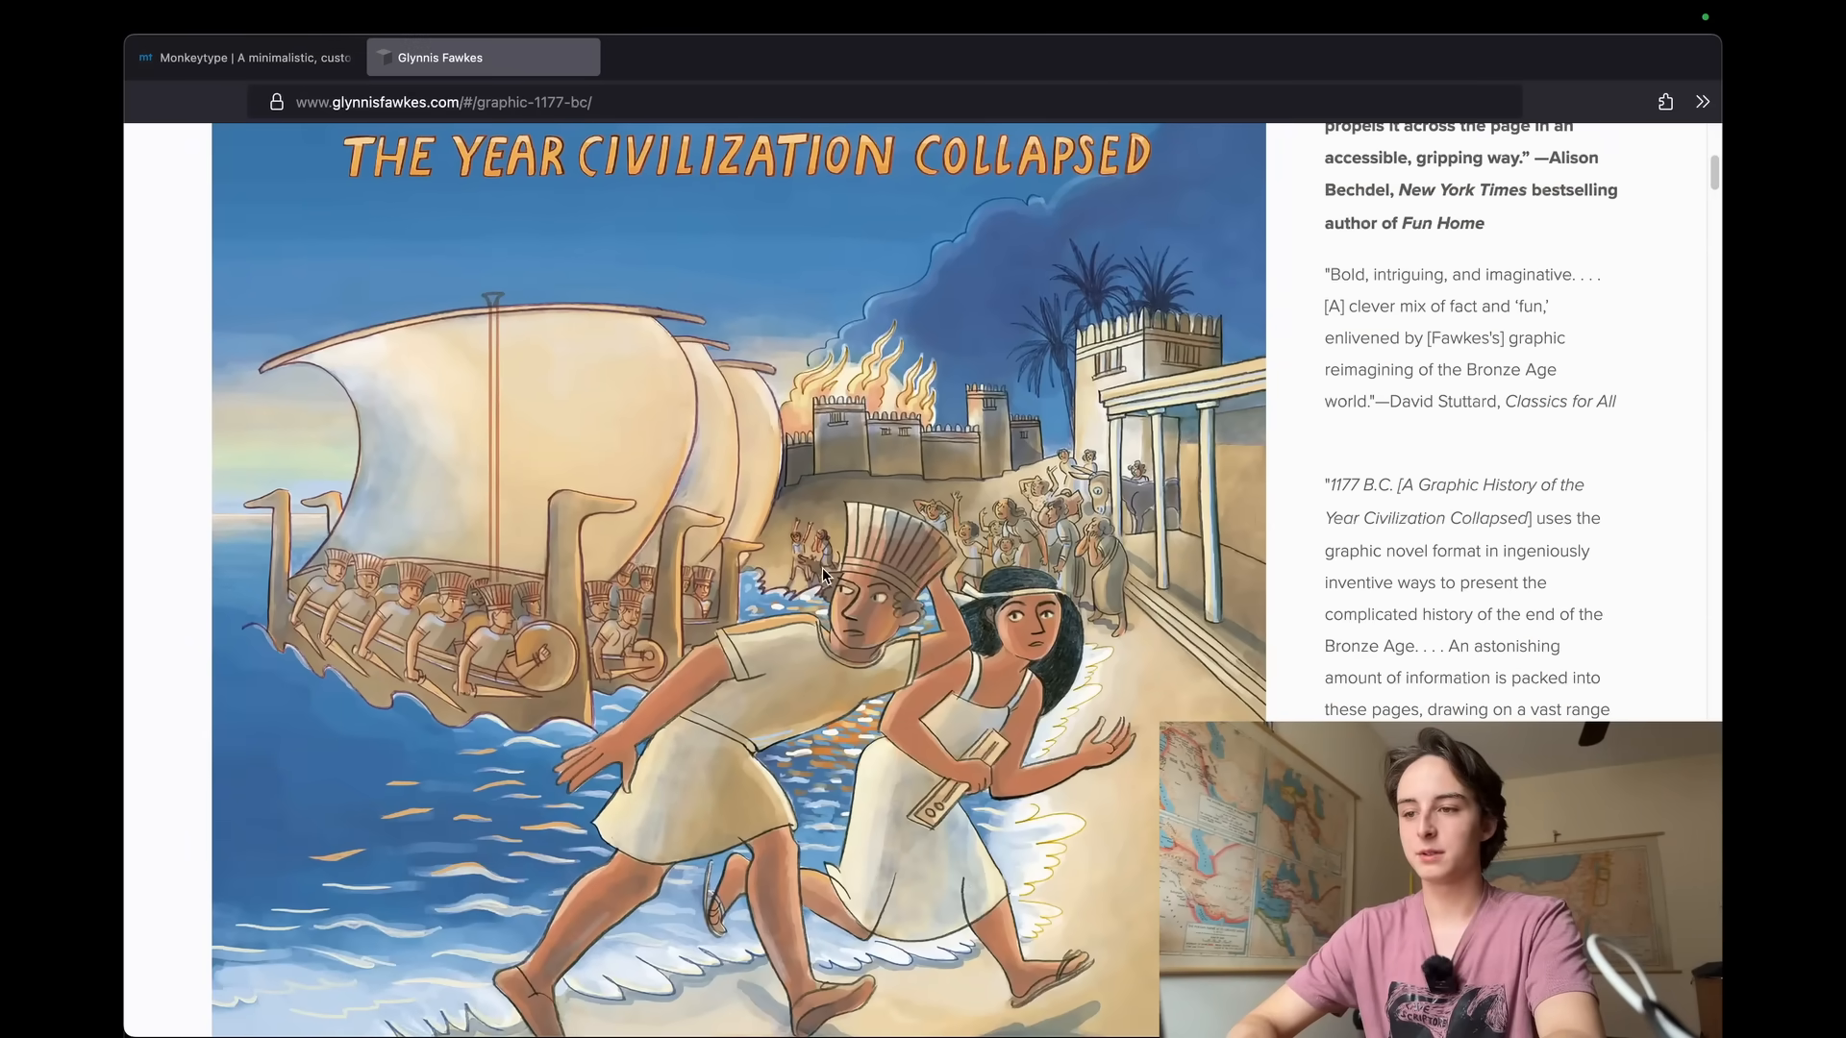
{"action": "scroll", "scroll_direction": "down", "scroll_amount": 3}
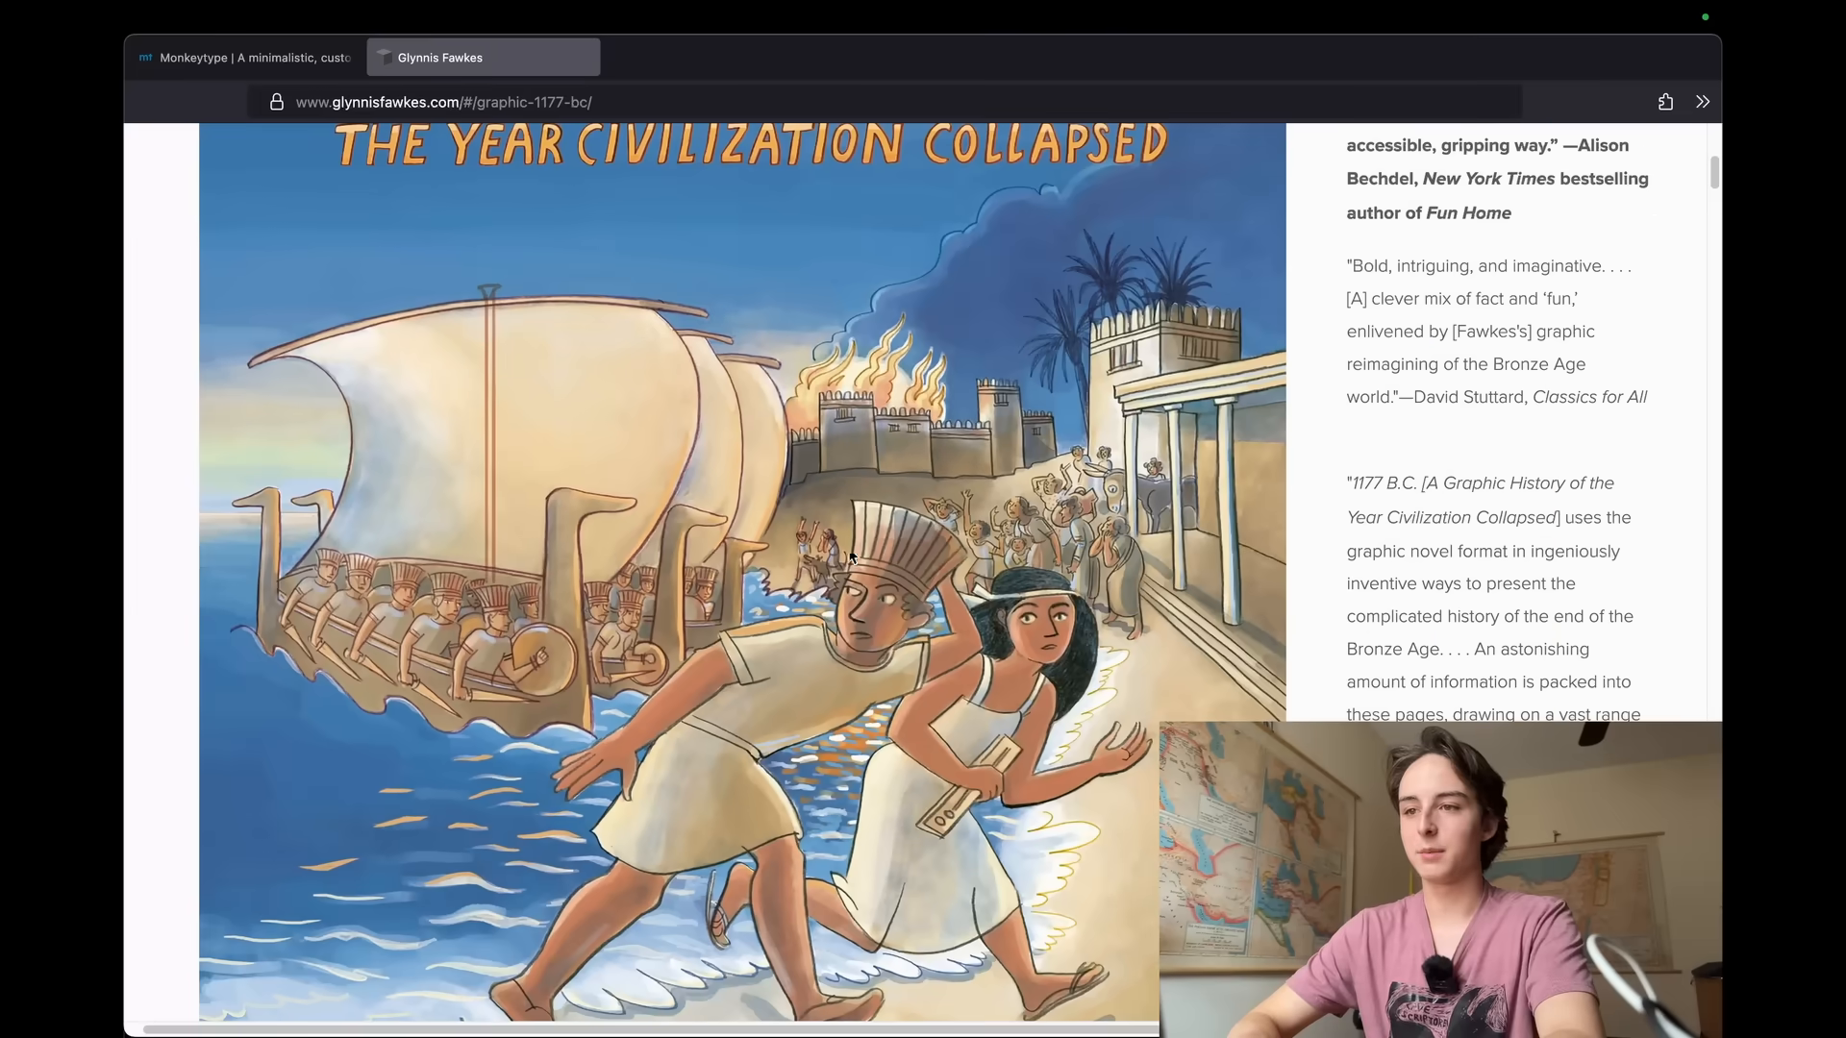
{"action": "mouse_move", "coordinate": [848, 482]}
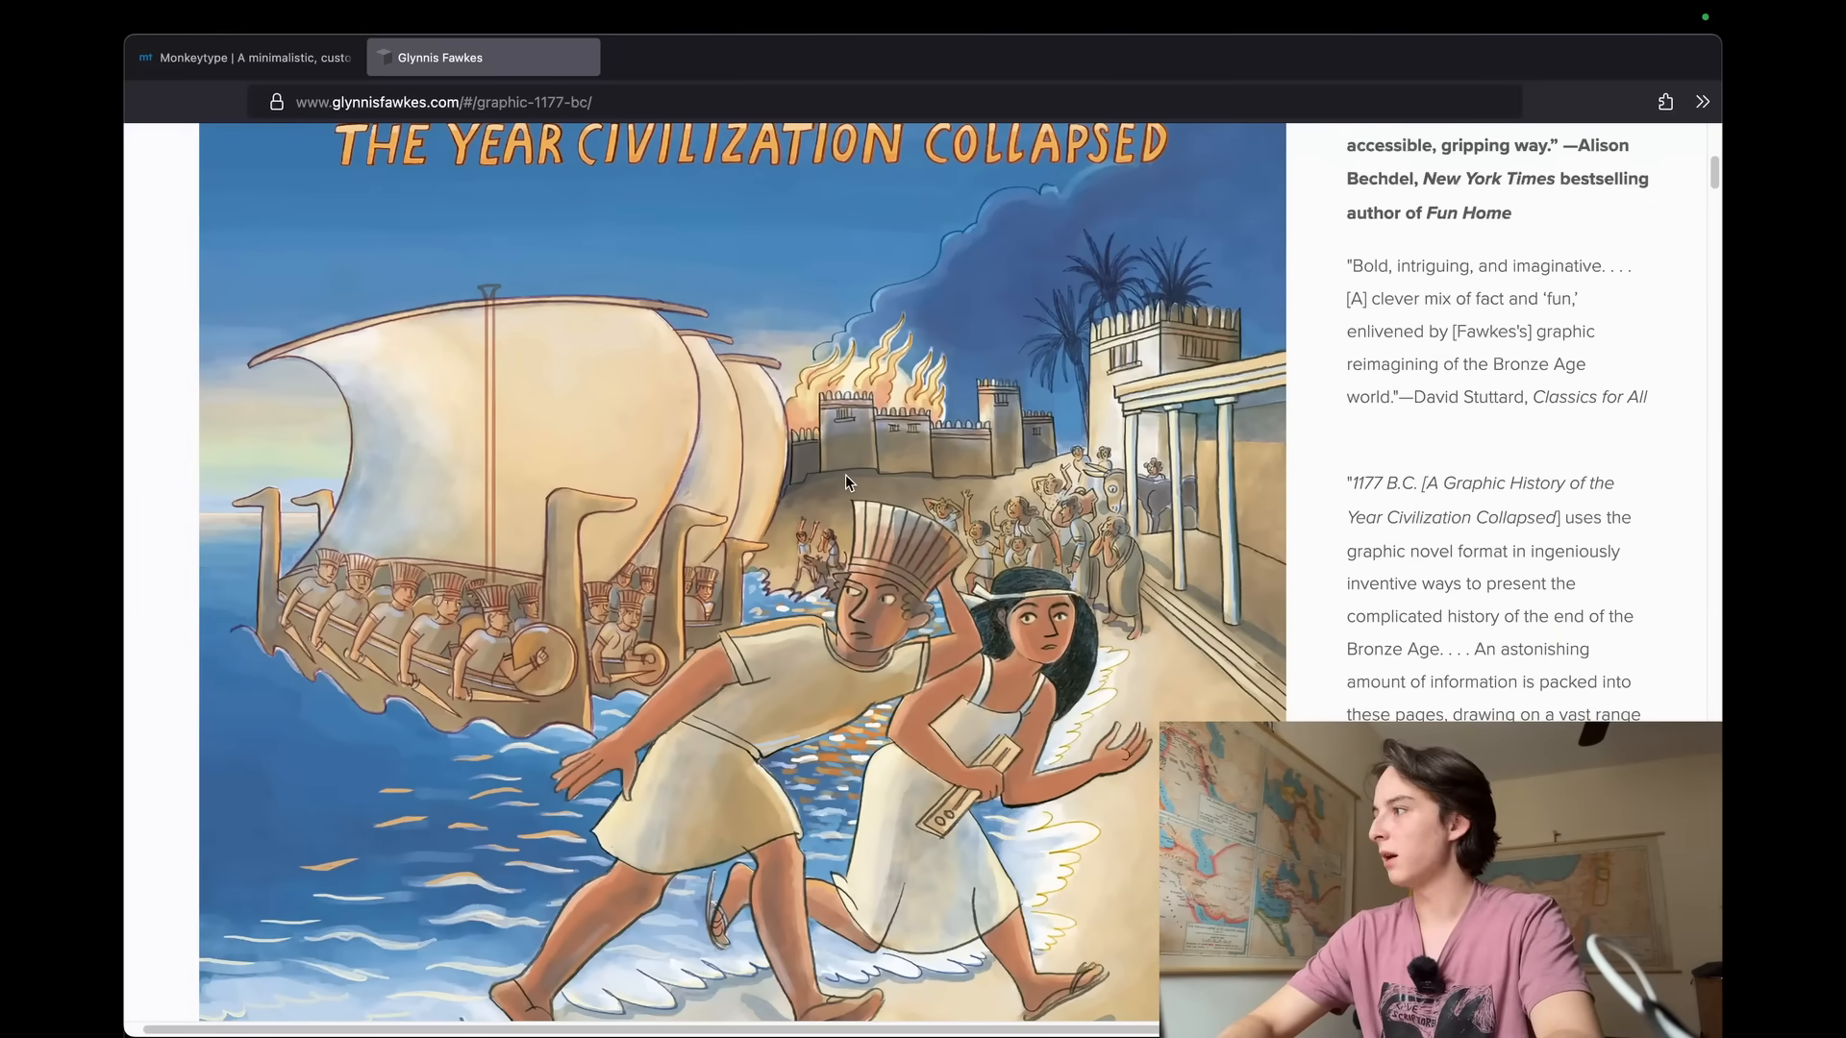
{"action": "scroll", "scroll_direction": "down", "scroll_amount": 3}
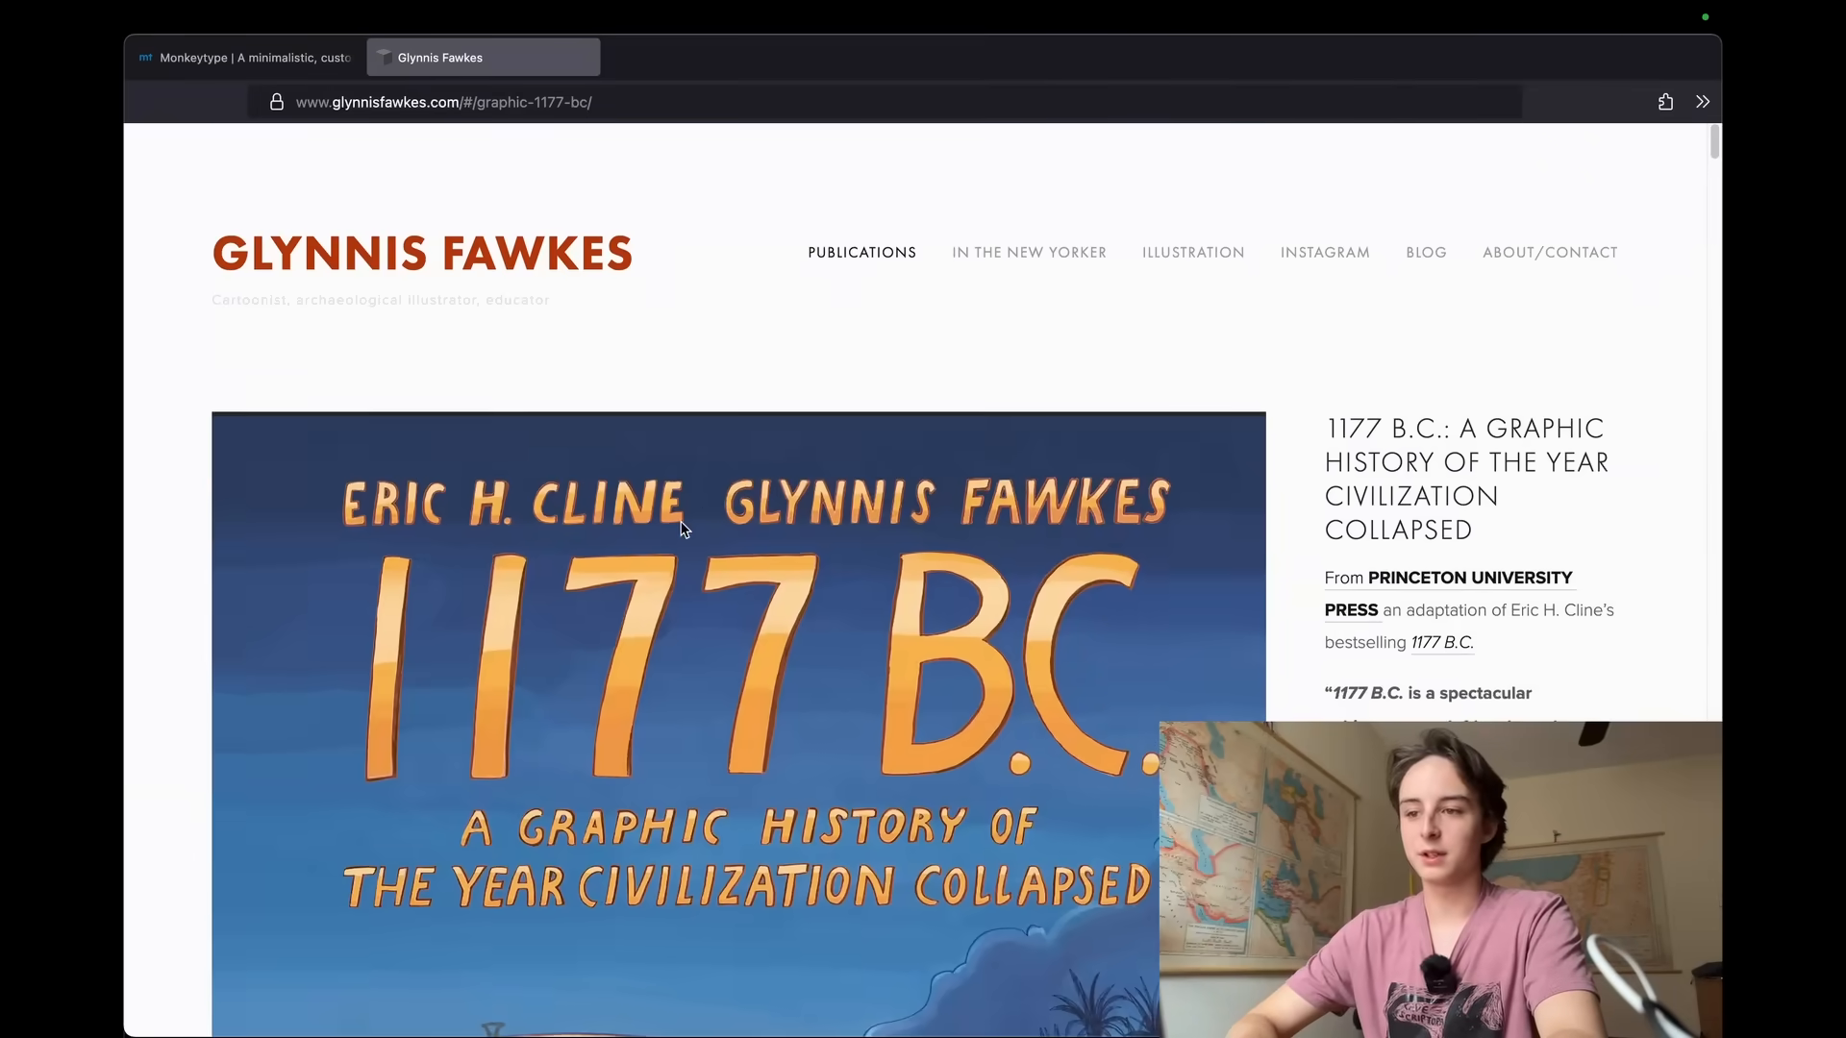
{"action": "scroll", "scroll_direction": "down", "scroll_amount": 3}
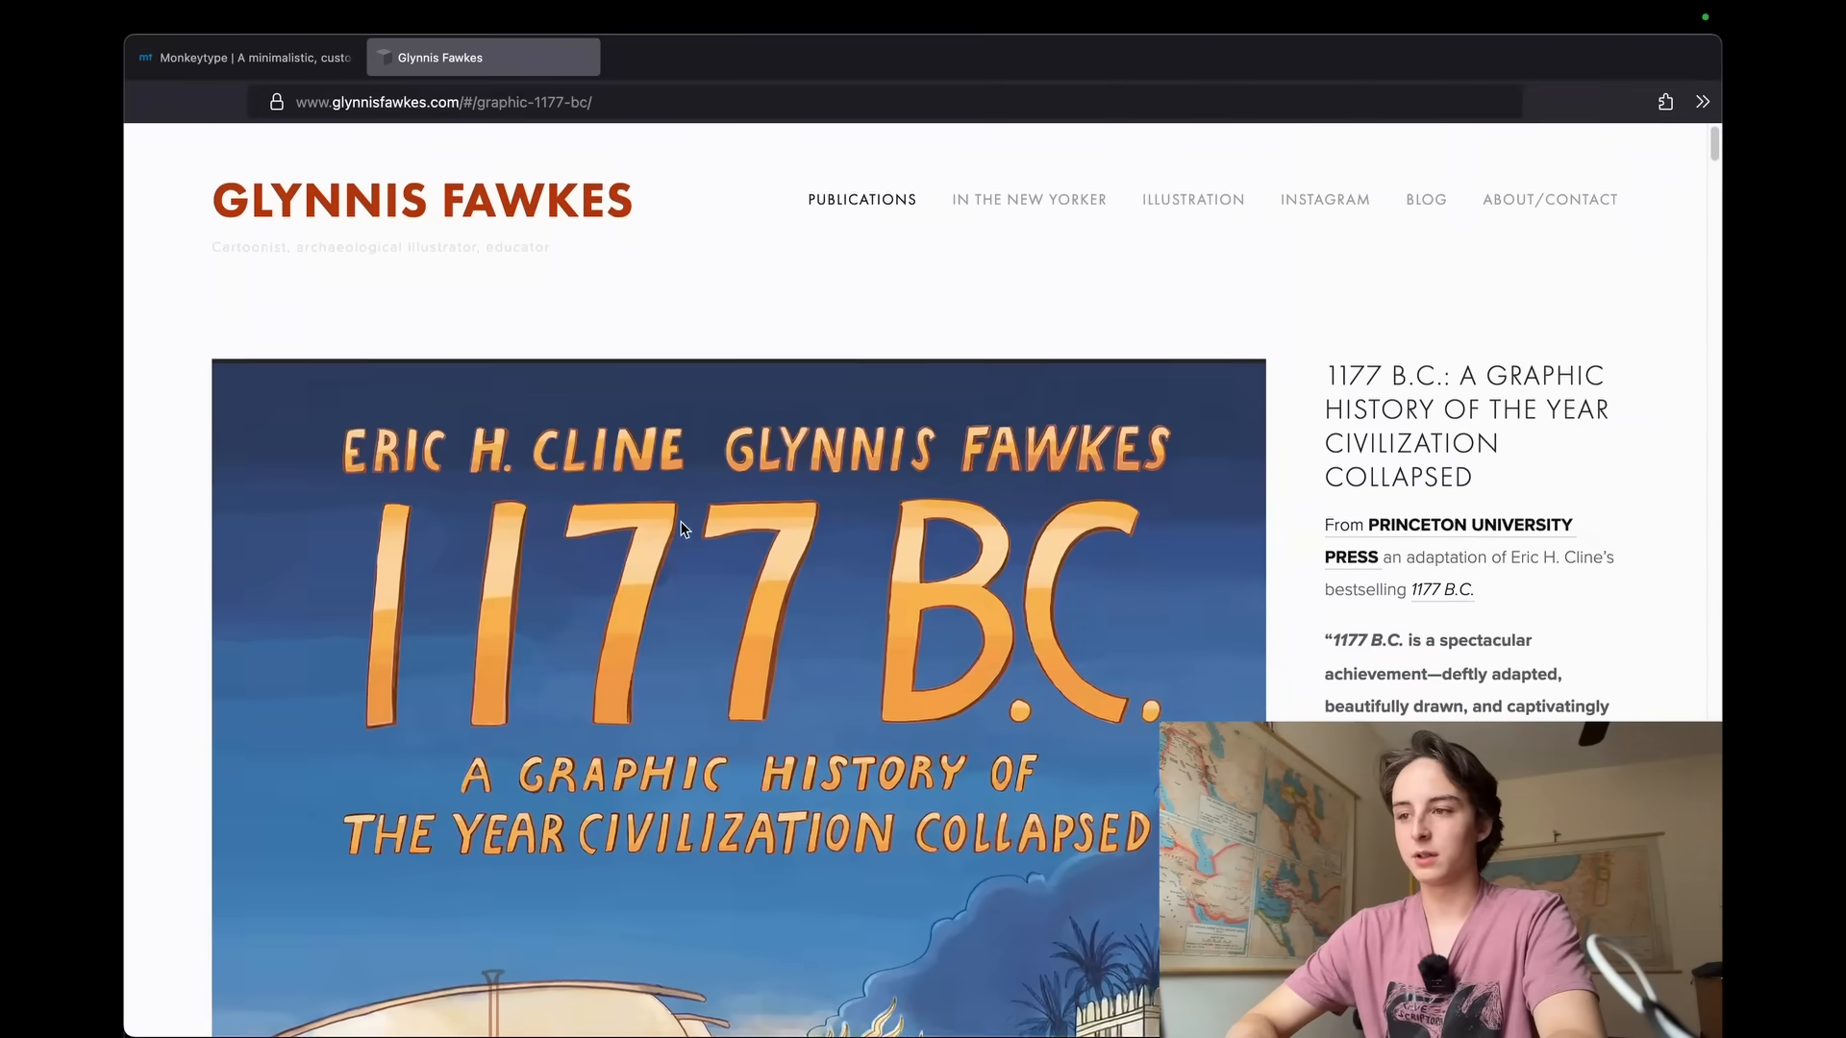